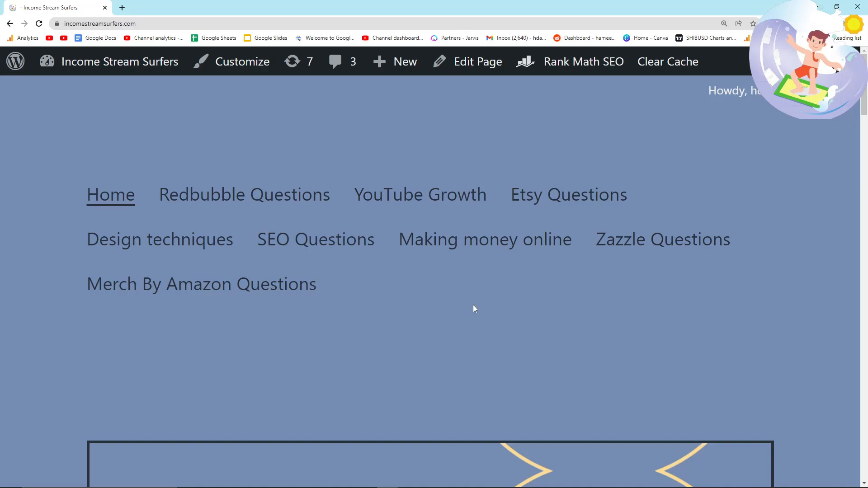
pyautogui.moveTo(470, 309)
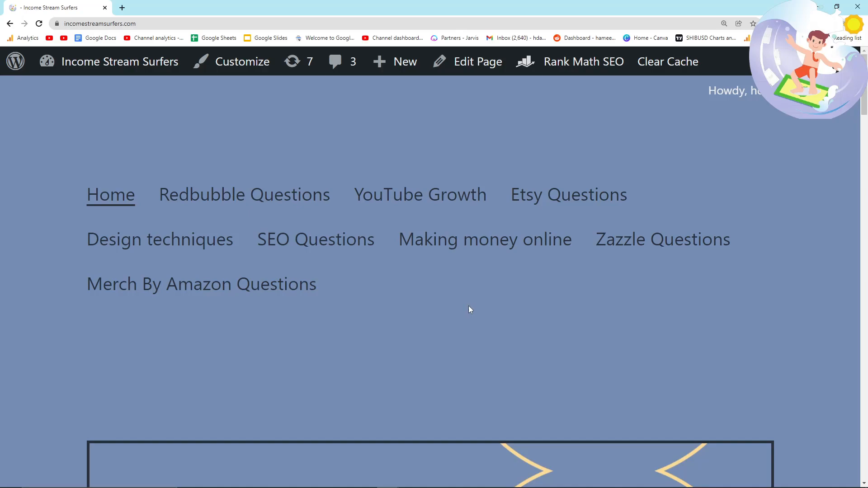
pyautogui.moveTo(363, 263)
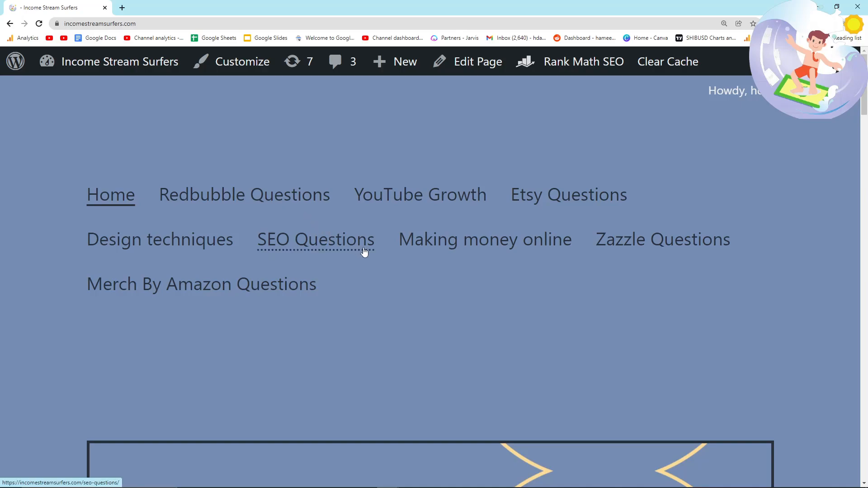
pyautogui.moveTo(349, 246)
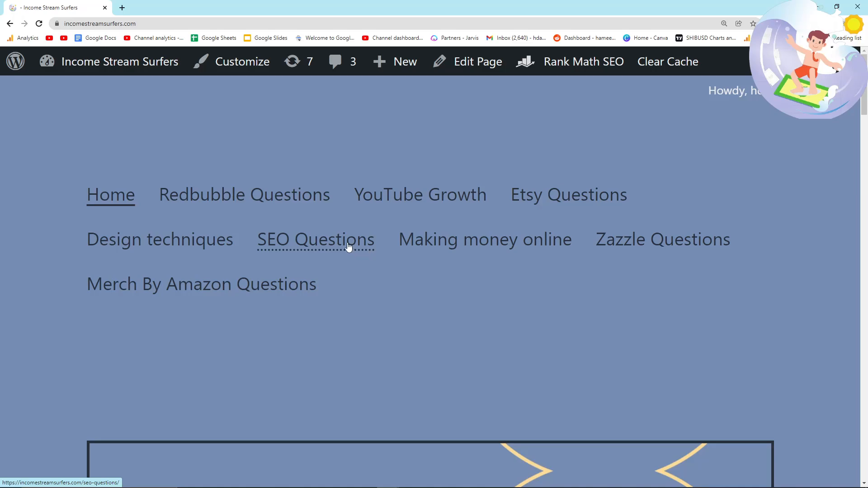
# - From Redbubble Questions, reach the low-competition print-on-demand keywords masterclass article
pyautogui.click(243, 194)
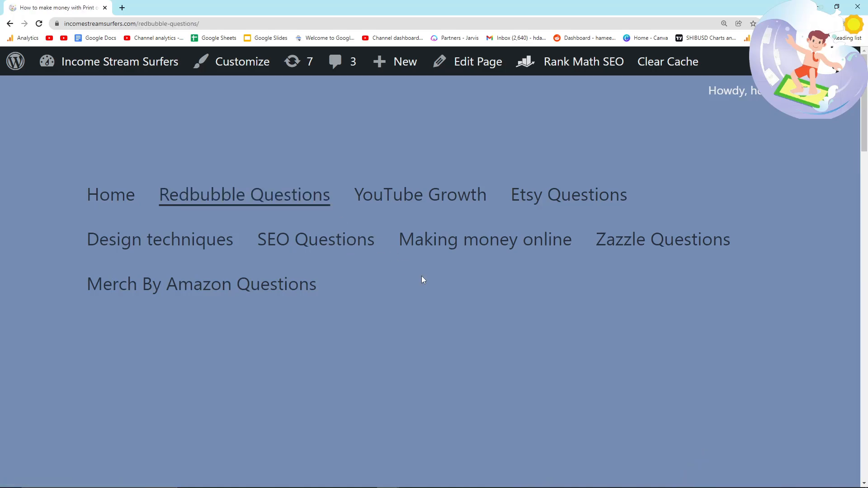
pyautogui.scroll(-3)
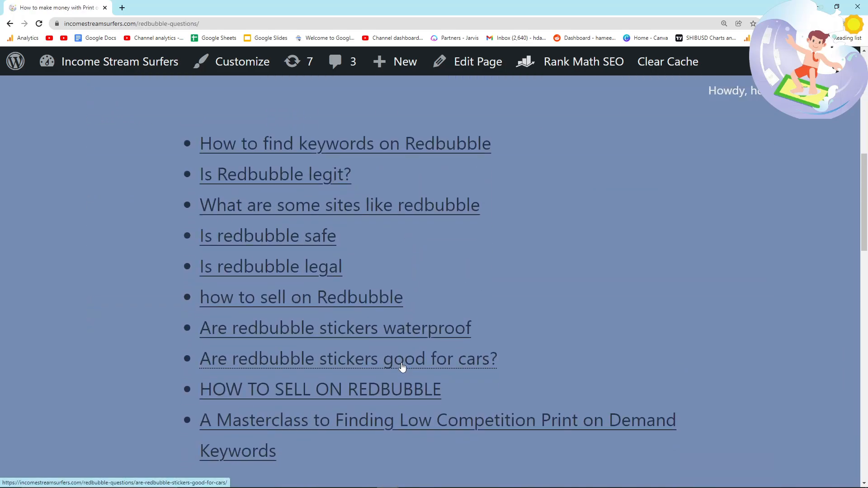
pyautogui.moveTo(308, 426)
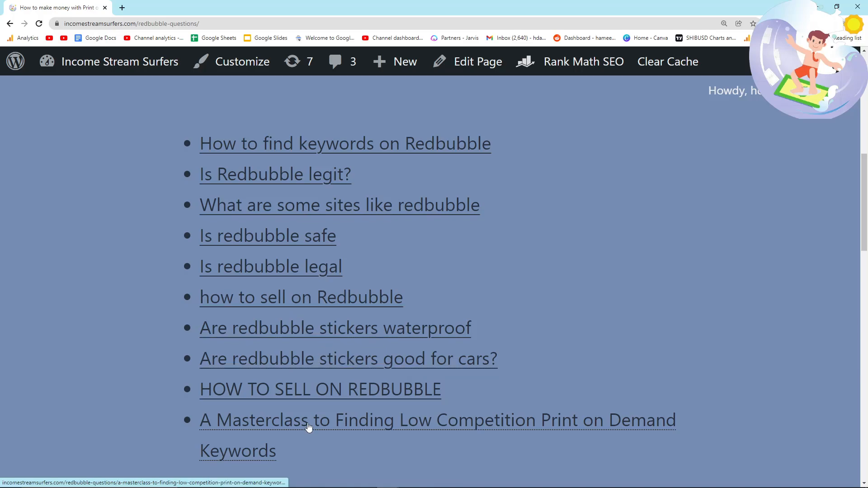
pyautogui.click(310, 421)
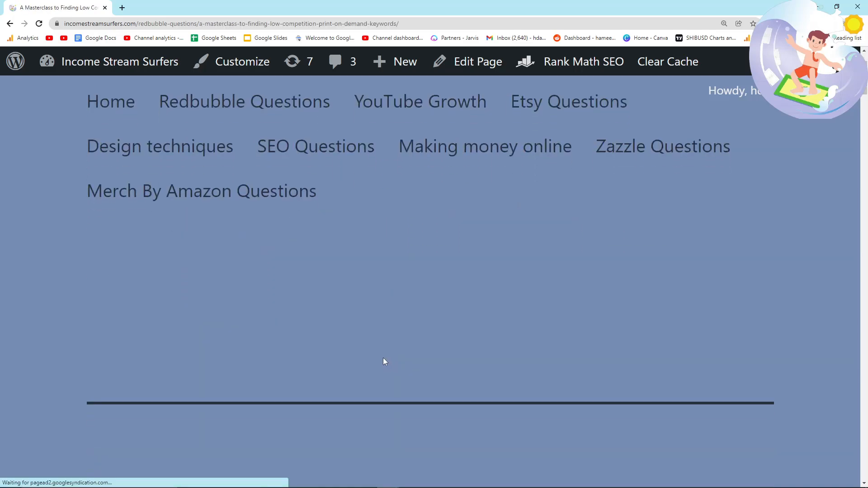
# - Bring the article's search-operator table into view at default zoom
pyautogui.scroll(-3)
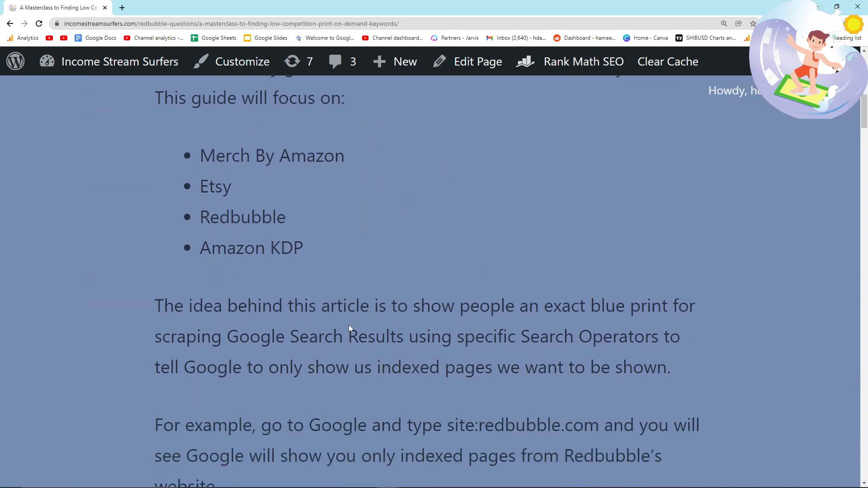
pyautogui.scroll(-3)
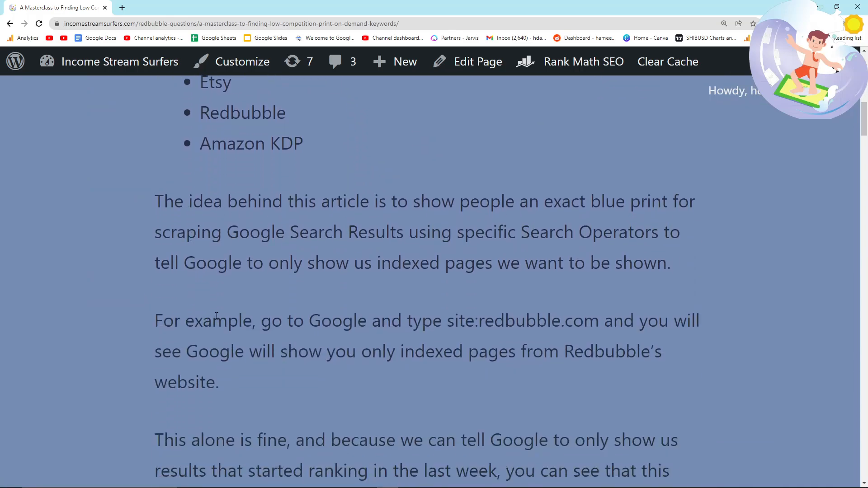
pyautogui.scroll(-3)
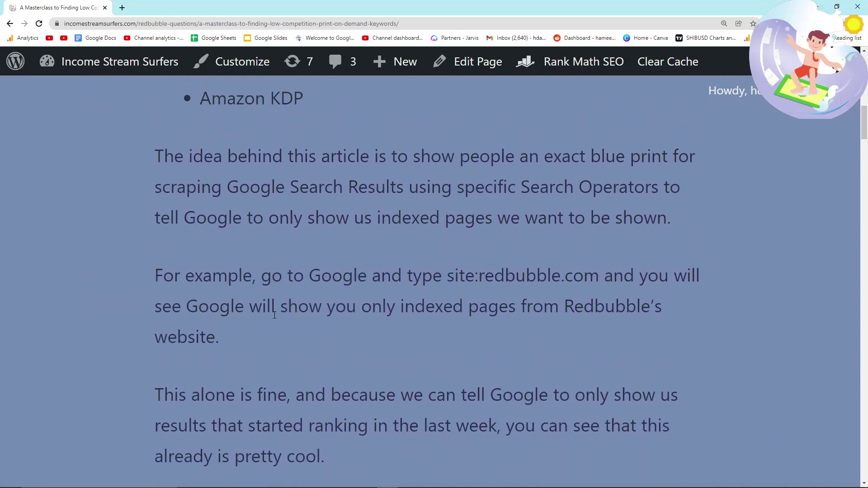
pyautogui.scroll(-3)
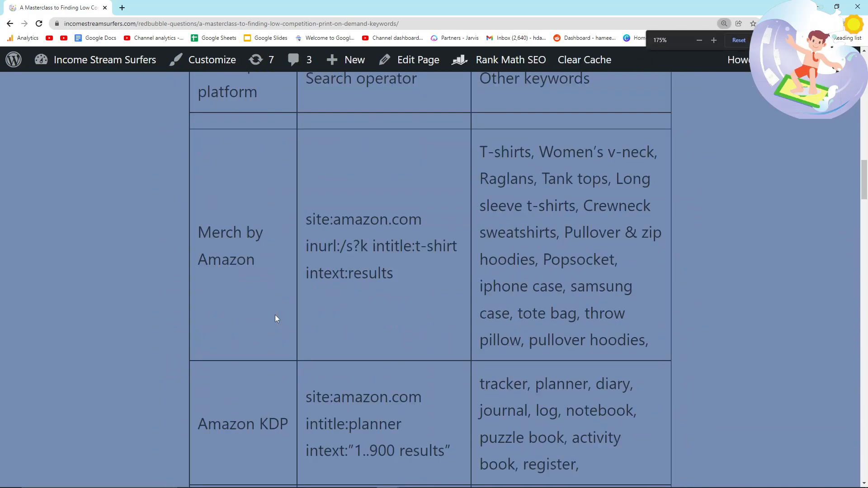
pyautogui.click(699, 40)
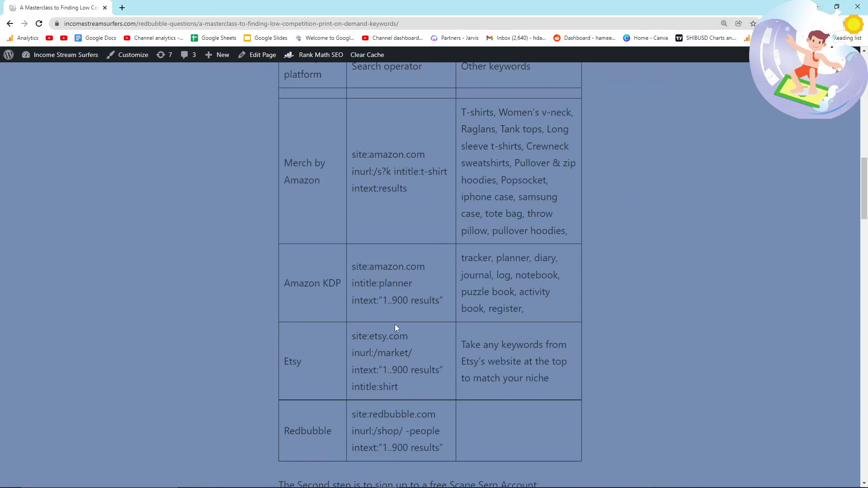
pyautogui.moveTo(323, 172)
pyautogui.write('si')
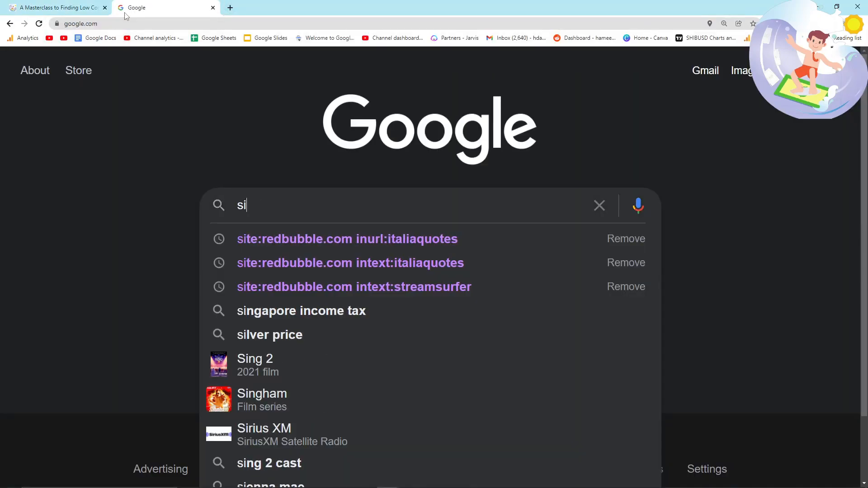
# - Run the Merch by Amazon t-shirt operator search on Google and review the results
pyautogui.write('te:amazon.com inurl:/s?k intitle:t-shirt intext:results')
pyautogui.press('Return')
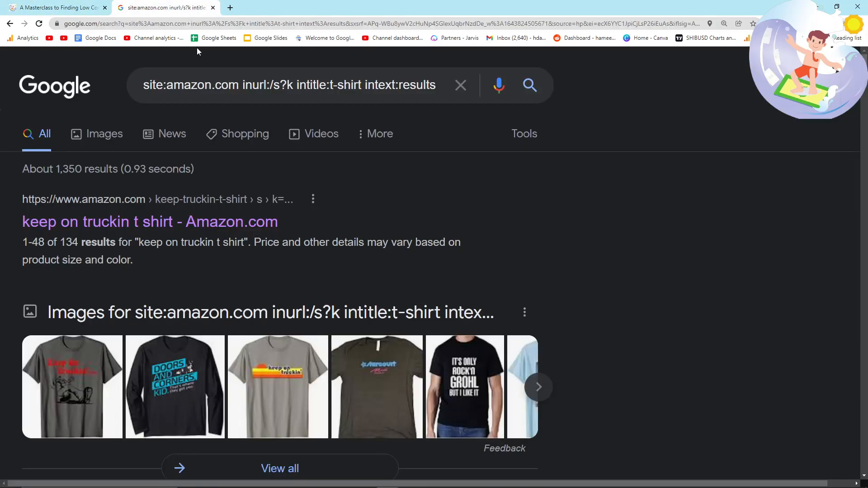
pyautogui.scroll(-3)
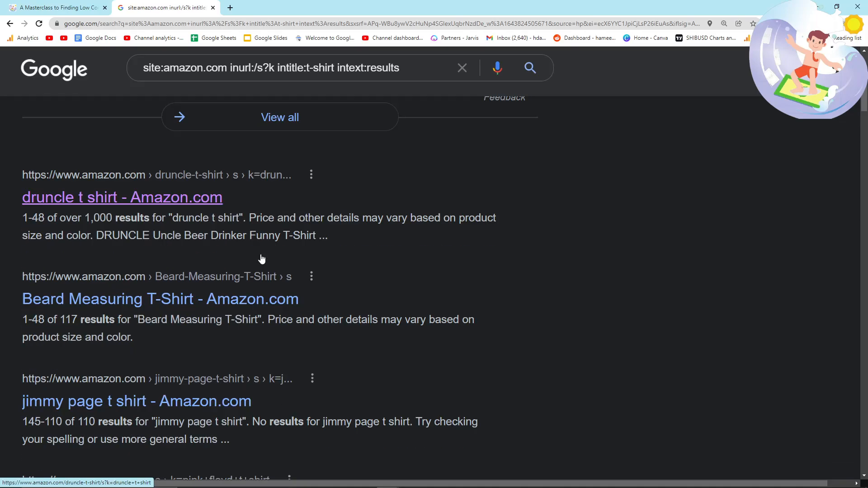
pyautogui.scroll(-3)
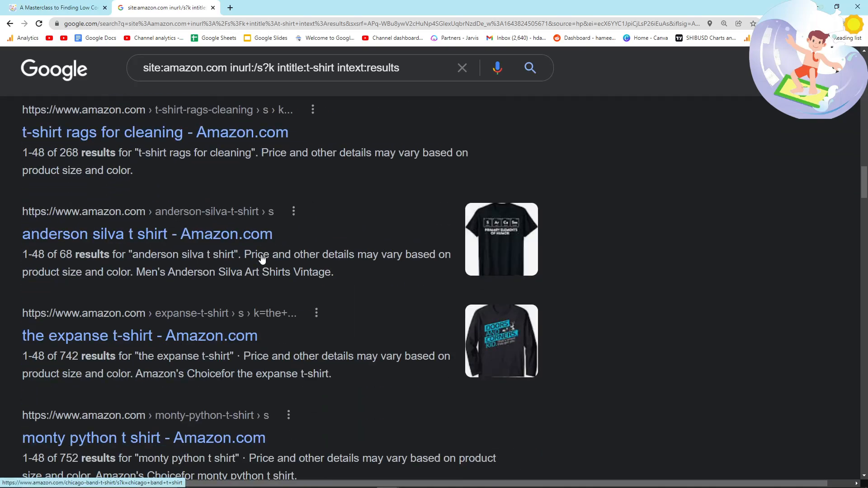
pyautogui.scroll(-3)
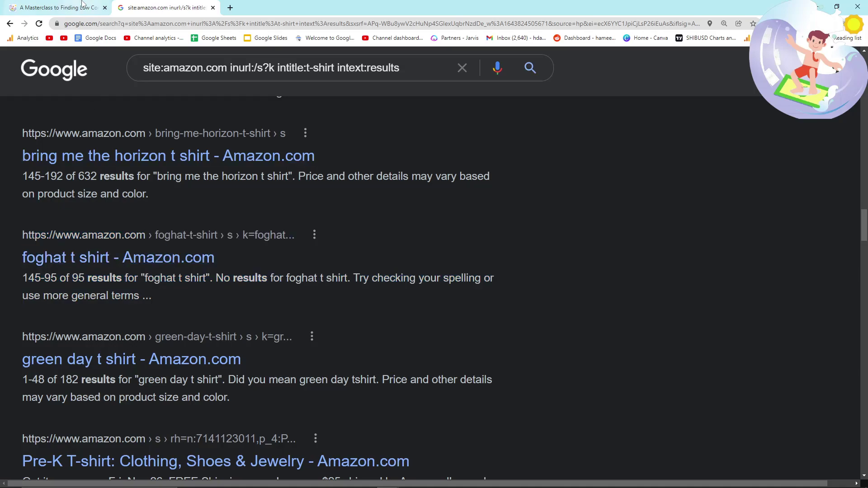
# - Search the Amazon KDP planner operator, note its roughly 1,450 results, and return to the article
pyautogui.click(56, 7)
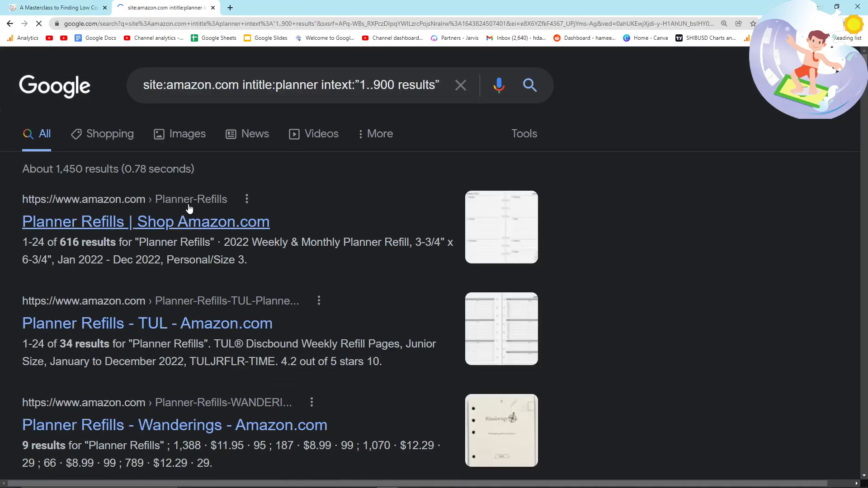
pyautogui.doubleClick(62, 169)
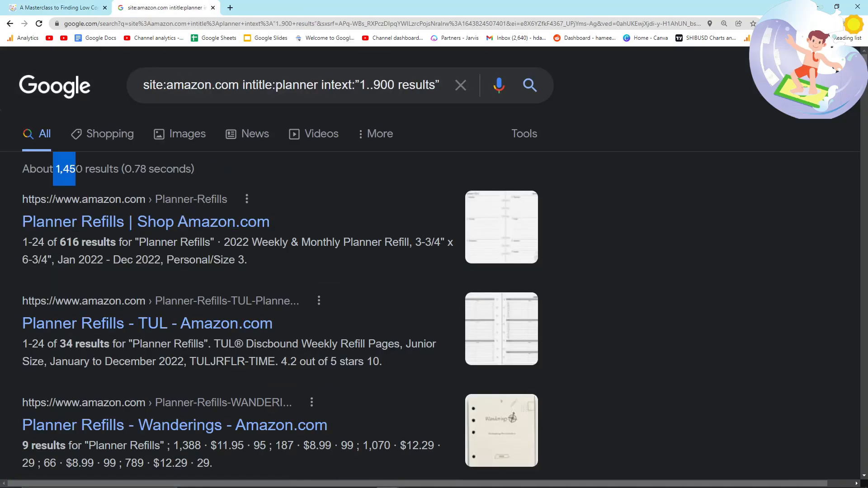
pyautogui.click(55, 7)
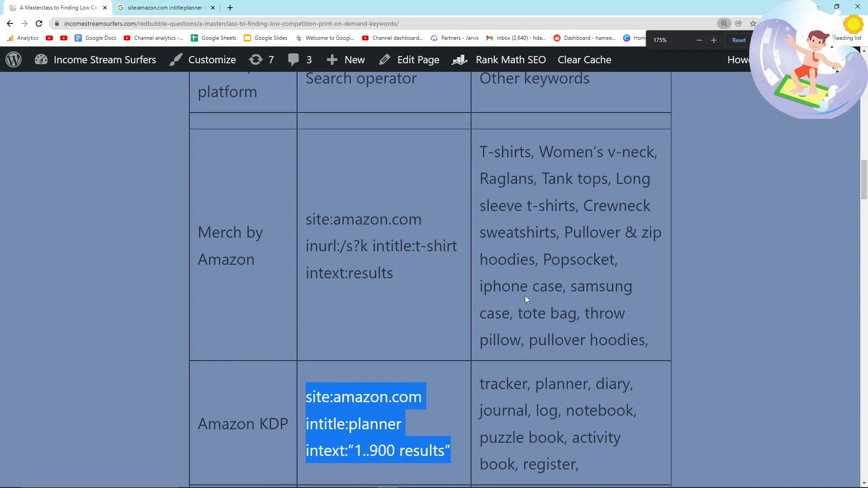
# - Enlarge the article to 200% and highlight the keyword tracker cells in its table
pyautogui.click(713, 39)
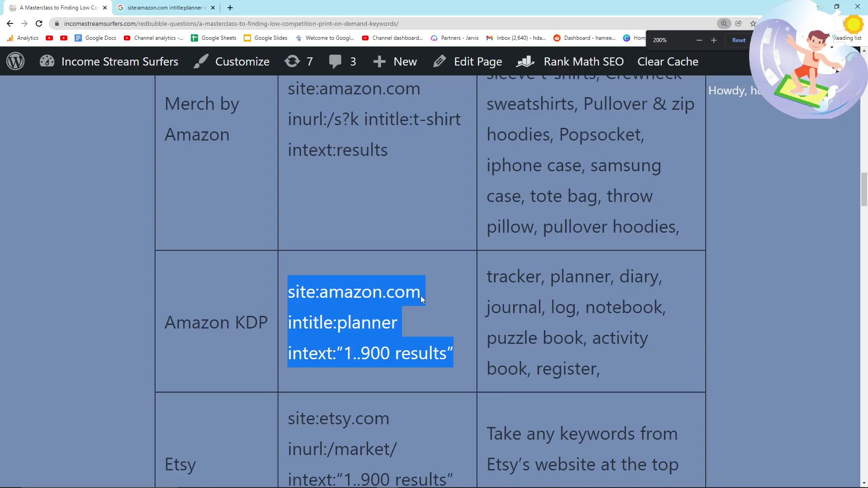
pyautogui.doubleClick(513, 276)
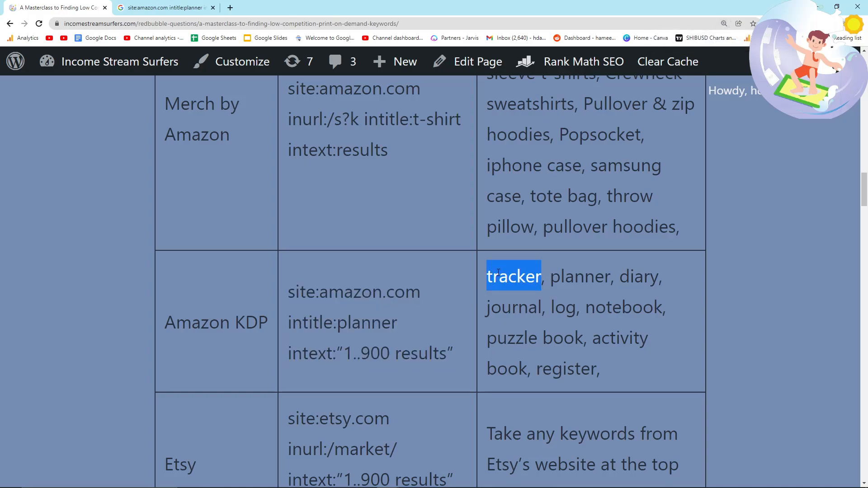
pyautogui.moveTo(560, 253)
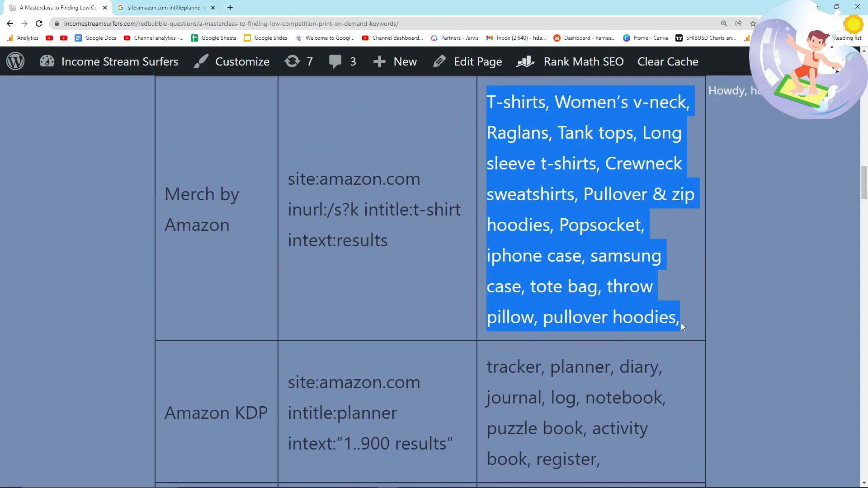
pyautogui.scroll(-3)
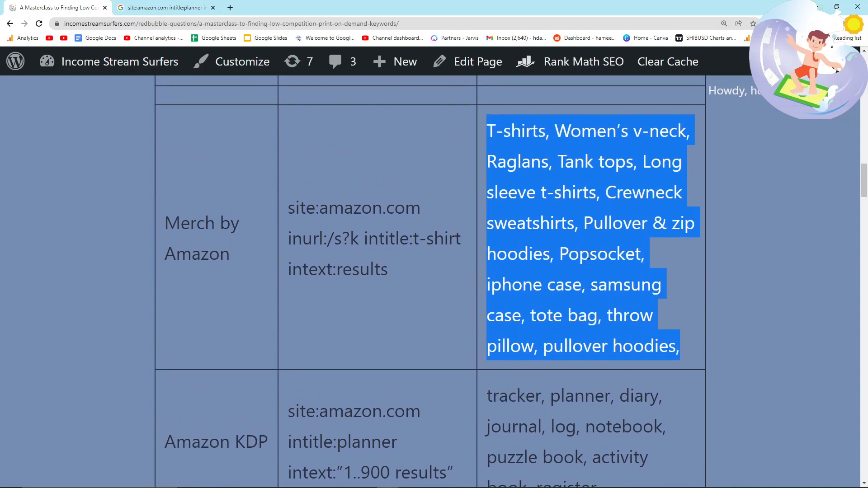
pyautogui.scroll(3)
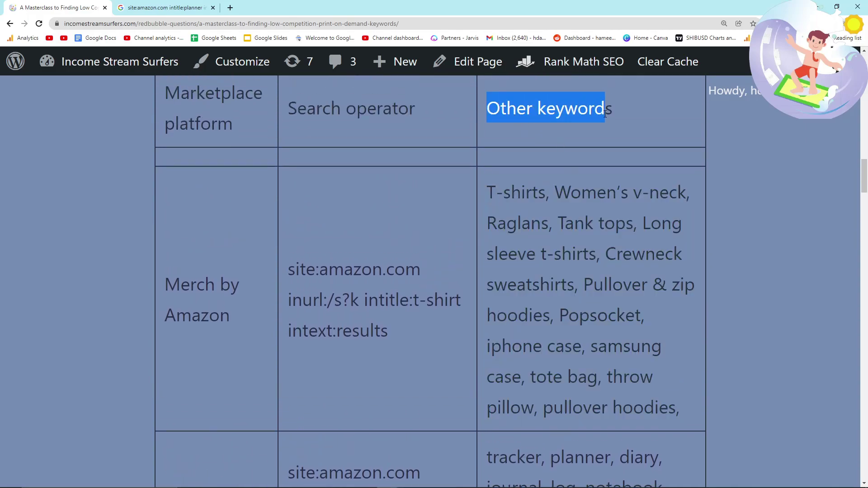
pyautogui.scroll(-3)
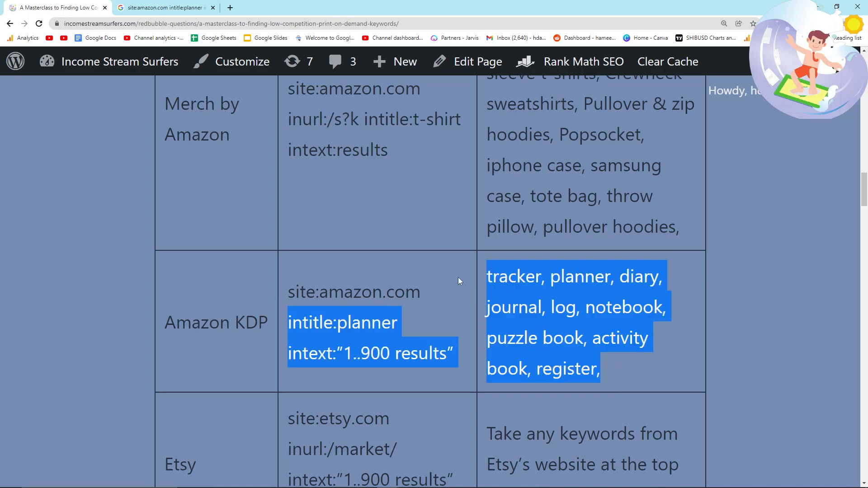
# - Highlight the Amazon KDP keyword list and return to the Google planner results
pyautogui.click(531, 279)
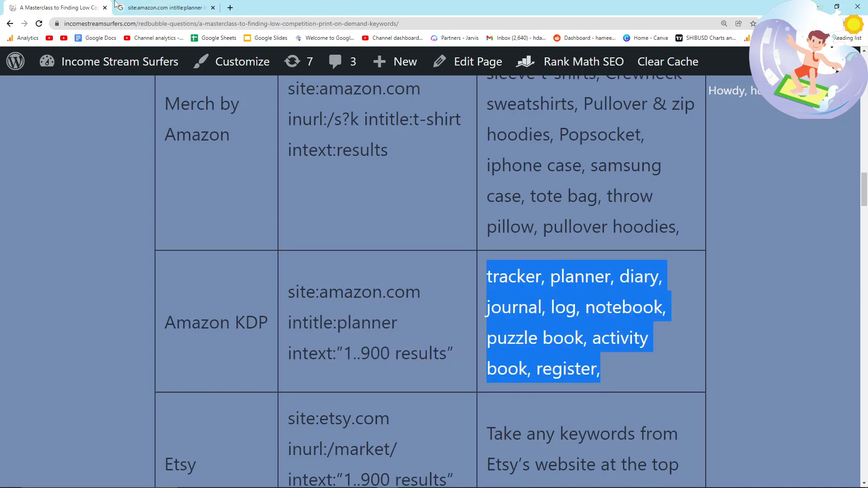
pyautogui.click(164, 7)
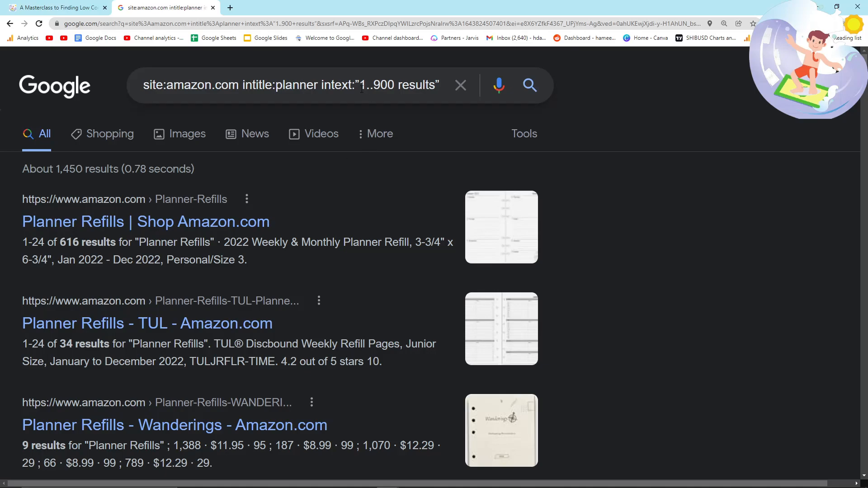
# - Search site:redbubble.com inurl:/shop/ -people intext:"1..900 results", giving about 179,000 results
pyautogui.click(287, 85)
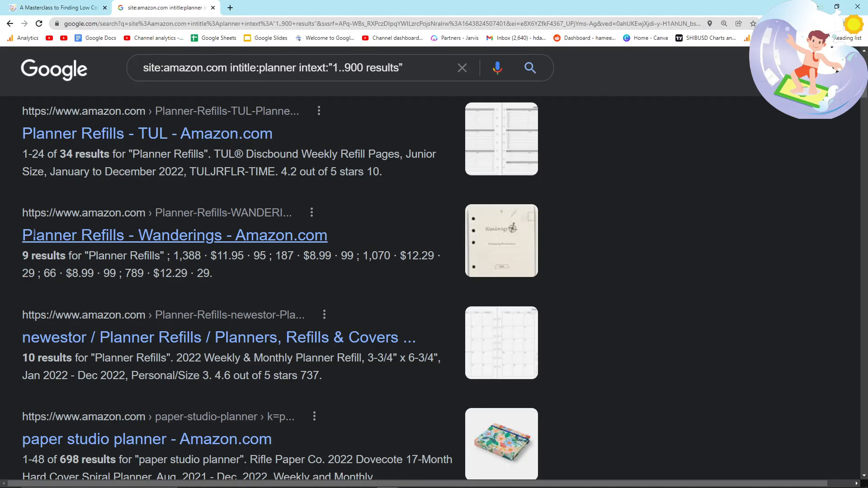
pyautogui.scroll(-3)
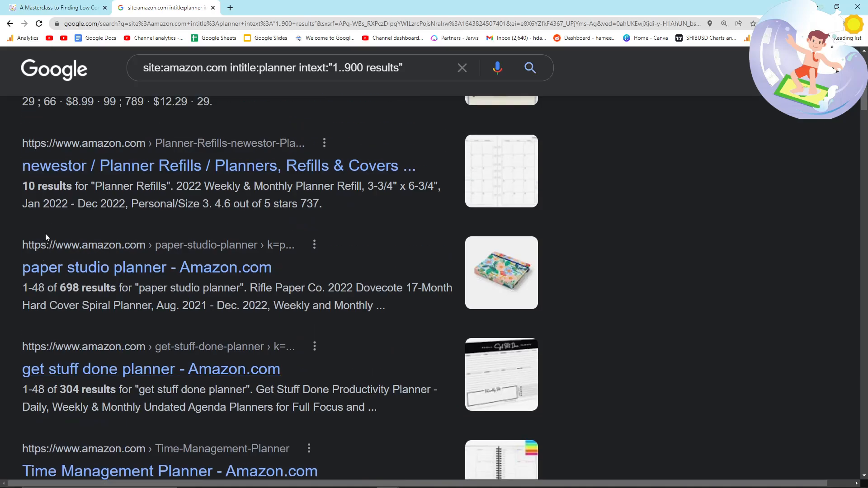
pyautogui.scroll(3)
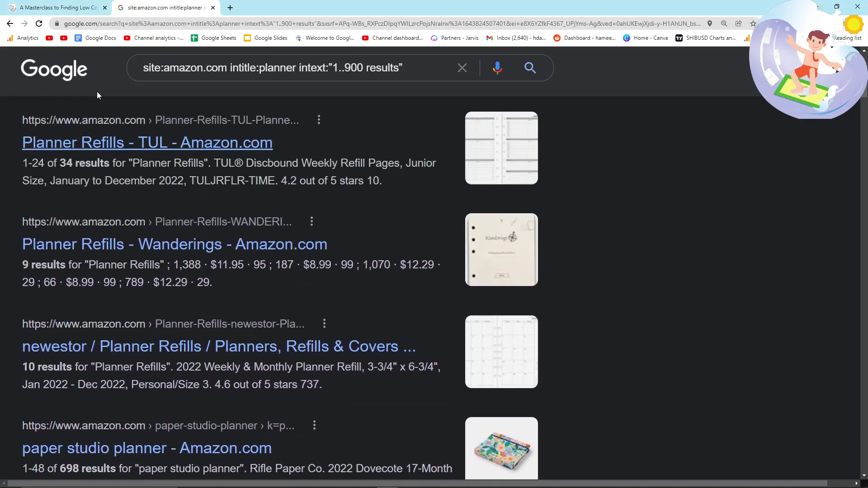
pyautogui.click(55, 7)
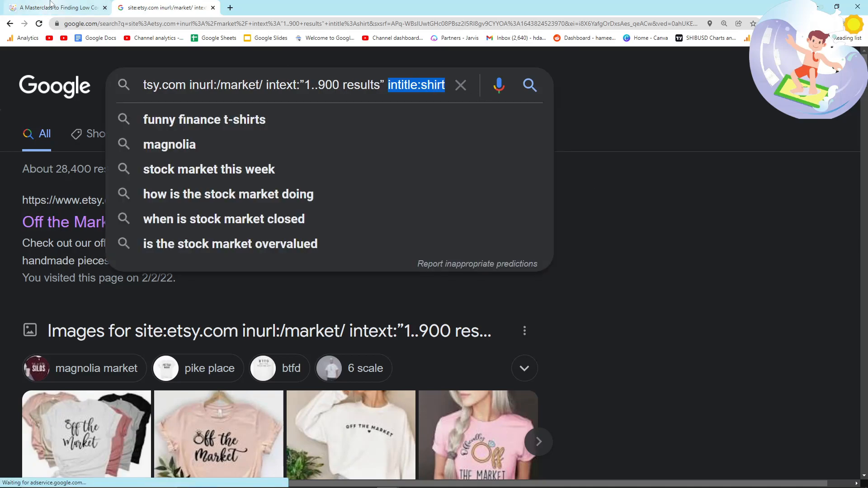
pyautogui.click(55, 7)
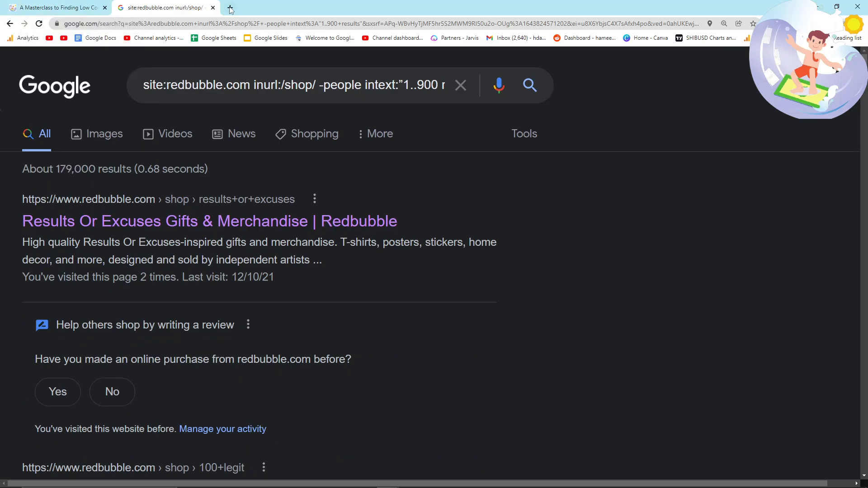
# - In a new tab, find Scale SERP via Google and reach its API Playground dashboard
pyautogui.click(229, 7)
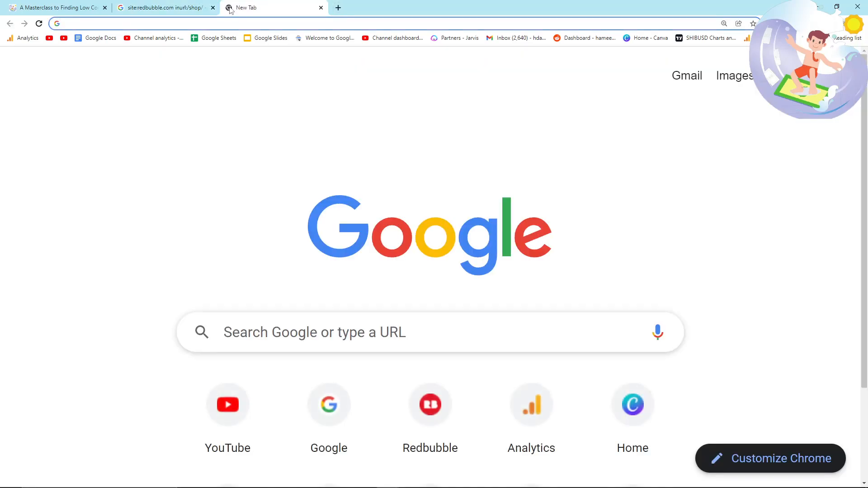
pyautogui.write('scape se')
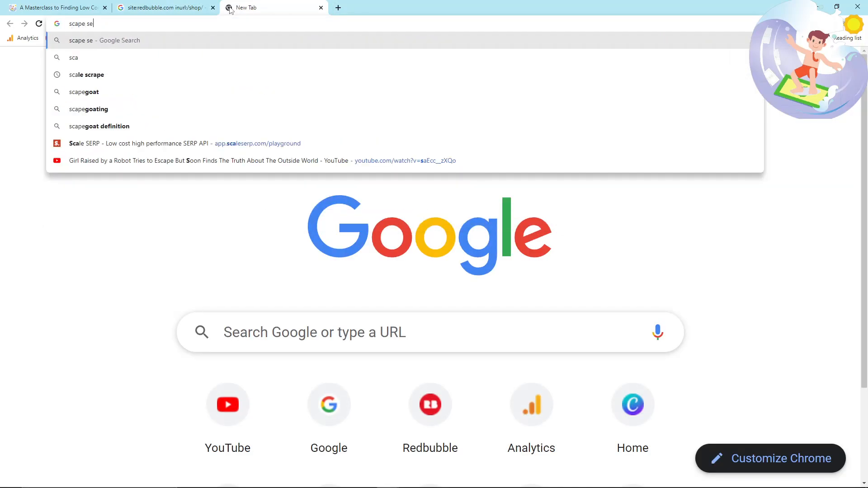
pyautogui.press('Return')
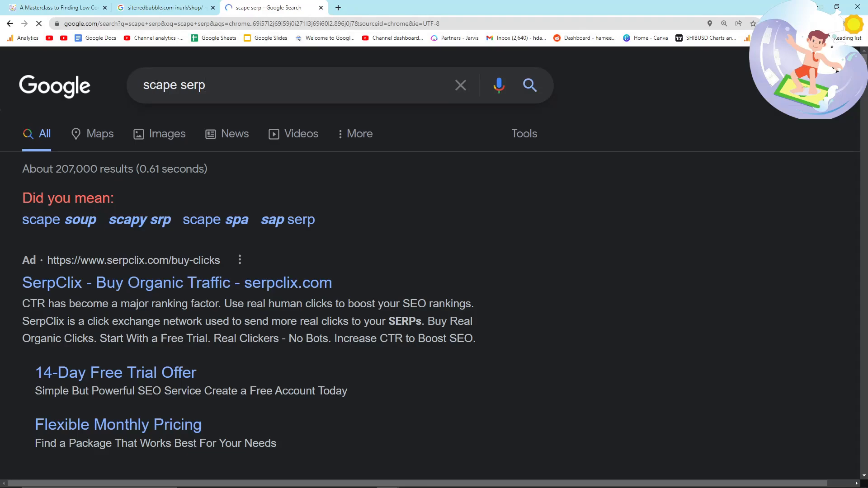
pyautogui.tripleClick(174, 85)
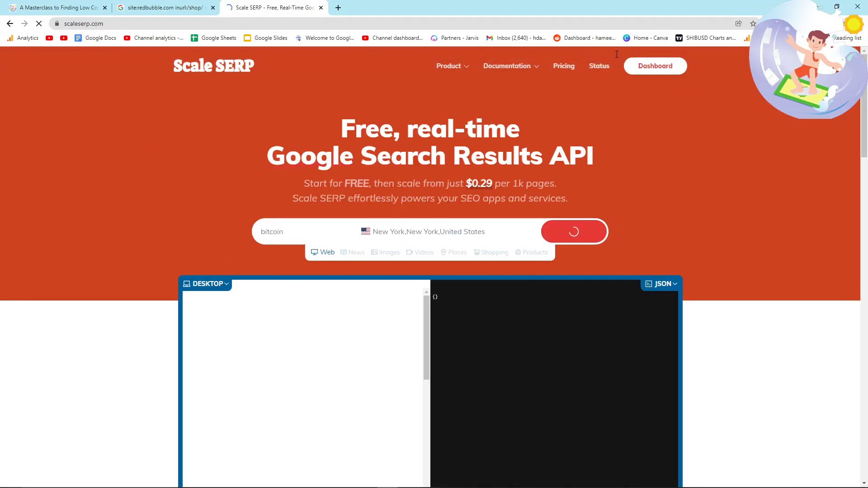
pyautogui.click(573, 231)
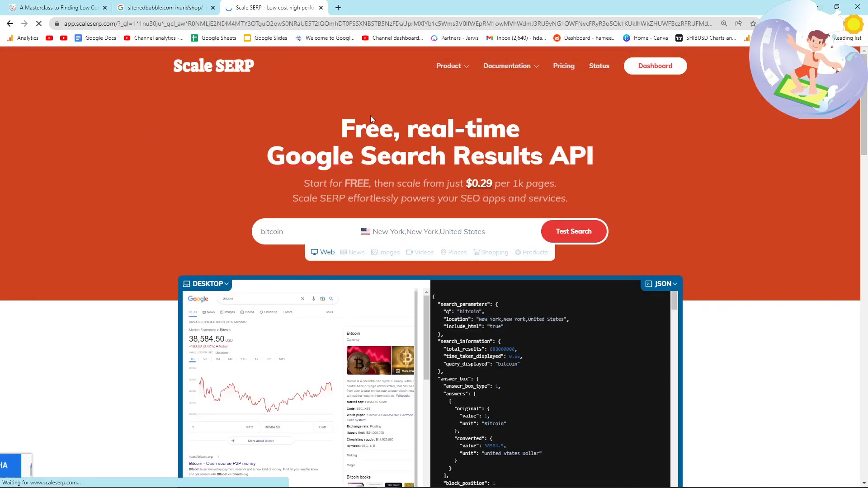
pyautogui.click(655, 65)
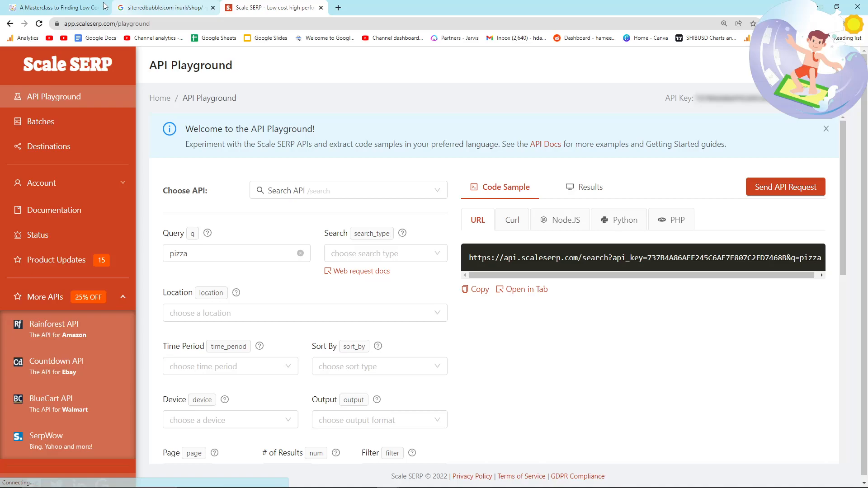
# - Load the Amazon t-shirt query with location New York, last year, sorted by date
pyautogui.click(55, 7)
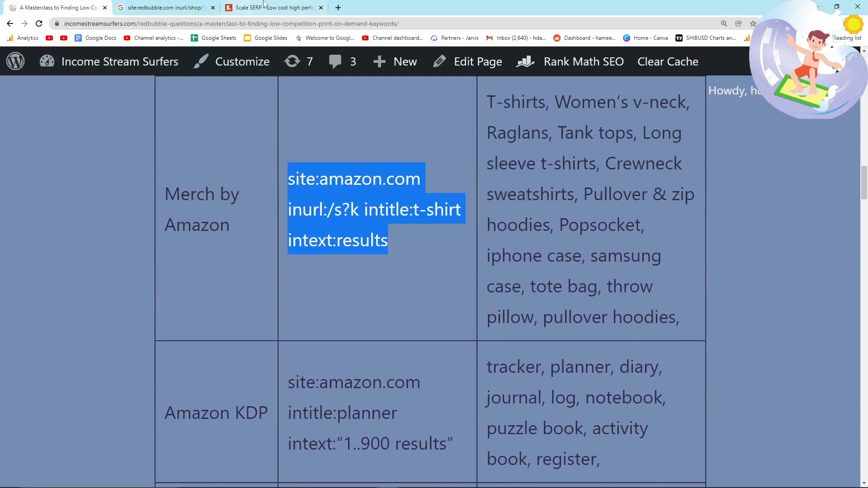
pyautogui.click(272, 7)
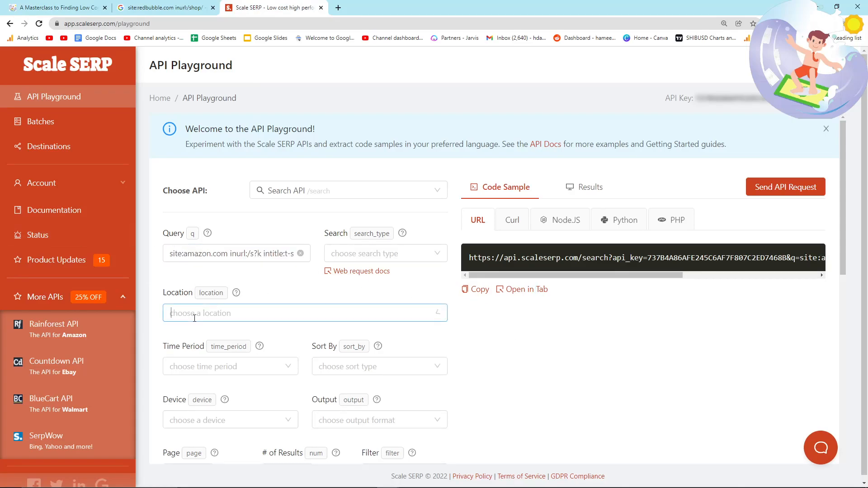
pyautogui.write('new york')
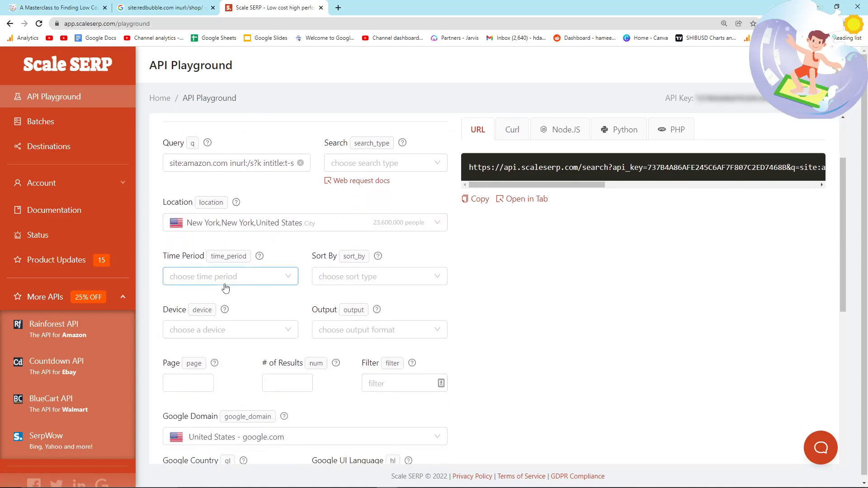
pyautogui.click(229, 276)
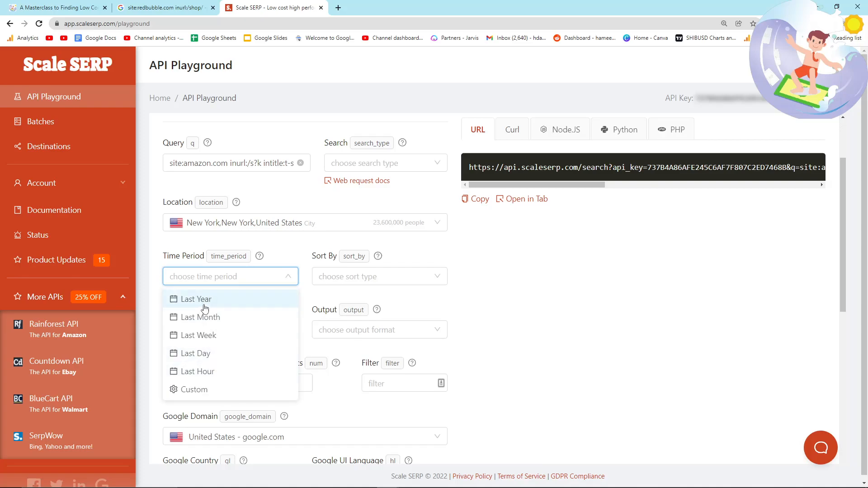
pyautogui.click(195, 299)
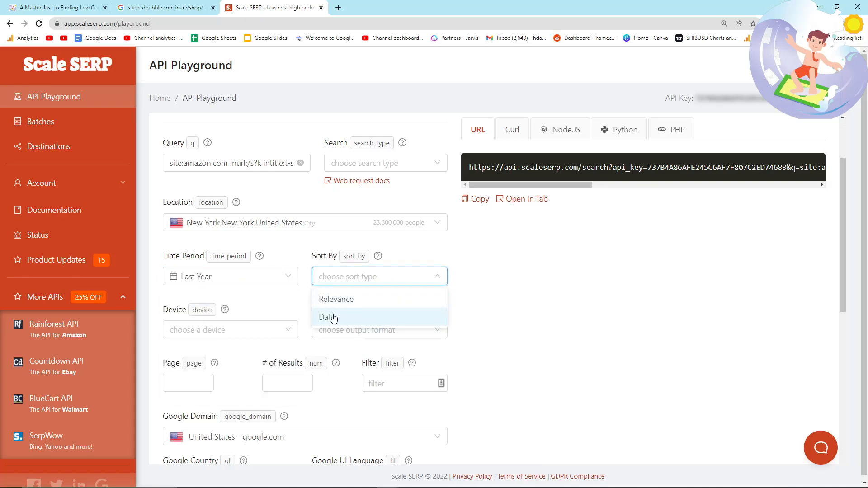
pyautogui.click(328, 318)
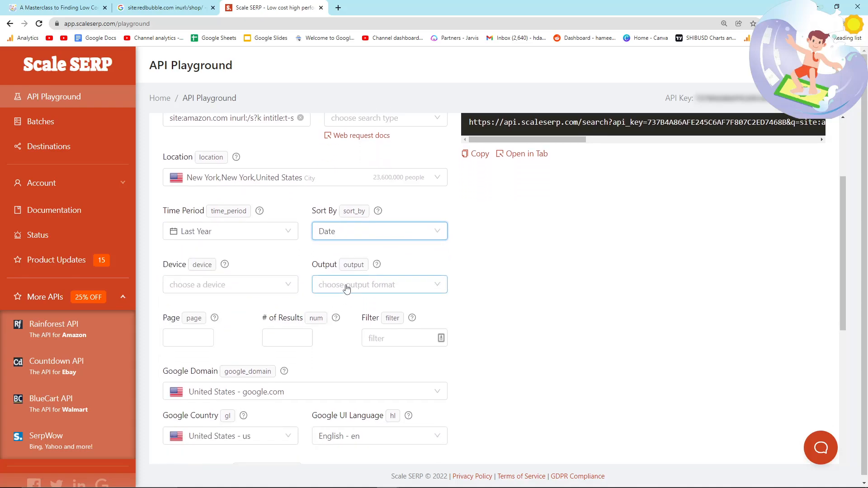
# - Set CSV output with only the organic title field, page 1 and 100 results
pyautogui.click(379, 284)
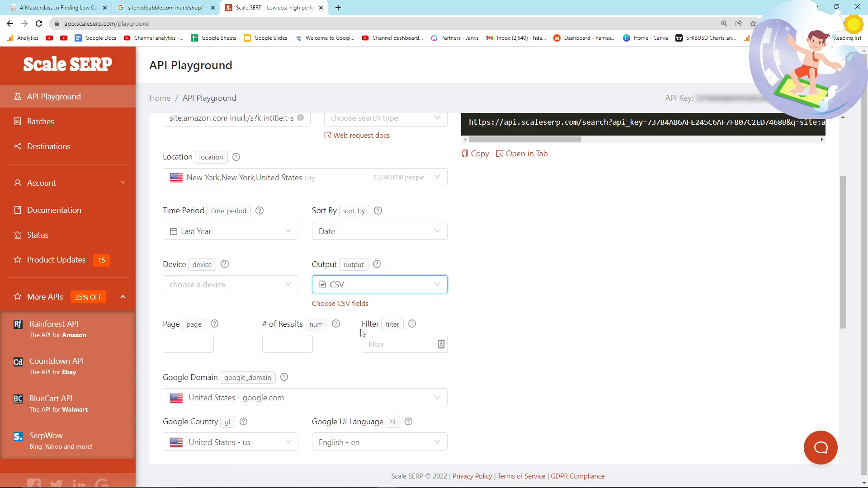
pyautogui.click(340, 304)
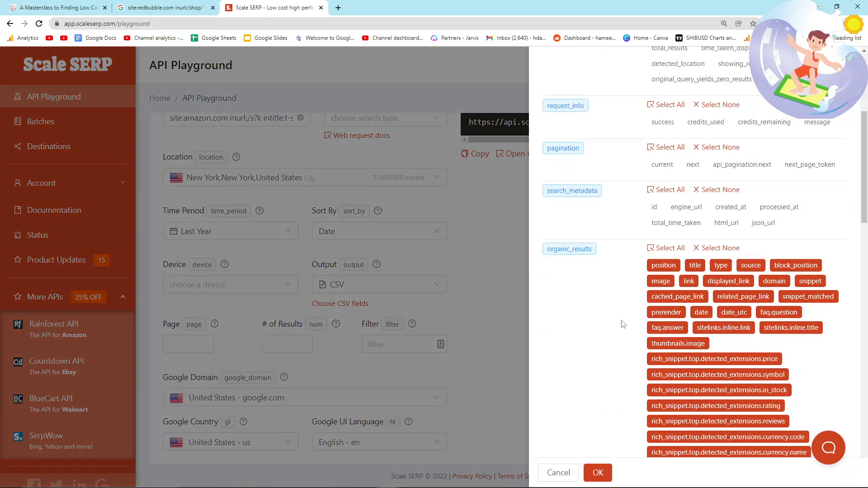
pyautogui.scroll(3)
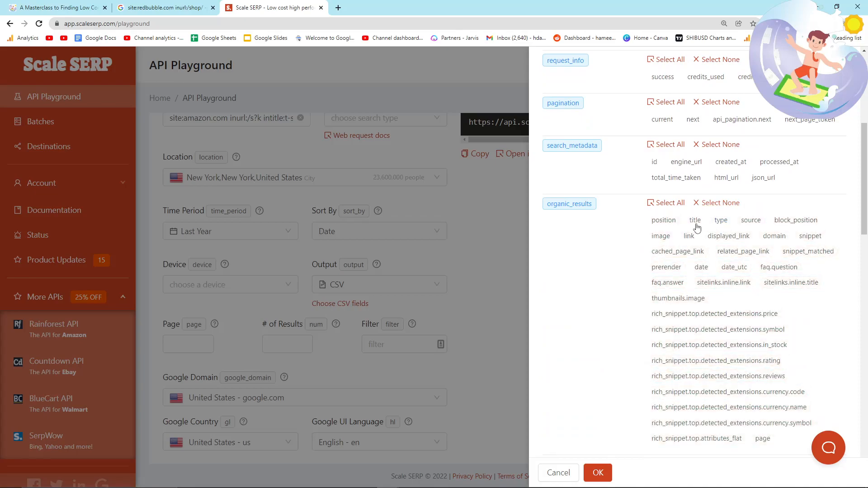
pyautogui.click(598, 473)
pyautogui.write('1')
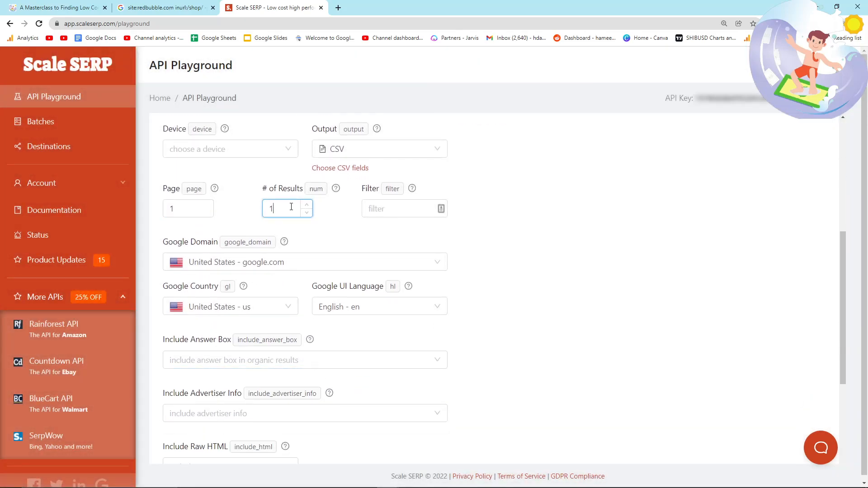
pyautogui.write('00')
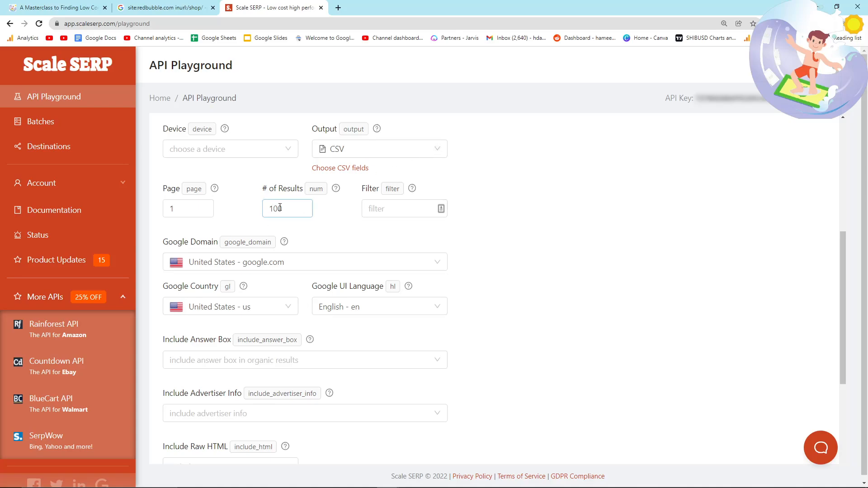
pyautogui.click(188, 209)
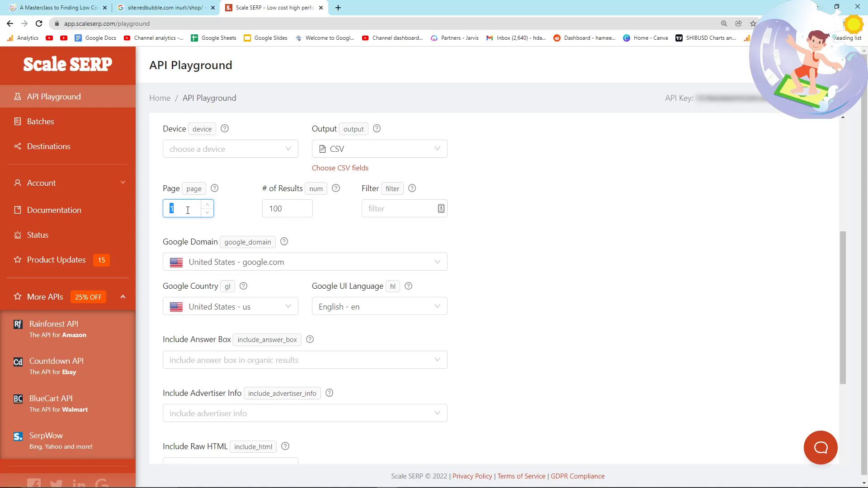
pyautogui.scroll(-3)
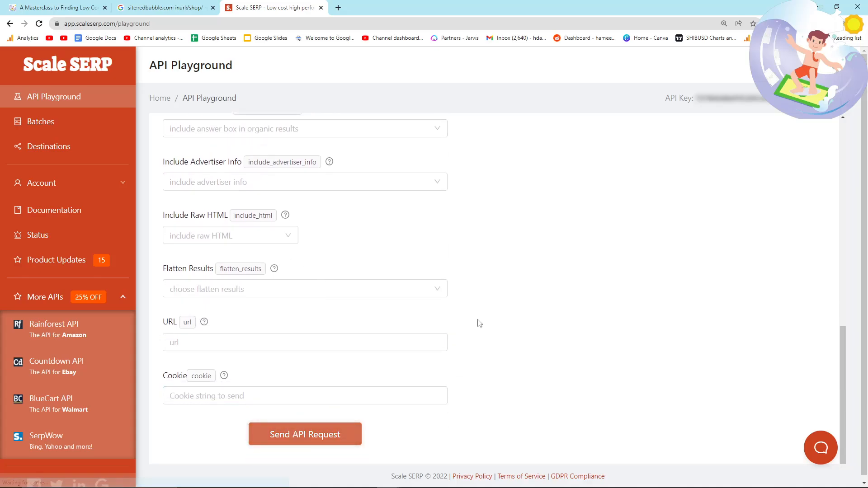
# - Send the API request and get the Amazon t-shirt listing titles back
pyautogui.click(305, 434)
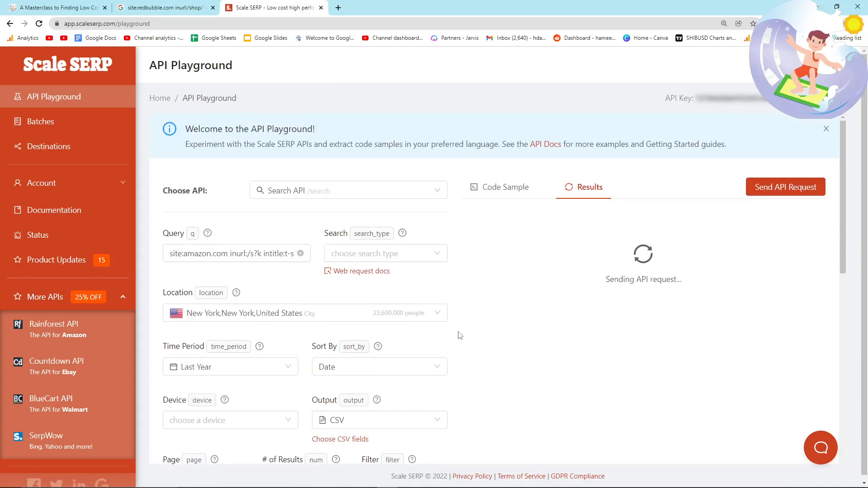
pyautogui.click(230, 366)
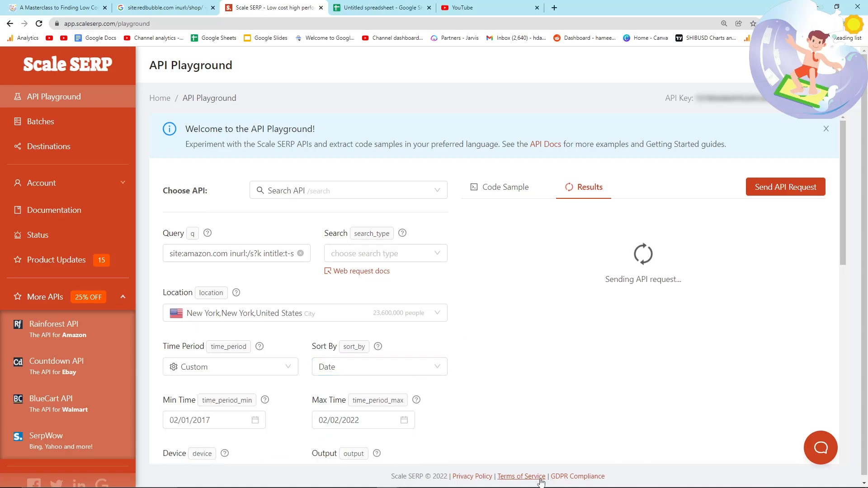
pyautogui.scroll(-3)
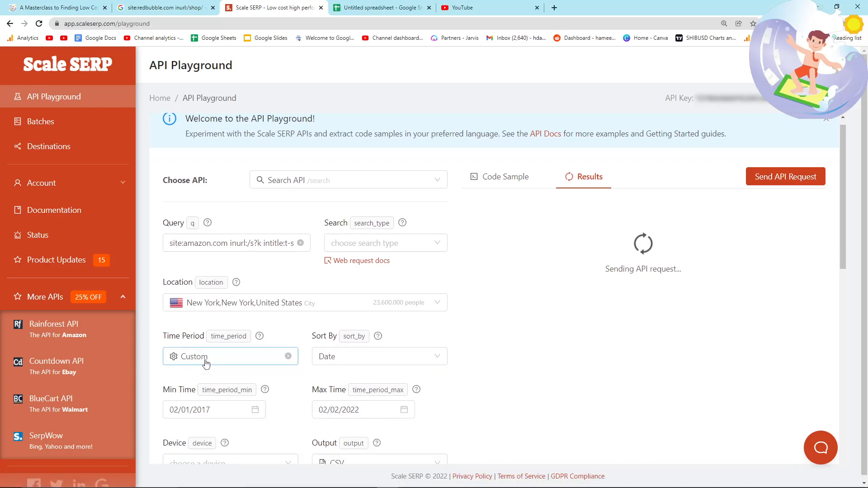
pyautogui.scroll(-3)
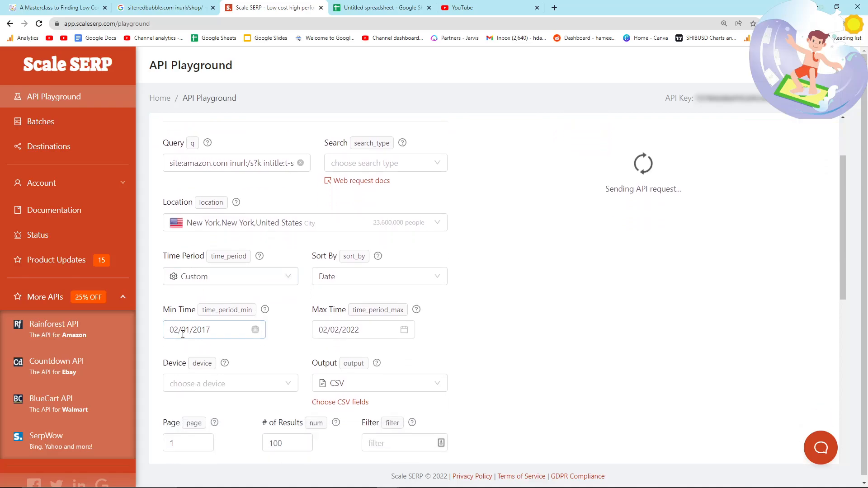
# - Set a custom time period from 02/01/2017 to 02/02/2022 and copy the returned title list
pyautogui.click(213, 330)
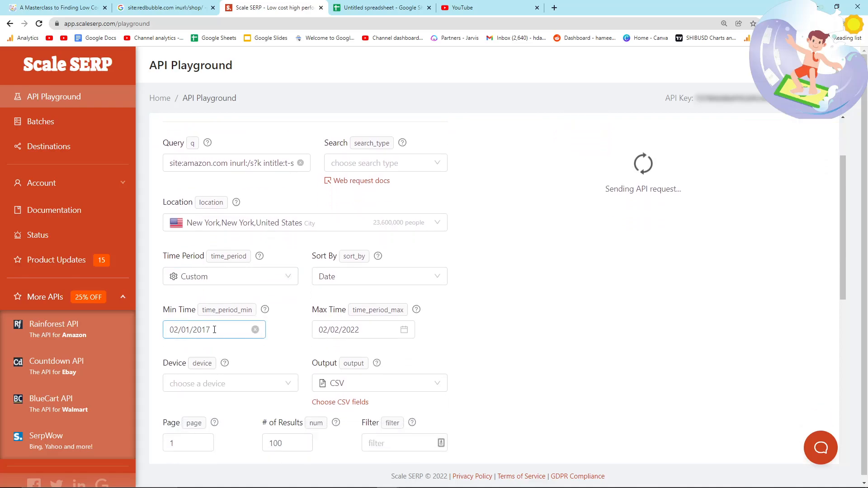
pyautogui.click(360, 330)
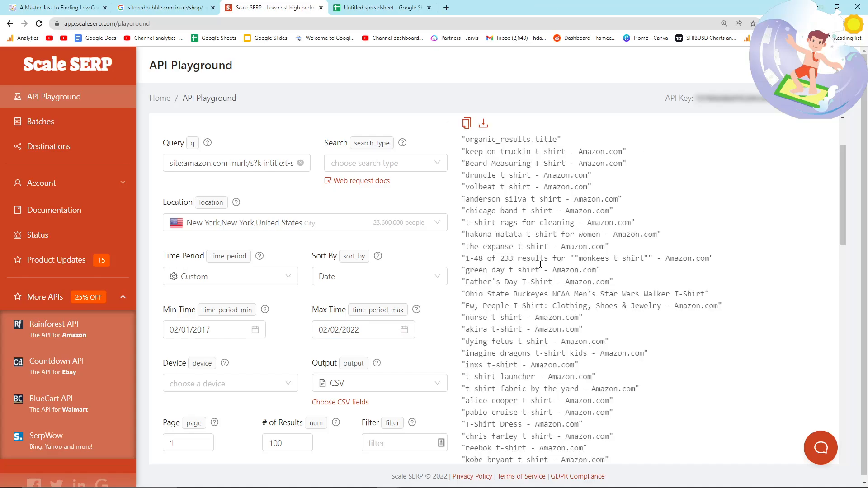
pyautogui.scroll(-3)
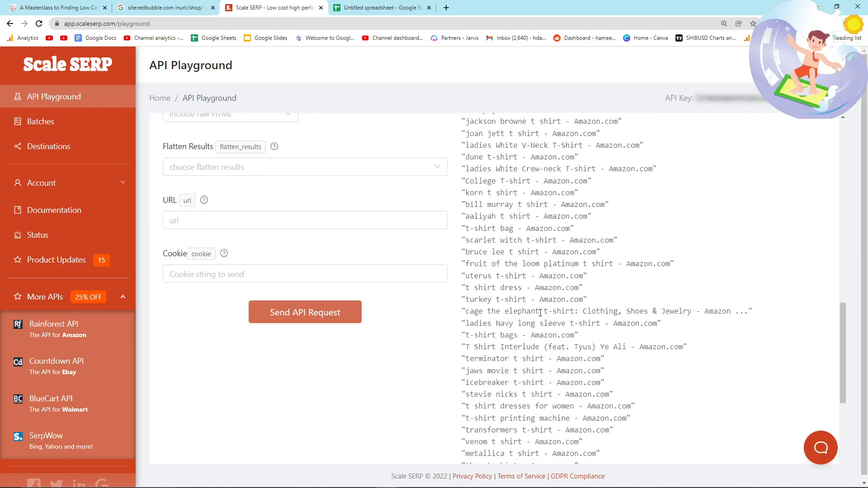
pyautogui.scroll(3)
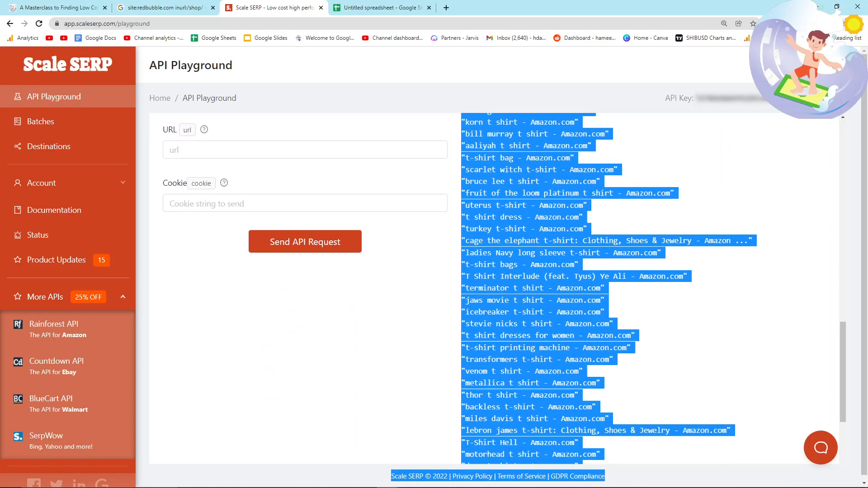
pyautogui.scroll(-3)
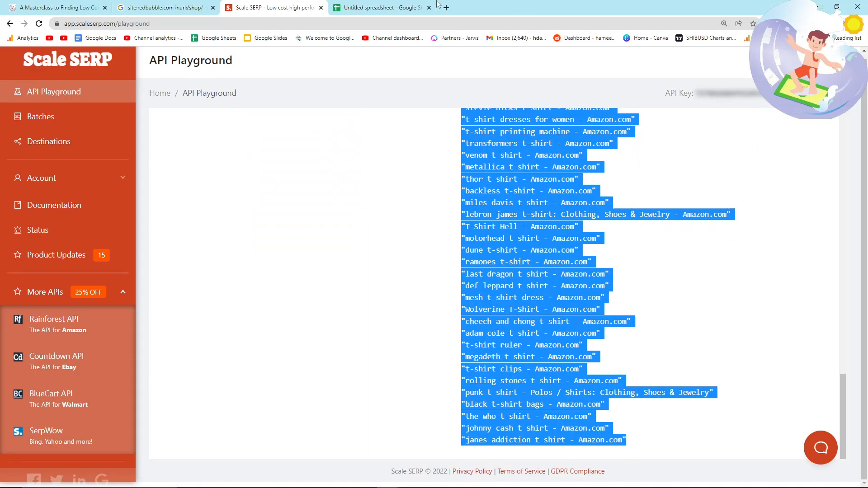
# - Paste the 99 Amazon t-shirt titles into column A of the untitled spreadsheet
pyautogui.click(381, 8)
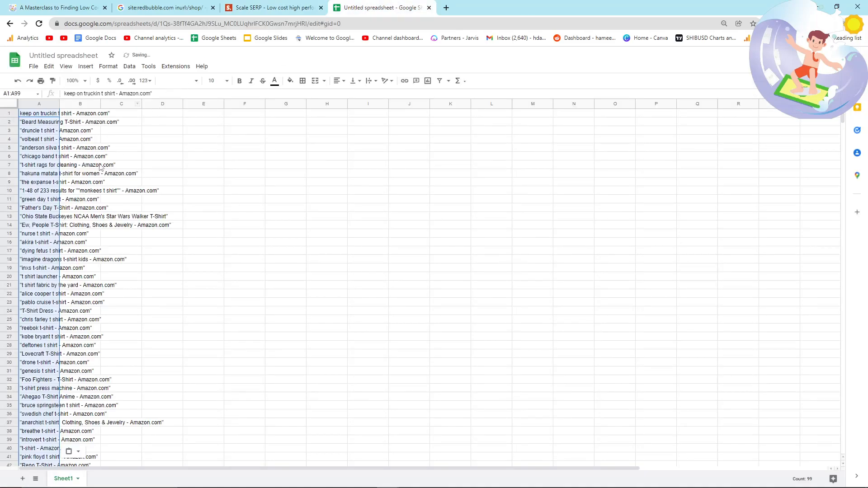
pyautogui.click(271, 8)
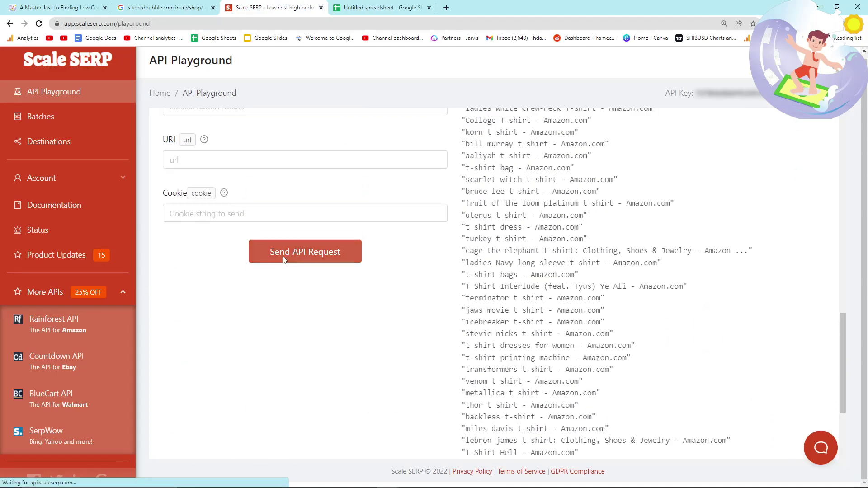
# - Send the page-2 request and paste its titles below row 100 in the spreadsheet
pyautogui.scroll(3)
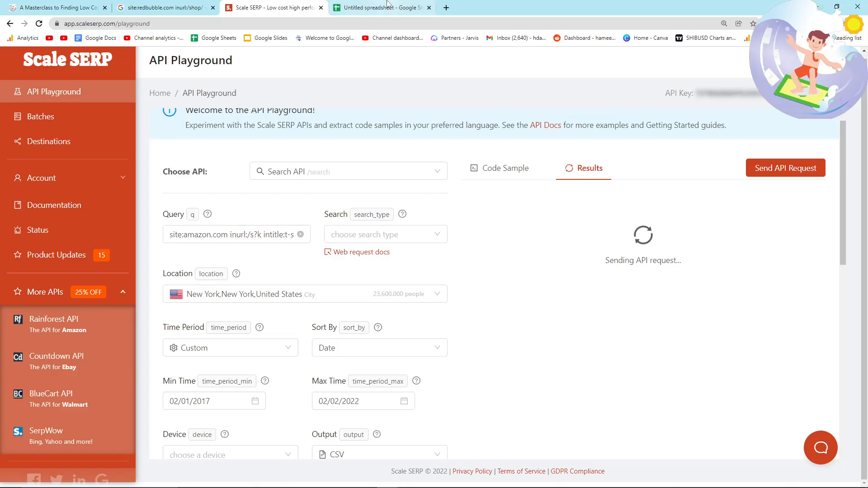
pyautogui.moveTo(282, 105)
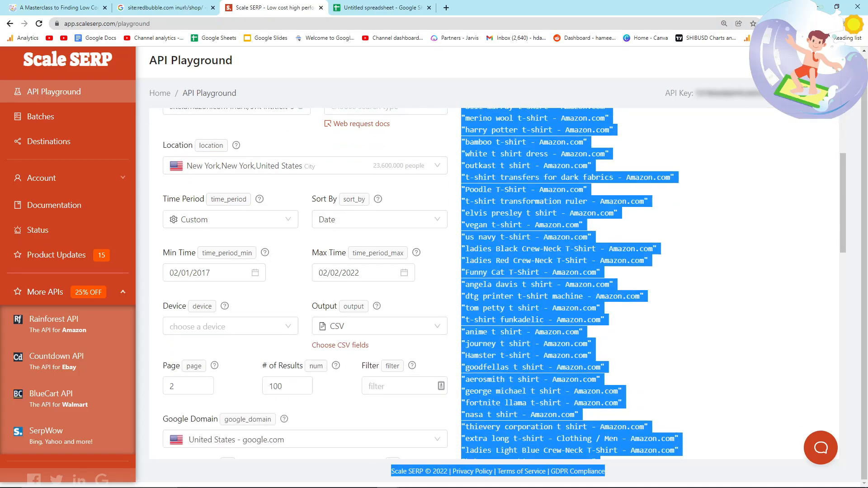
pyautogui.scroll(-3)
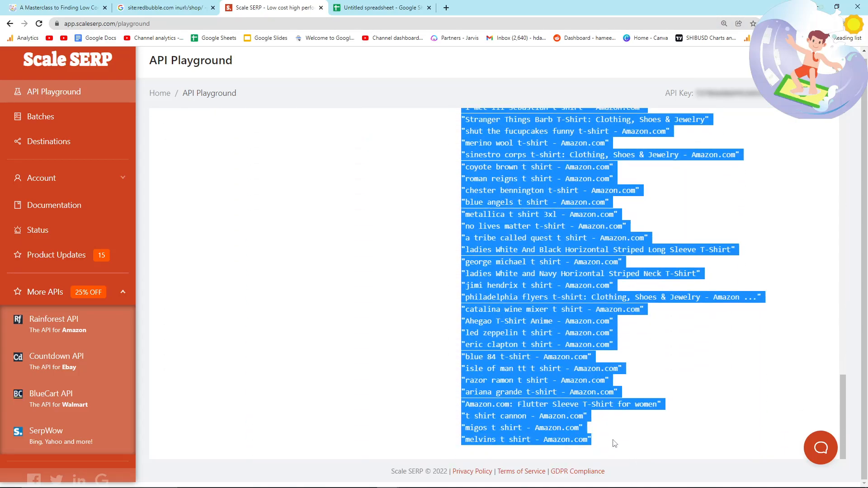
pyautogui.click(381, 7)
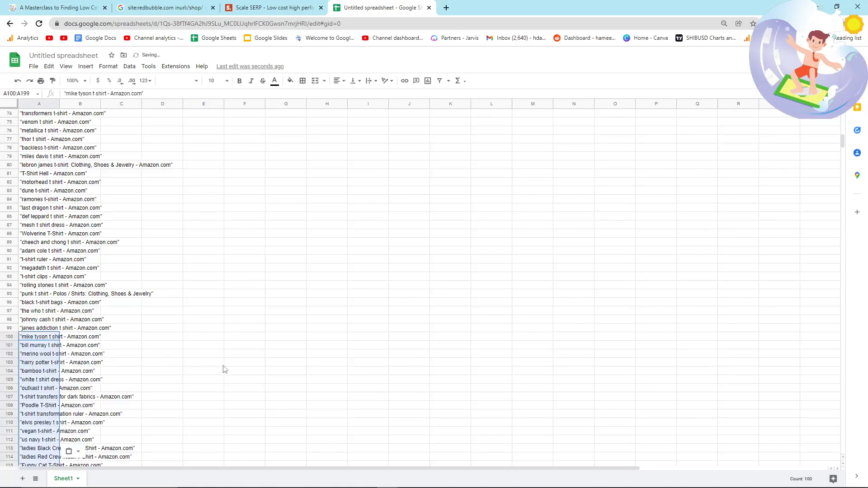
pyautogui.click(244, 361)
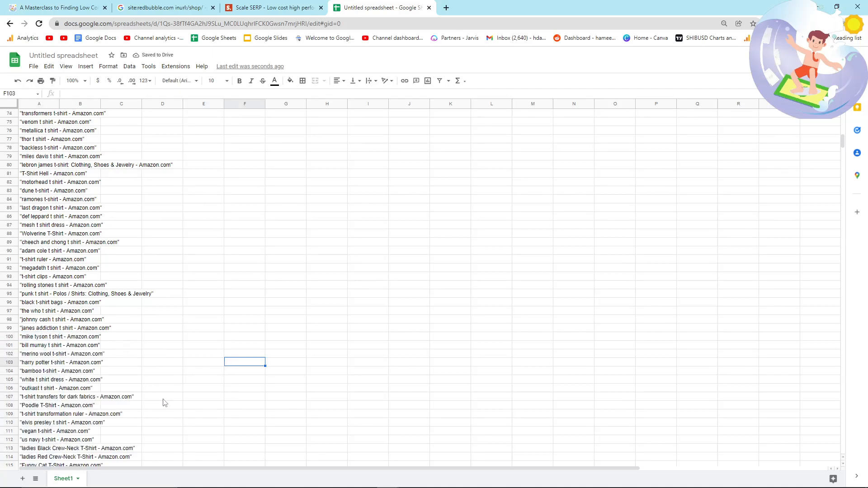
pyautogui.scroll(-3)
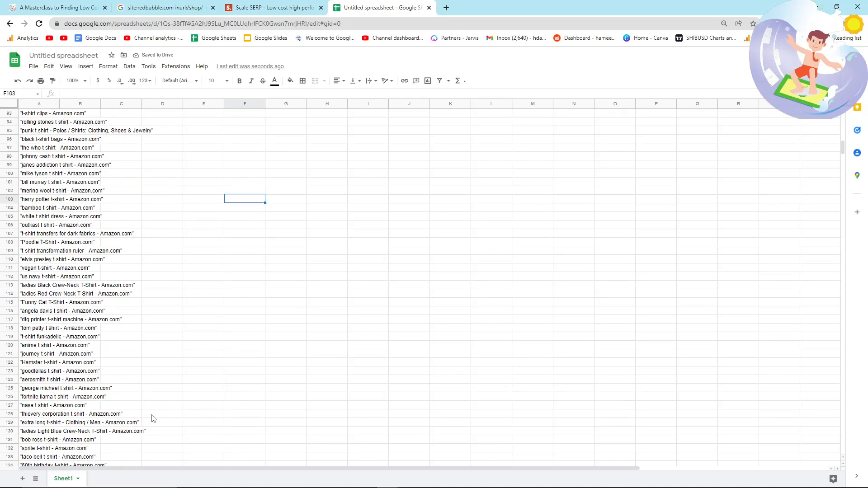
# - Pick up the guide's Amazon KDP planner query and bring it to the Scale SERP playground
pyautogui.click(272, 7)
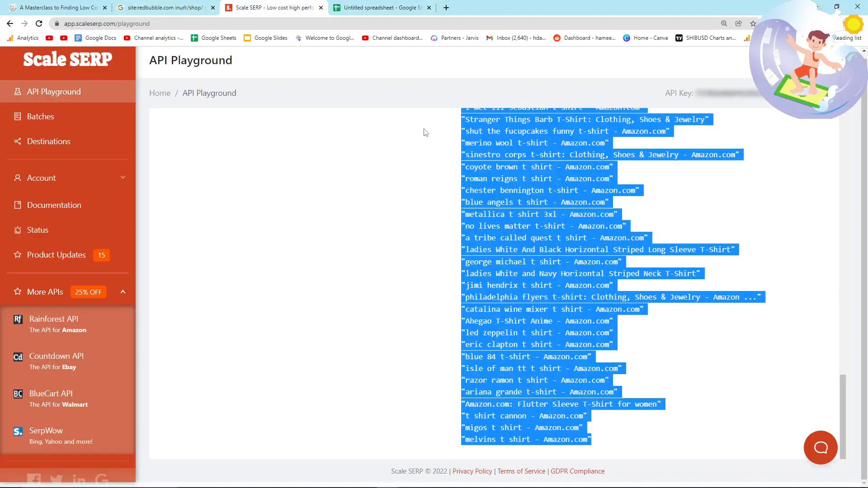
pyautogui.click(164, 7)
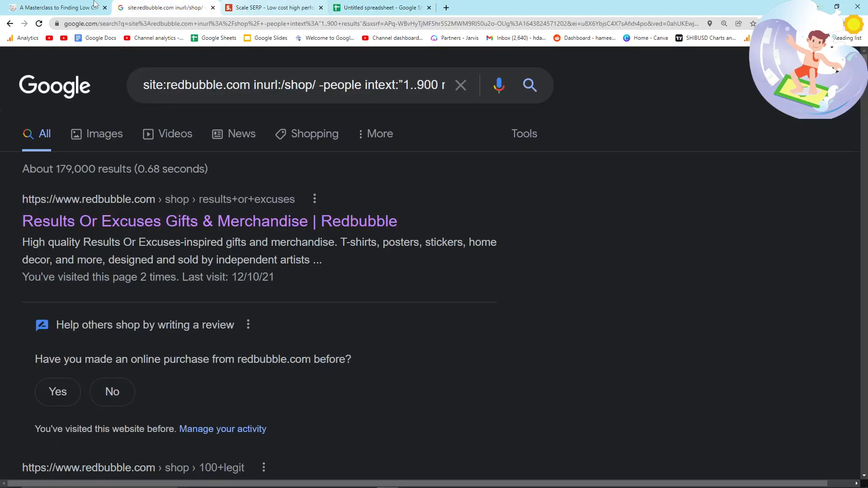
pyautogui.click(55, 7)
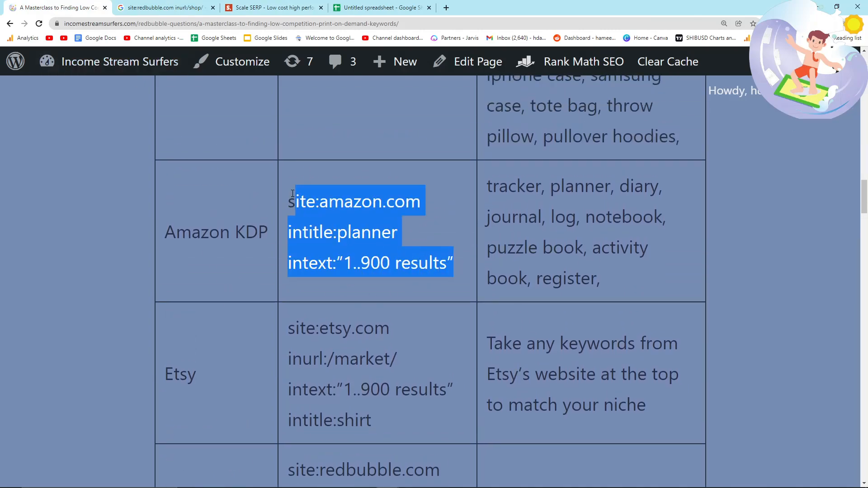
pyautogui.click(271, 8)
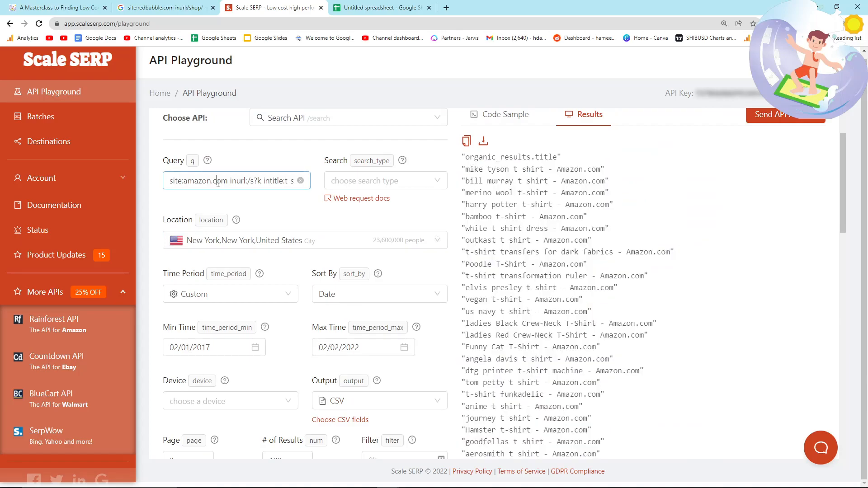
# - Send the edited KDP query request and return to the keyword spreadsheet
pyautogui.scroll(-3)
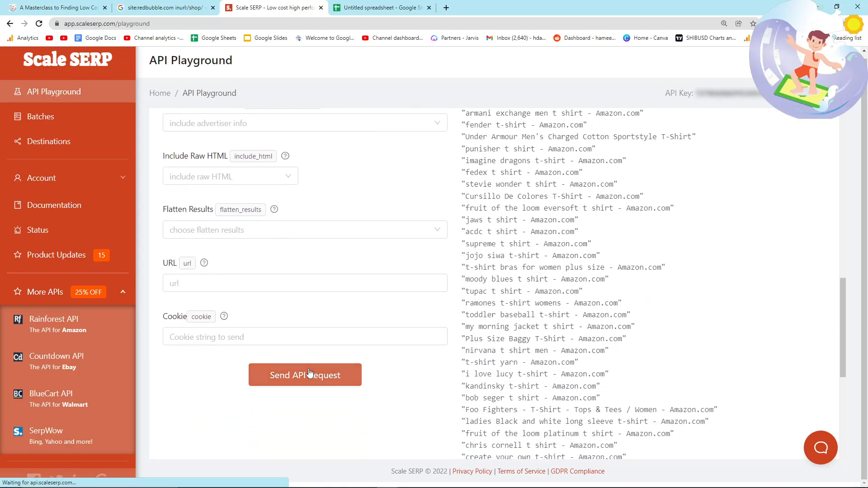
pyautogui.click(381, 7)
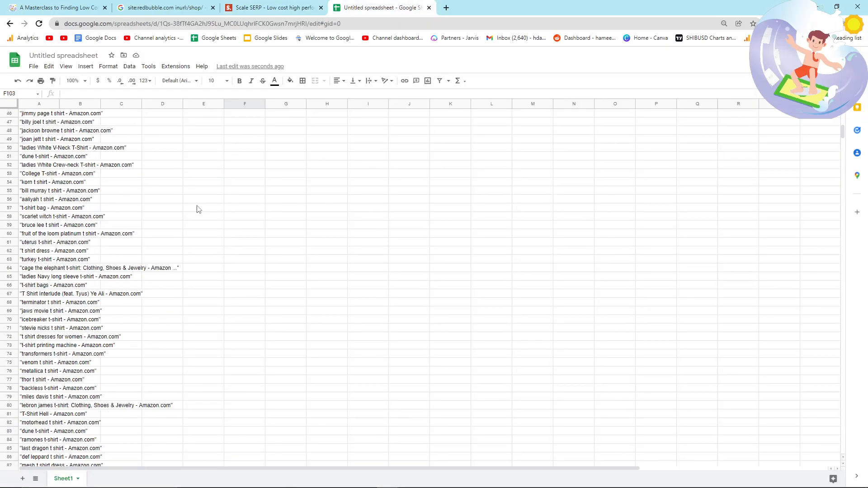
# - Replace all quote marks, 't-shirt' and 't shirt' in column A with nothing
pyautogui.scroll(3)
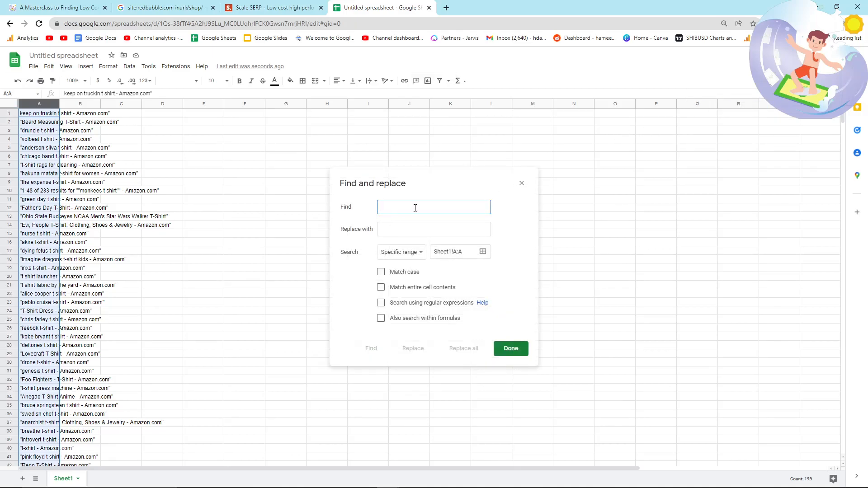
pyautogui.write('"')
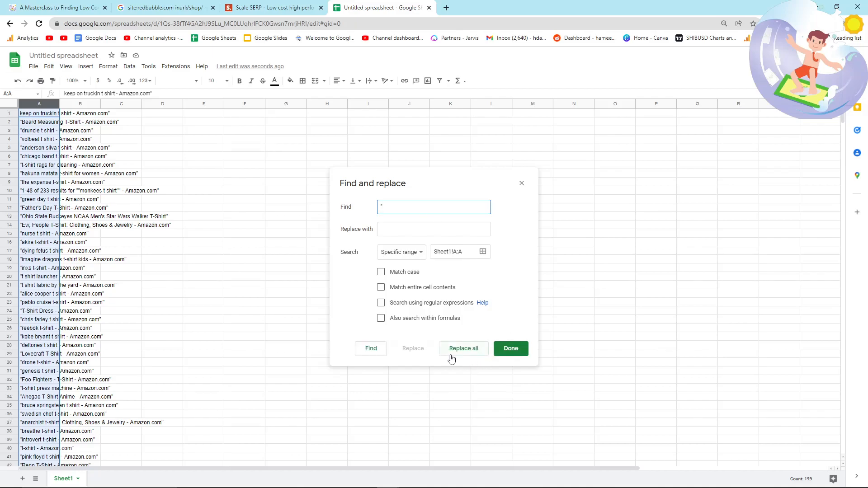
pyautogui.moveTo(454, 354)
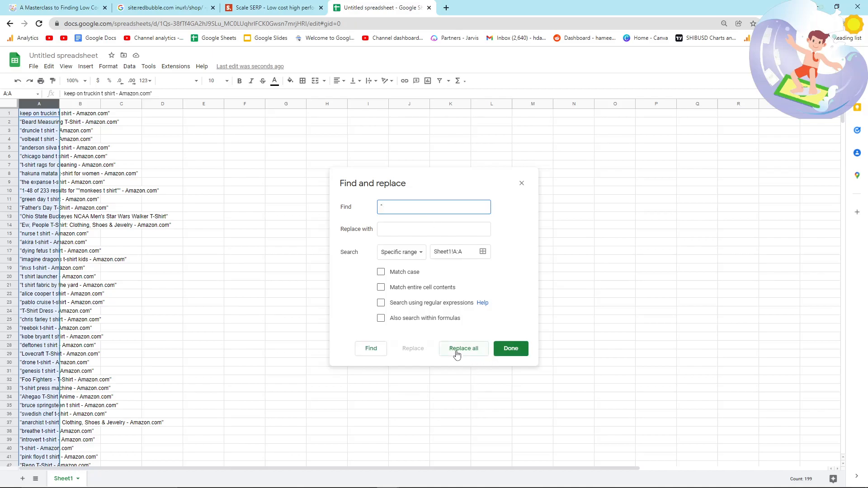
pyautogui.click(463, 348)
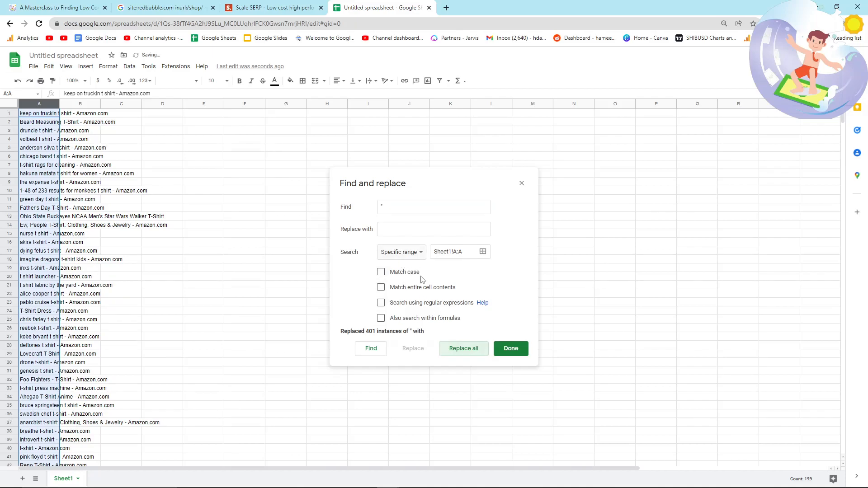
pyautogui.moveTo(401, 187)
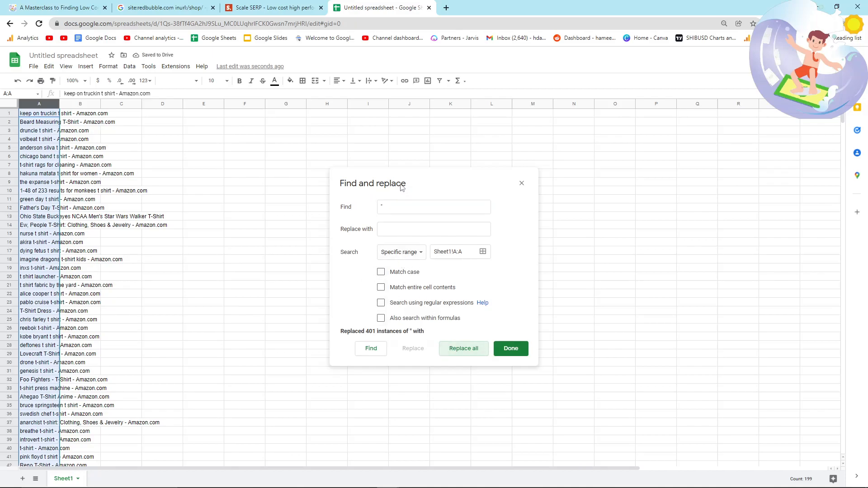
pyautogui.write('t-shirt')
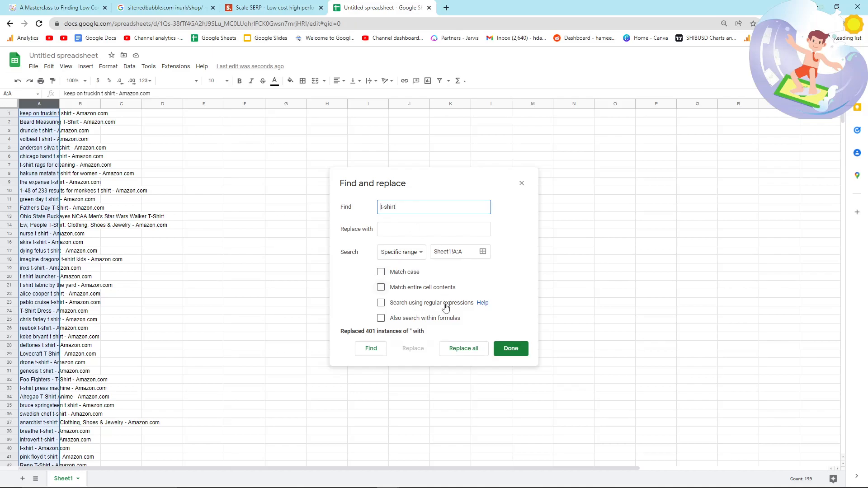
pyautogui.click(463, 348)
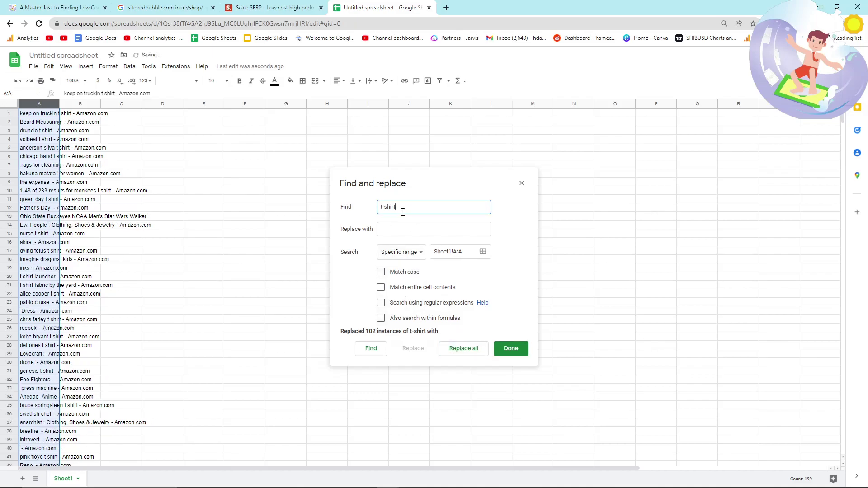
pyautogui.press('backspace')
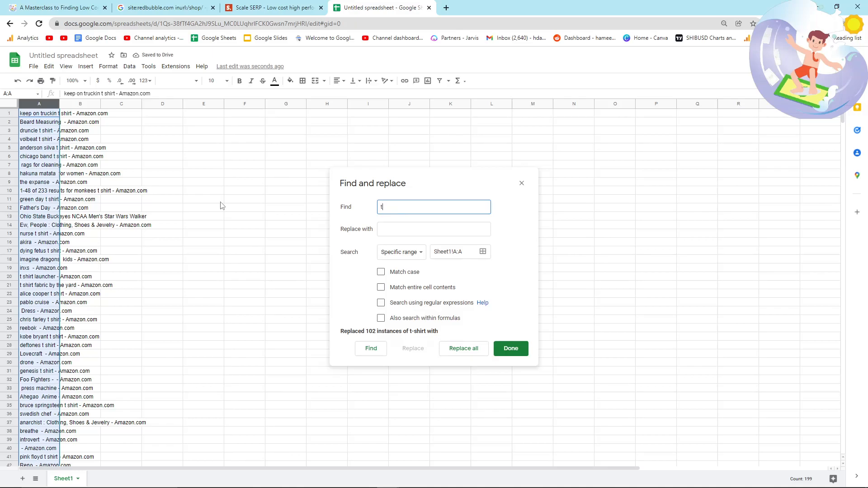
pyautogui.write('shirt')
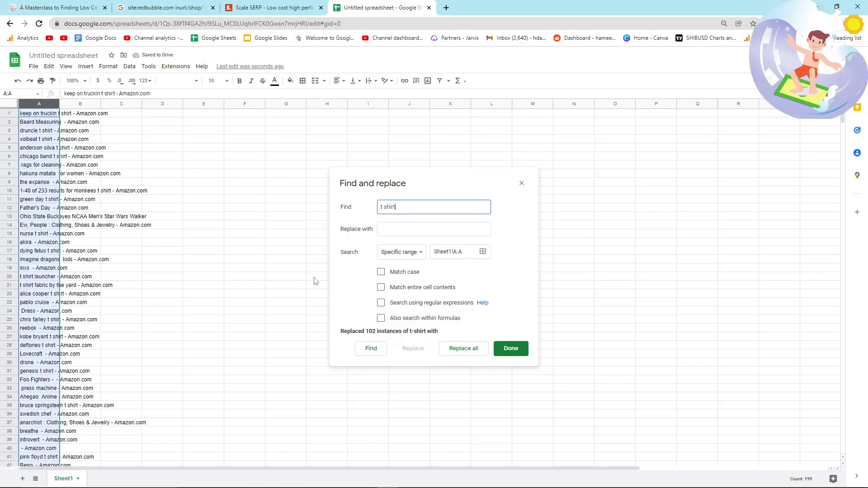
pyautogui.click(463, 348)
pyautogui.write('-')
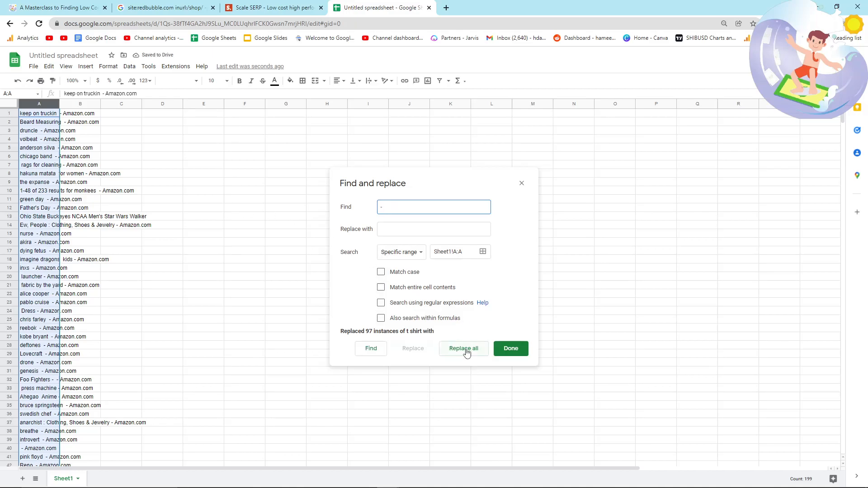
# - Replace all dashes and 'Amazon.com' with nothing, leaving bare keywords in column A
pyautogui.click(463, 349)
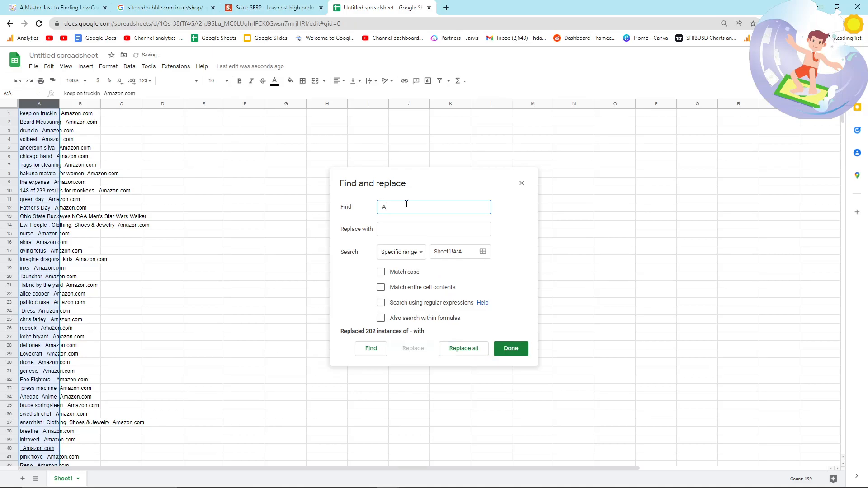
pyautogui.write('Amazon.')
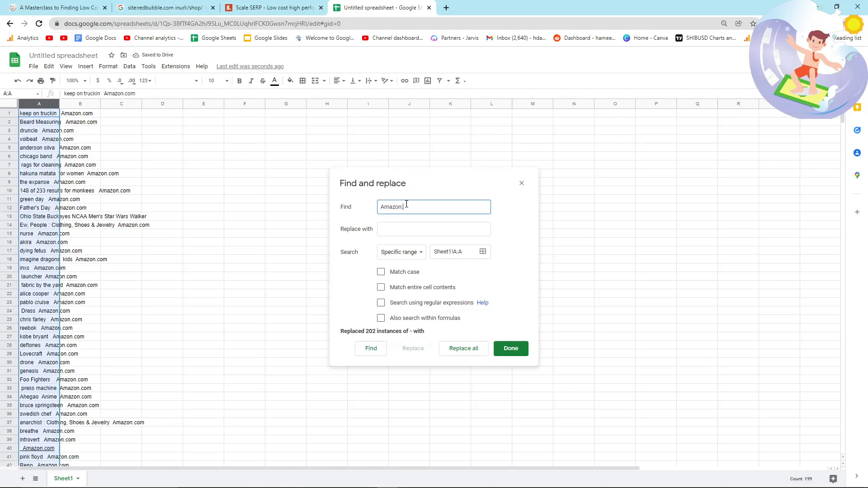
pyautogui.click(463, 348)
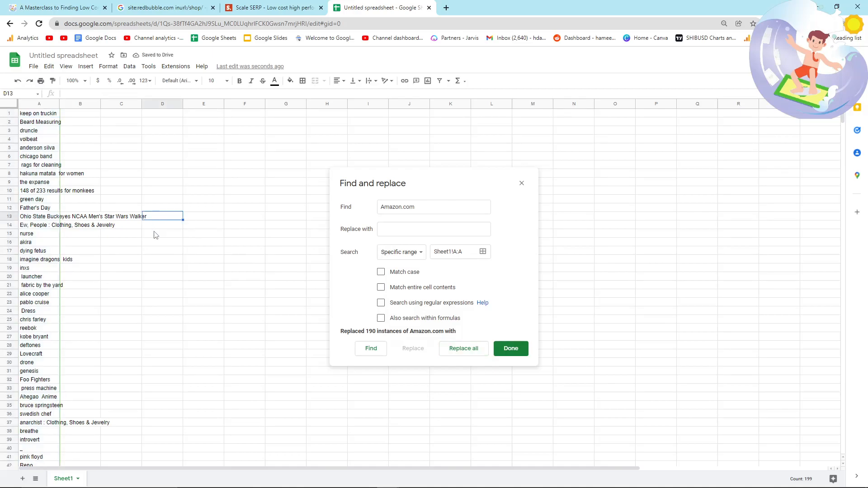
pyautogui.scroll(-3)
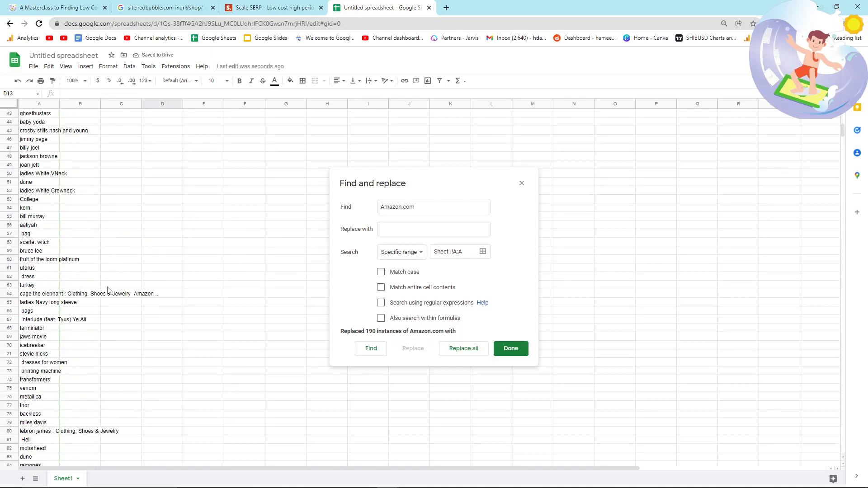
pyautogui.scroll(-3)
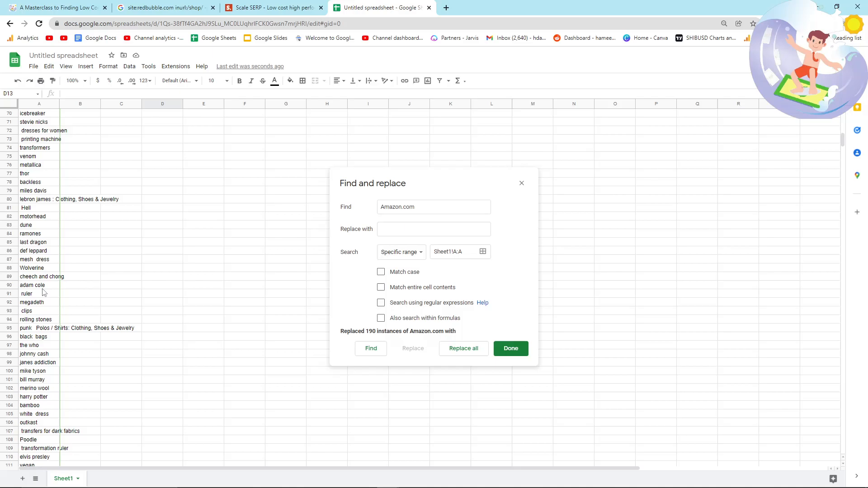
pyautogui.click(39, 103)
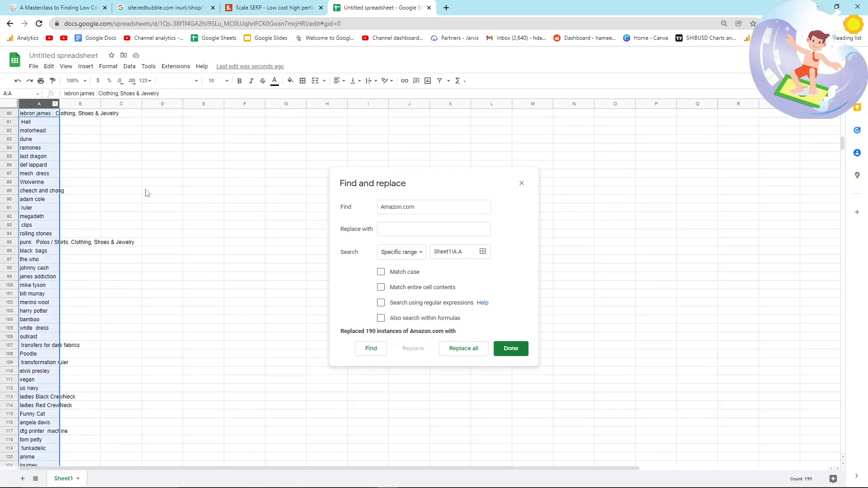
pyautogui.scroll(-3)
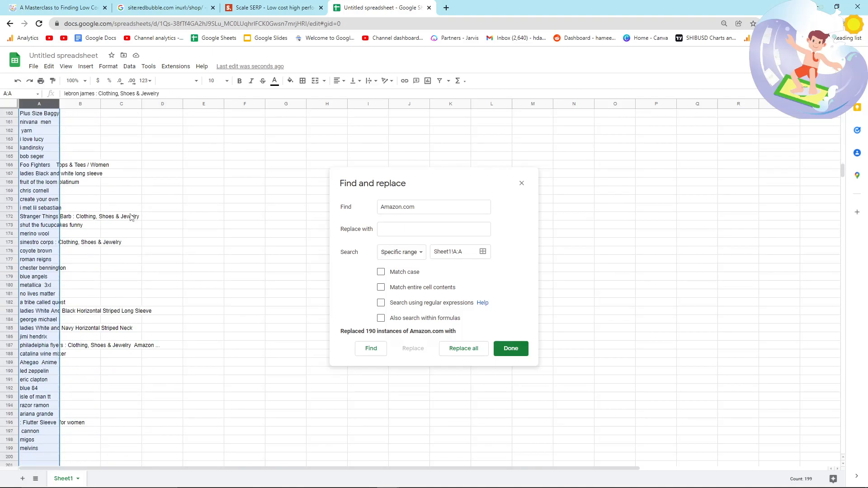
pyautogui.click(271, 7)
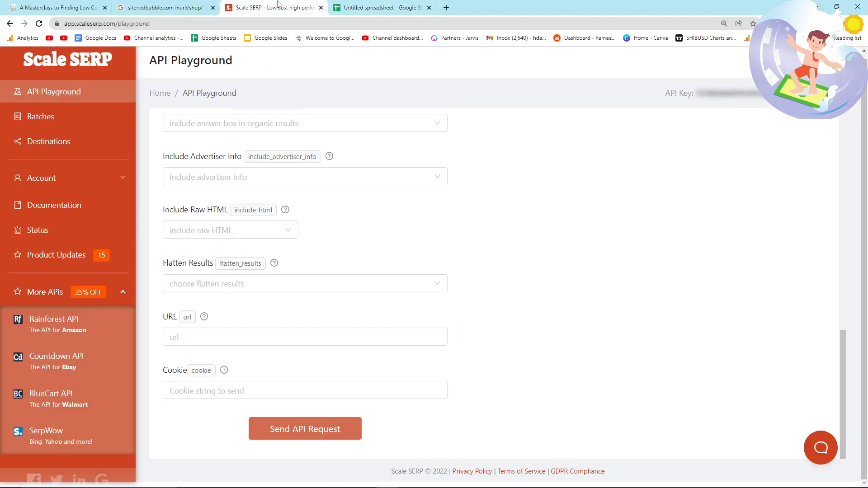
# - Send the Scale SERP request for the Amazon planner query and return to the keyword sheet
pyautogui.click(305, 429)
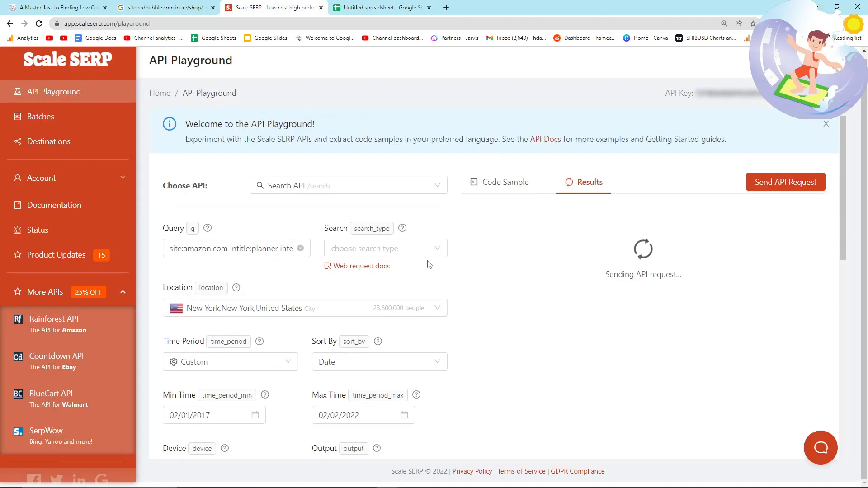
pyautogui.click(380, 8)
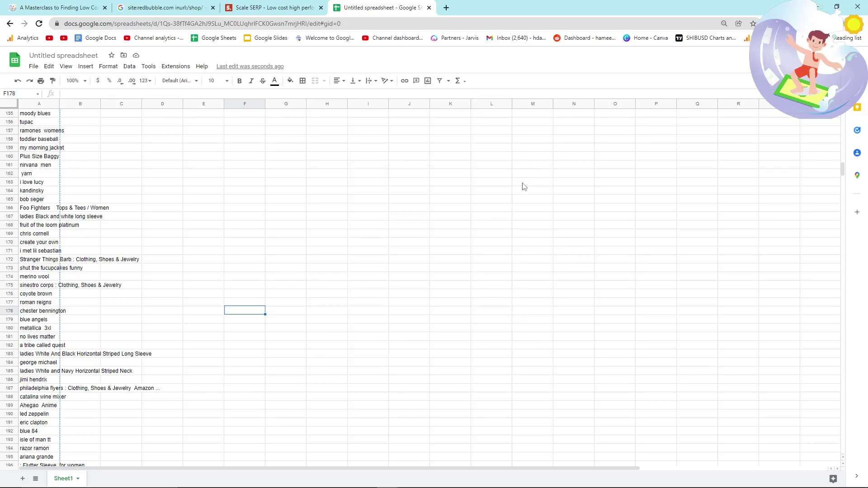
pyautogui.moveTo(204, 258)
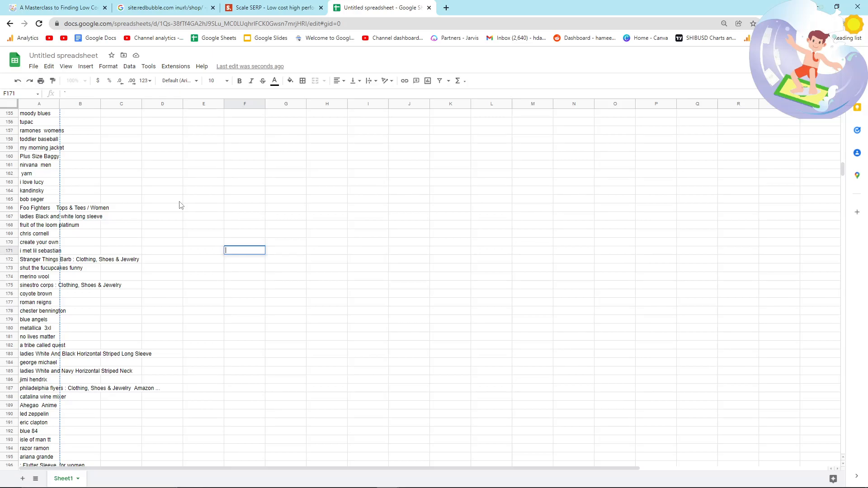
# - Copy 'shut the fucupcakes' from cell A173 and search it on Google in a new tab
pyautogui.click(39, 267)
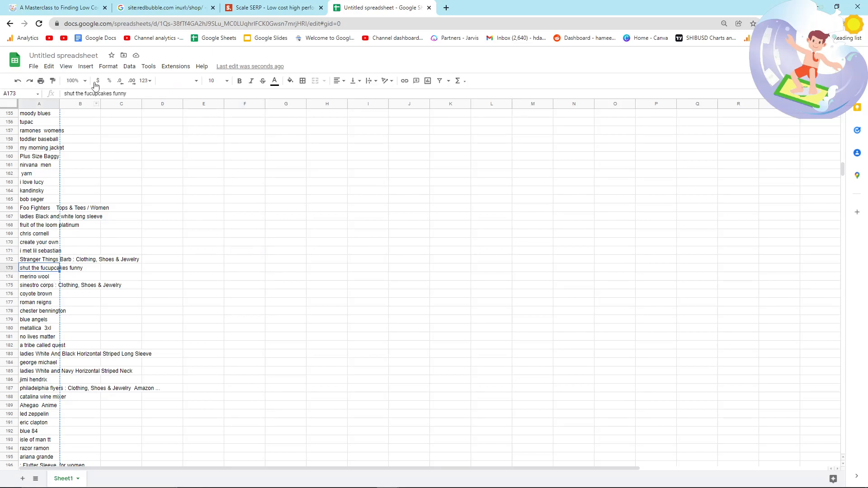
pyautogui.doubleClick(39, 268)
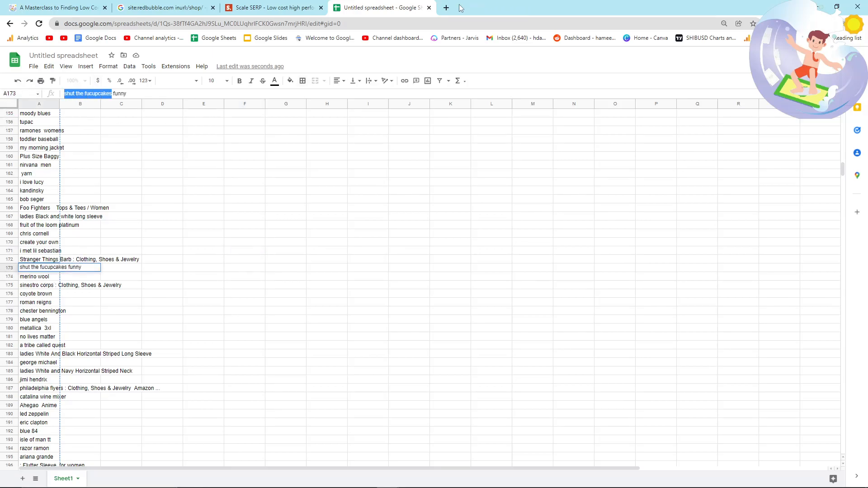
pyautogui.click(446, 8)
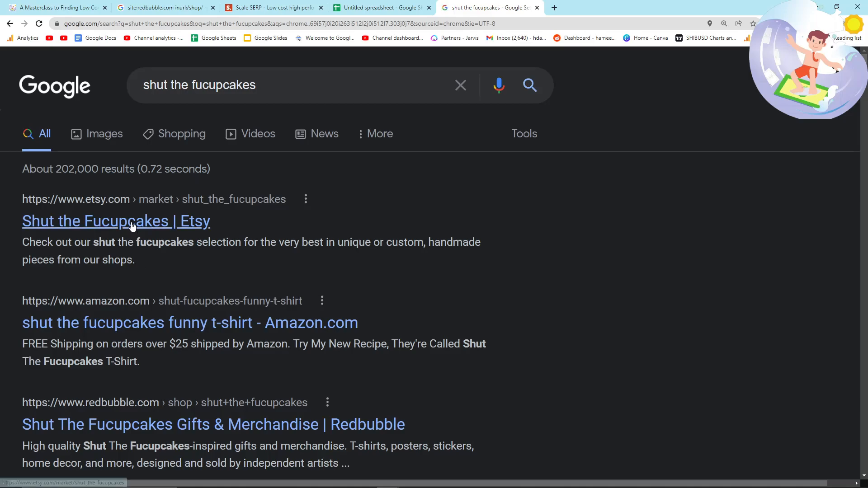
# - Check Etsy (275) and Amazon (66) result counts for 'shut the fucupcakes' in their own tabs
pyautogui.click(116, 221)
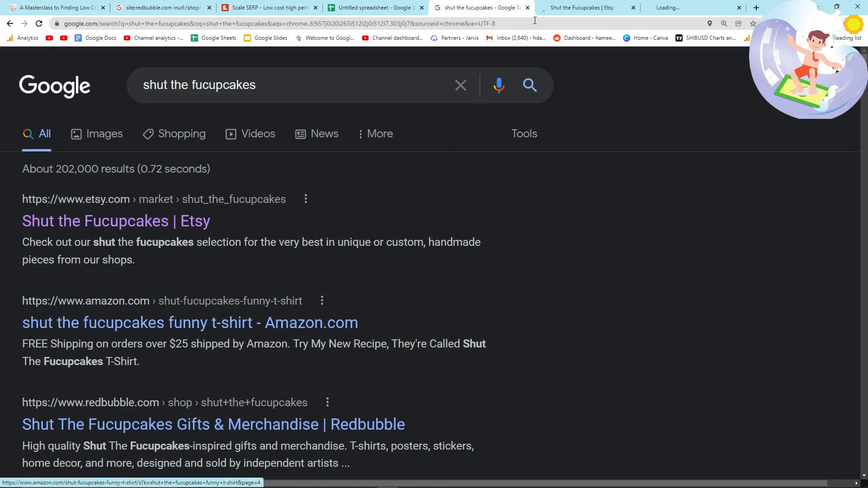
pyautogui.click(189, 323)
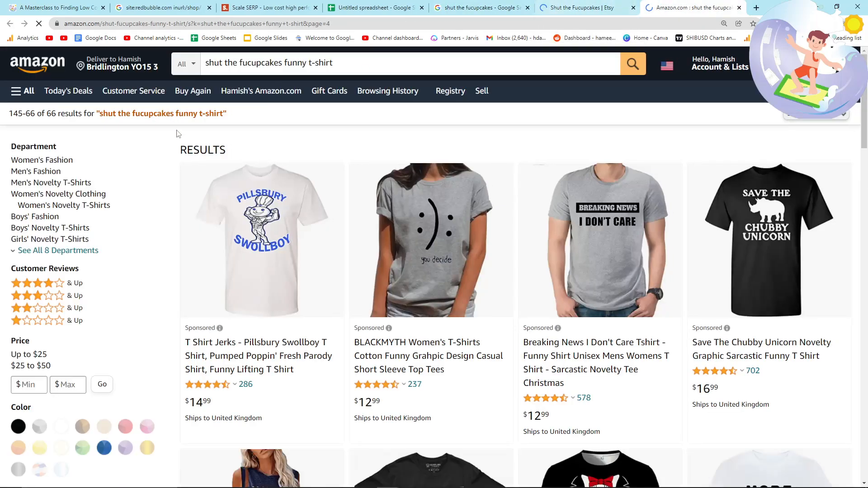
pyautogui.click(584, 7)
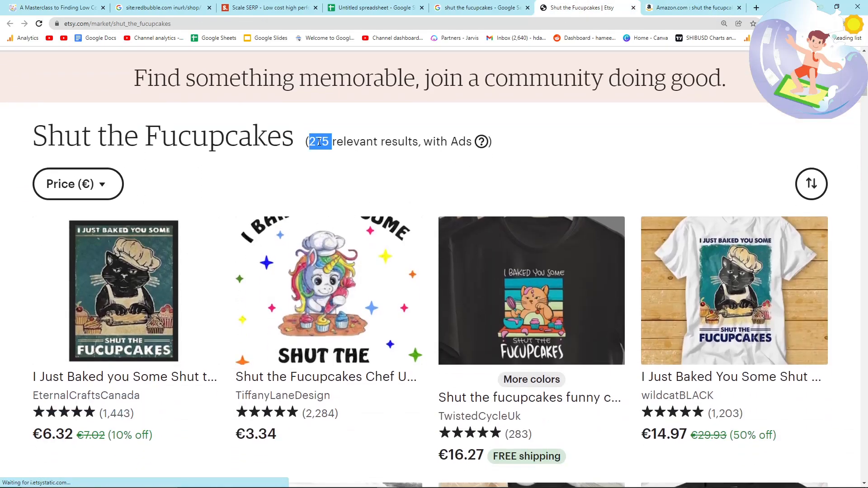
pyautogui.scroll(3)
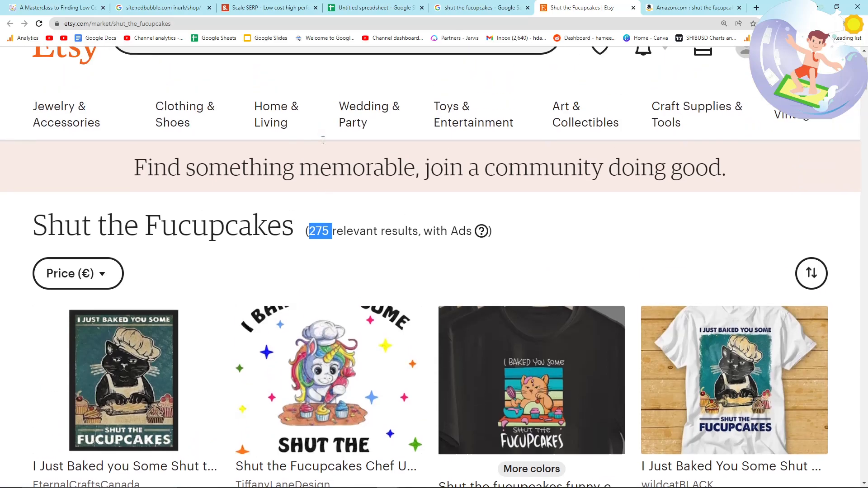
pyautogui.click(690, 8)
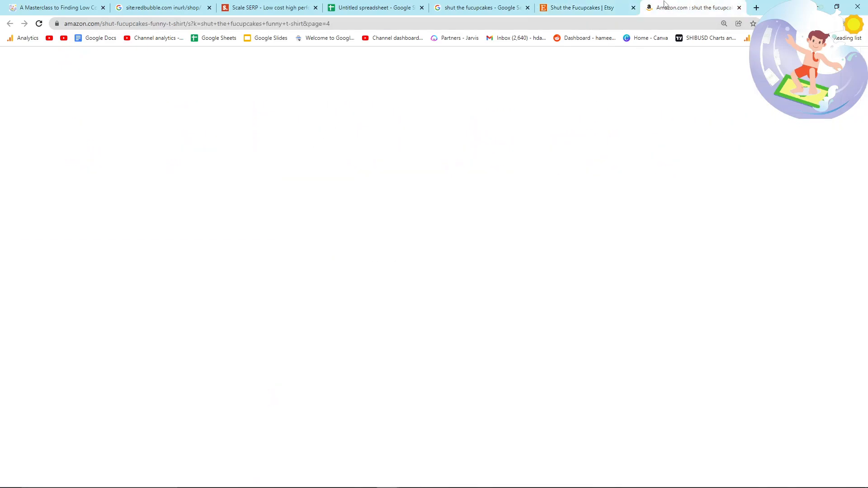
pyautogui.click(481, 7)
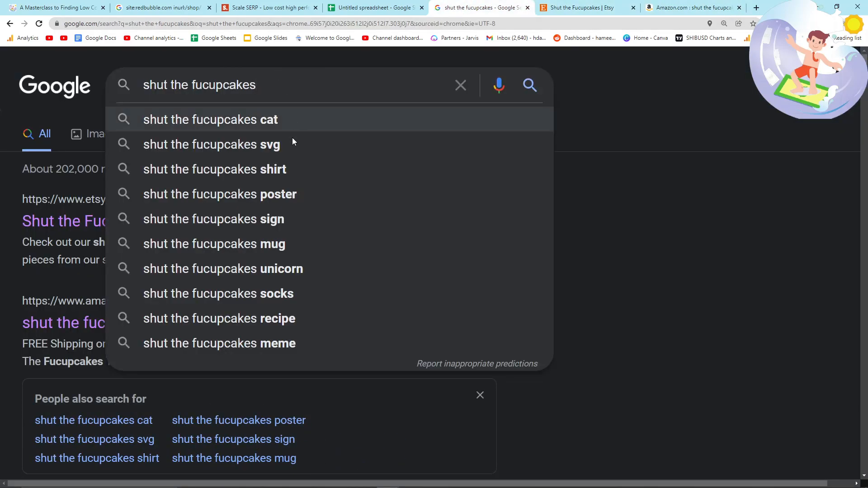
pyautogui.moveTo(253, 169)
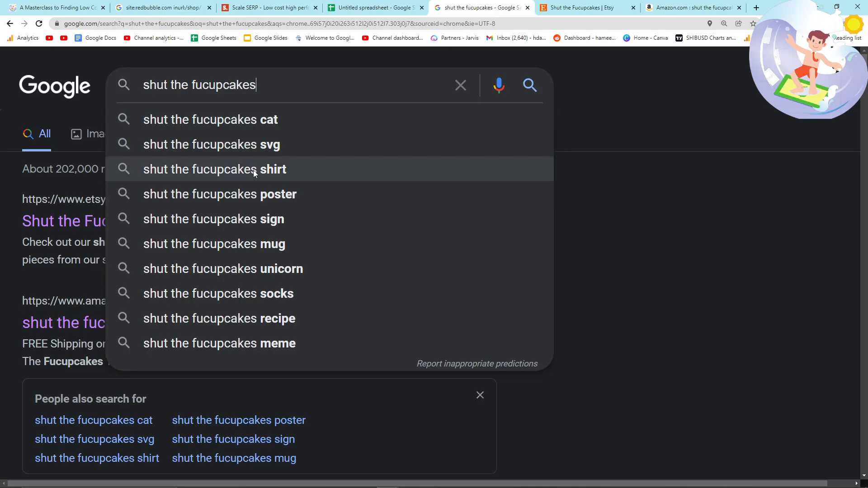
pyautogui.moveTo(276, 253)
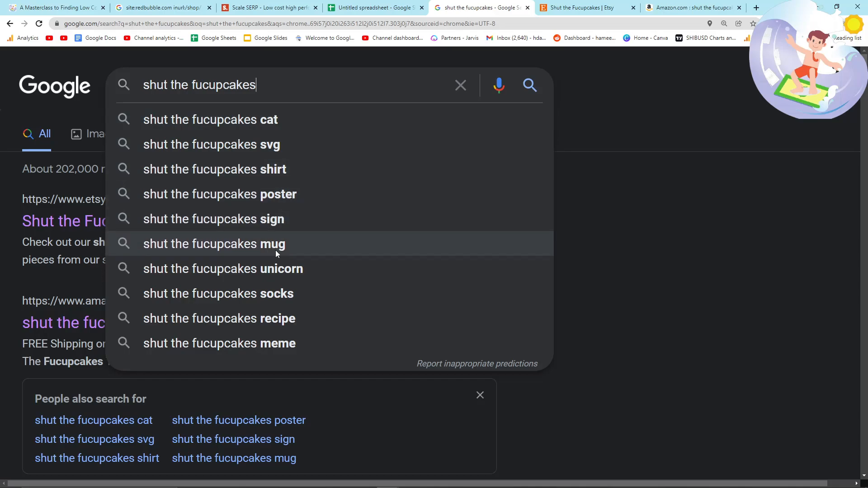
pyautogui.moveTo(262, 293)
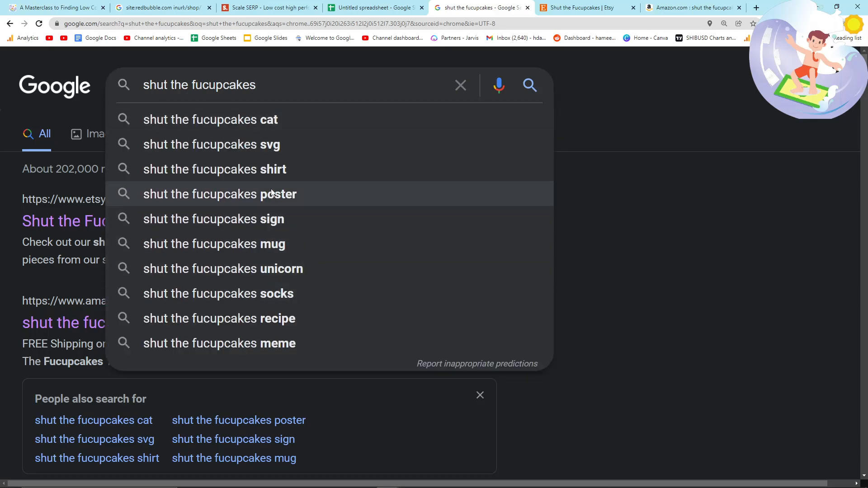
# - Search the 'poster' variant and view Redbubble's 476 Shut The Fucupcakes poster results
pyautogui.click(219, 194)
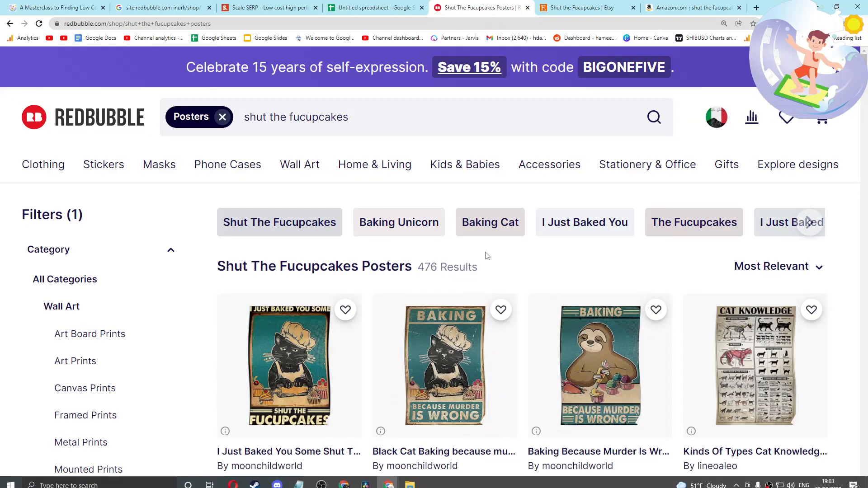
# - Check 'no lives matter' on Google and Amazon and open its No Lives Matter Etsy listing
pyautogui.click(588, 7)
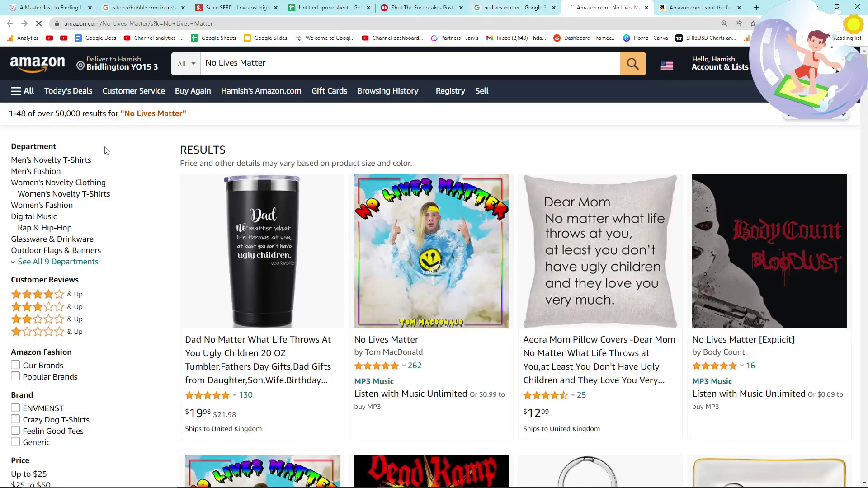
pyautogui.click(510, 7)
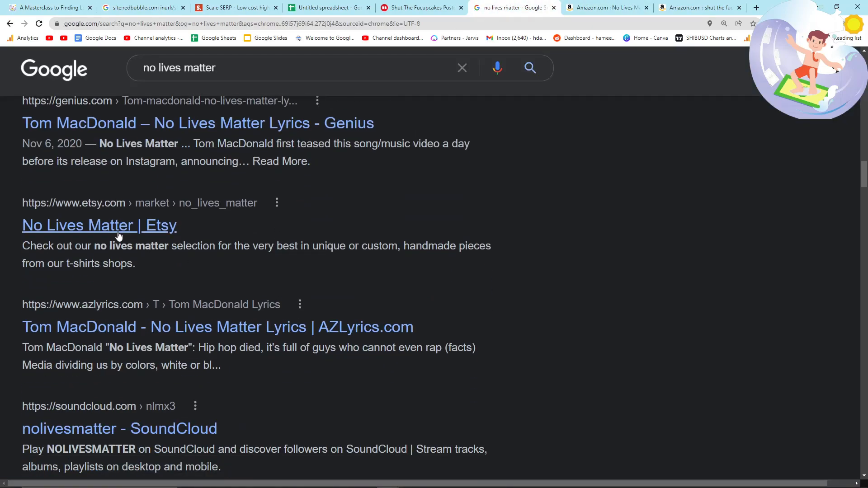
pyautogui.click(99, 226)
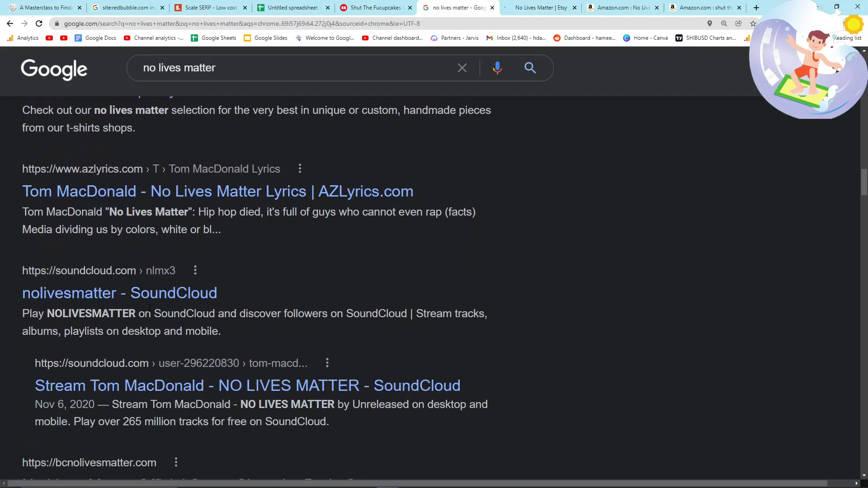
pyautogui.click(289, 7)
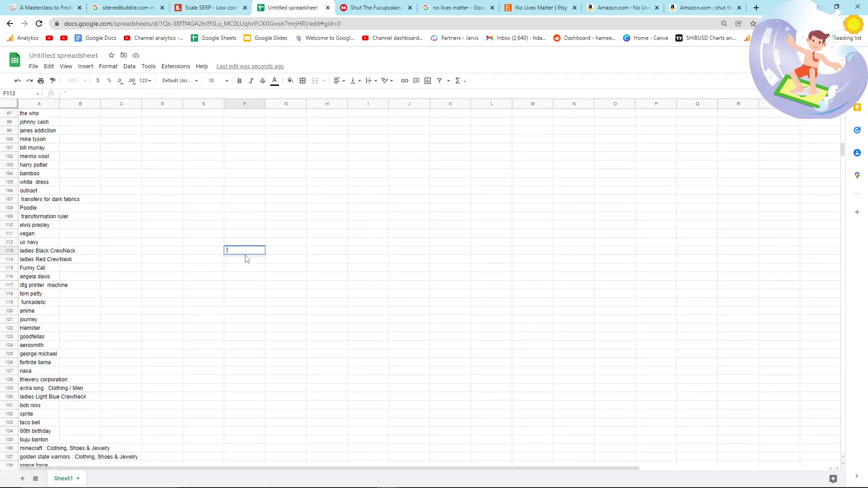
# - Review the keyword column down to the last keyword, melvins, and select the whole column
pyautogui.click(209, 7)
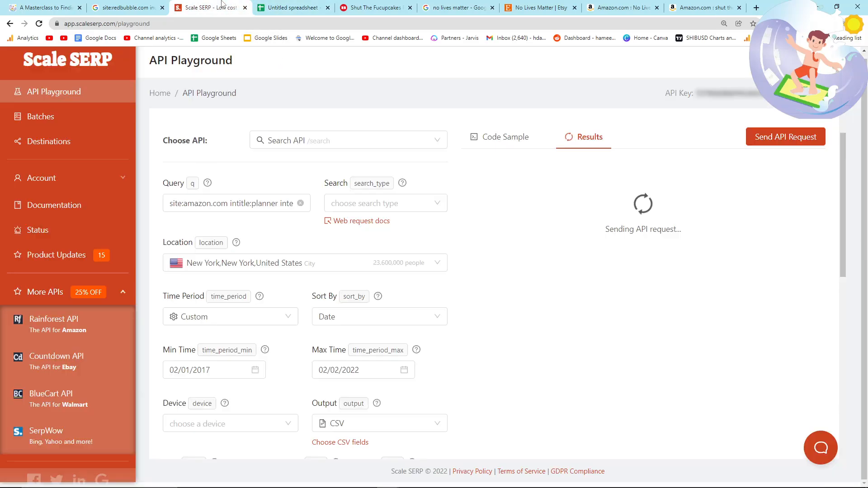
pyautogui.click(292, 8)
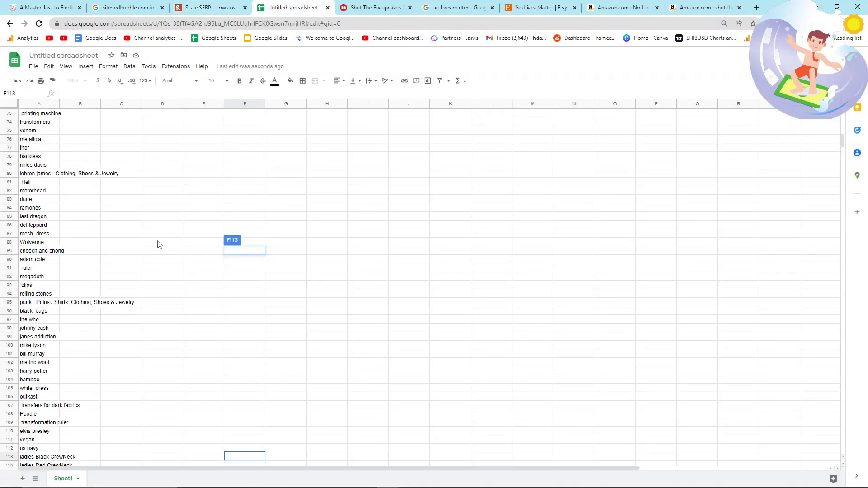
pyautogui.scroll(3)
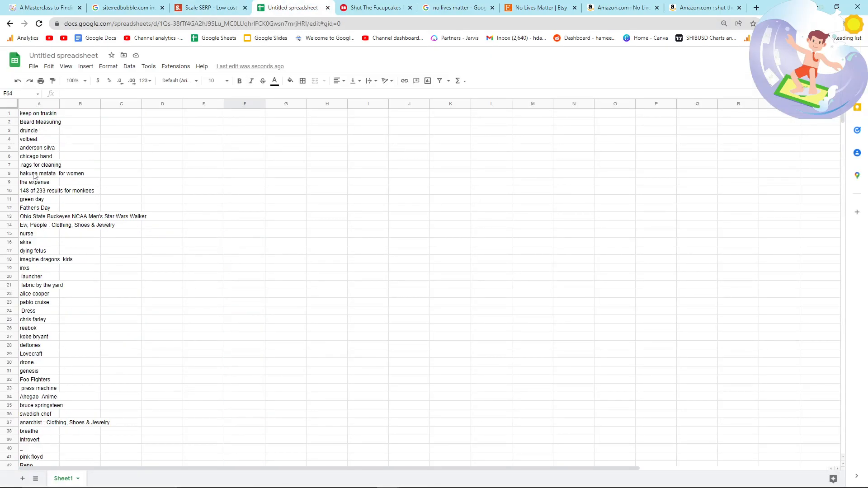
pyautogui.moveTo(37, 288)
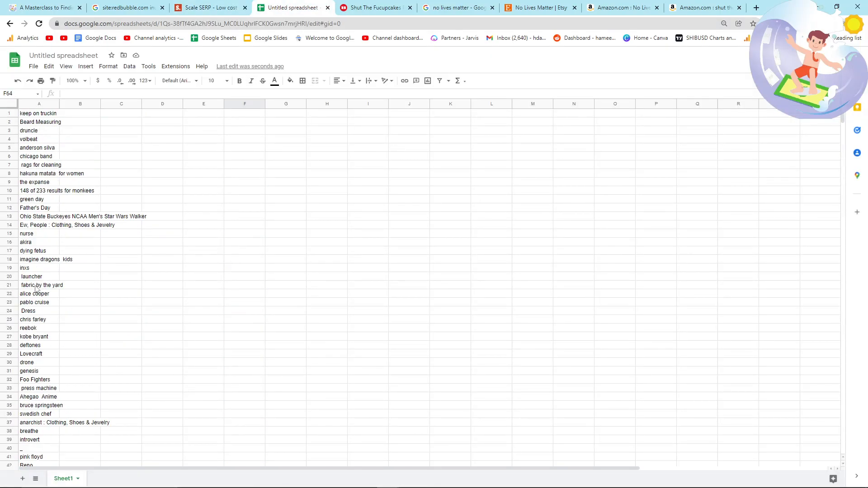
pyautogui.scroll(-3)
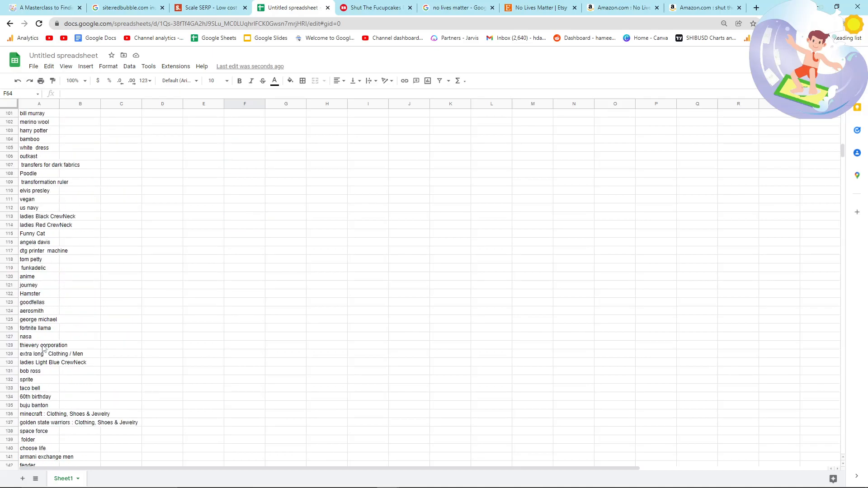
pyautogui.scroll(-3)
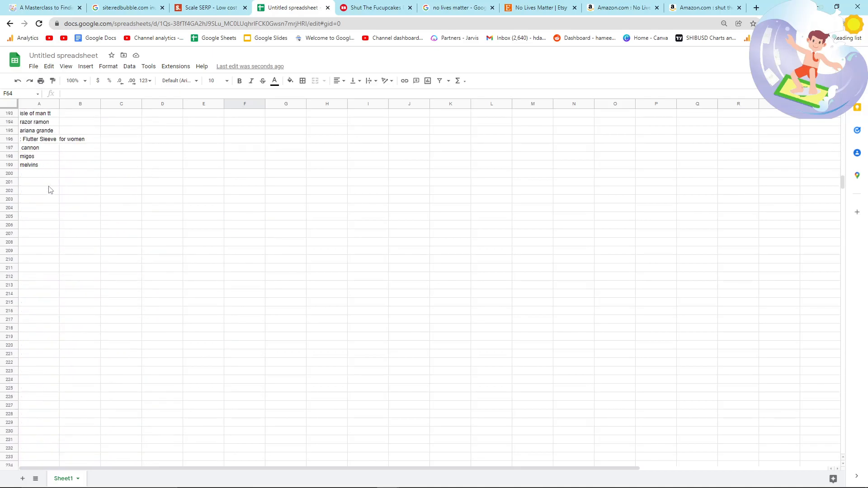
pyautogui.click(39, 173)
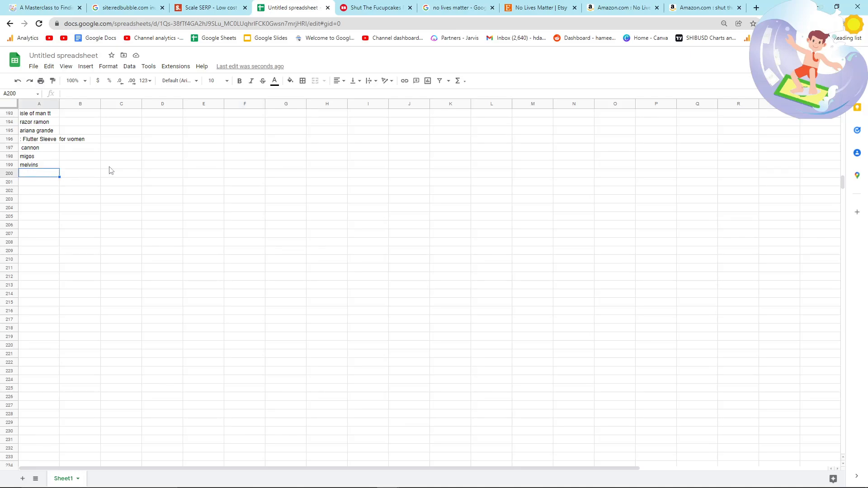
pyautogui.click(122, 164)
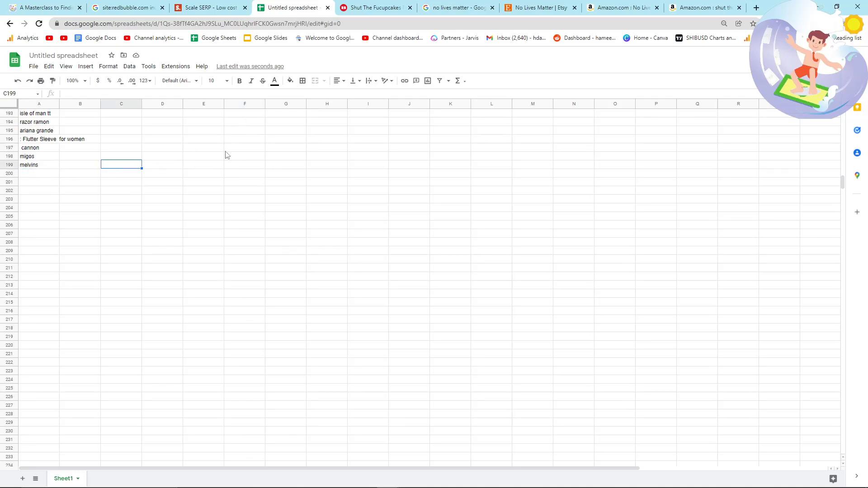
pyautogui.scroll(3)
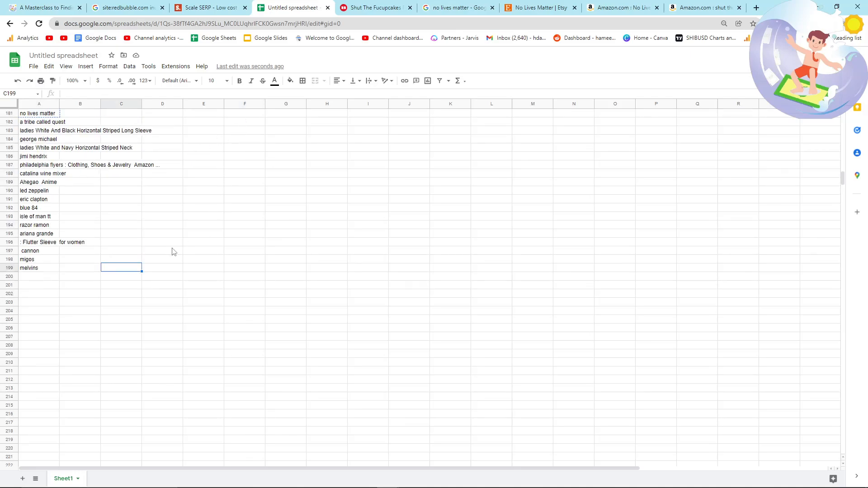
pyautogui.click(39, 182)
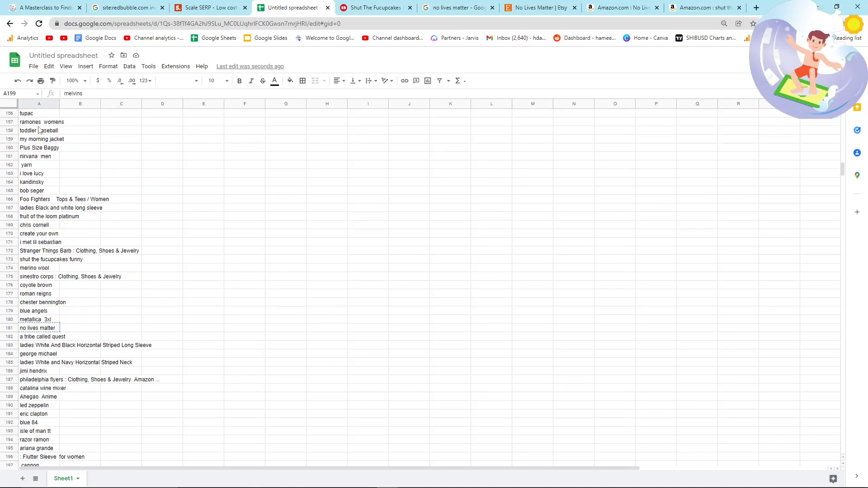
pyautogui.click(39, 103)
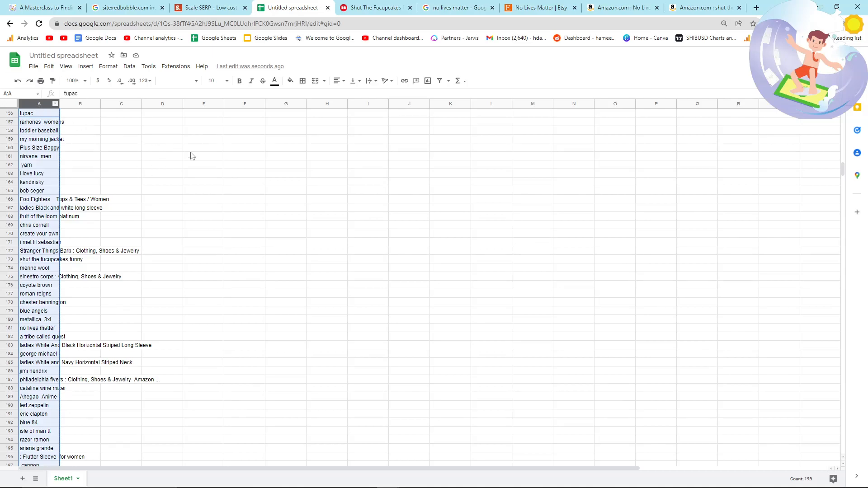
# - Search Google for the next keyword, '60th birthday'
pyautogui.click(211, 7)
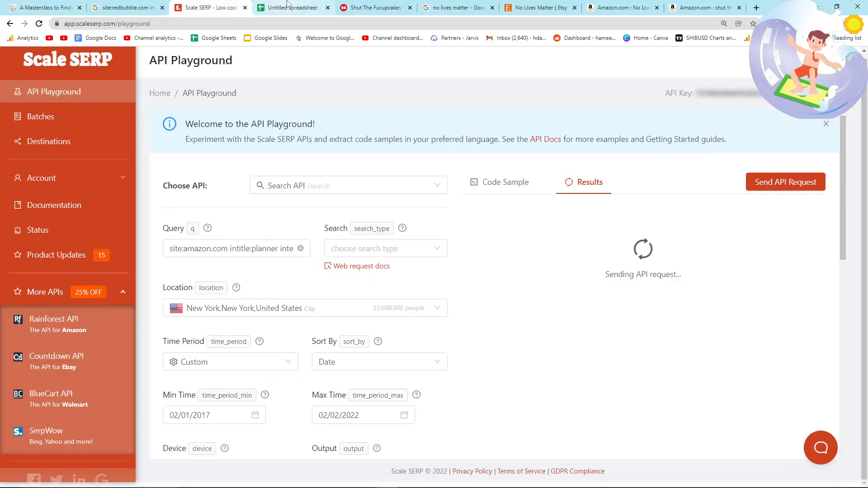
pyautogui.click(292, 7)
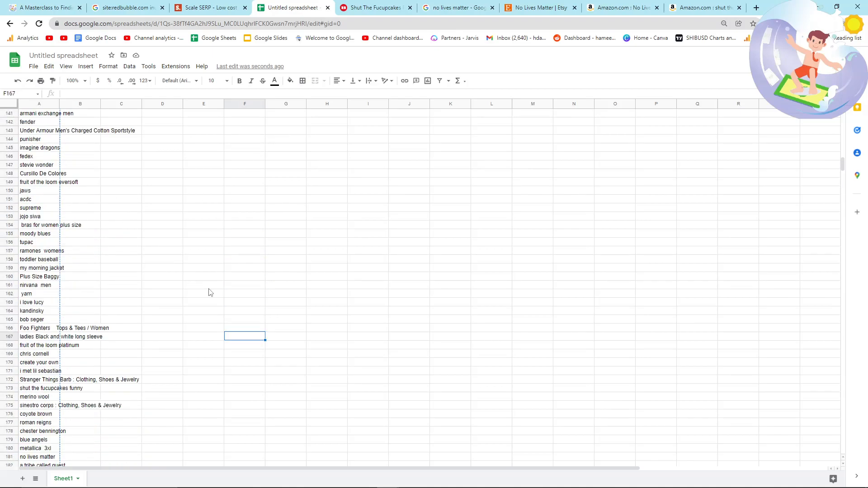
pyautogui.scroll(3)
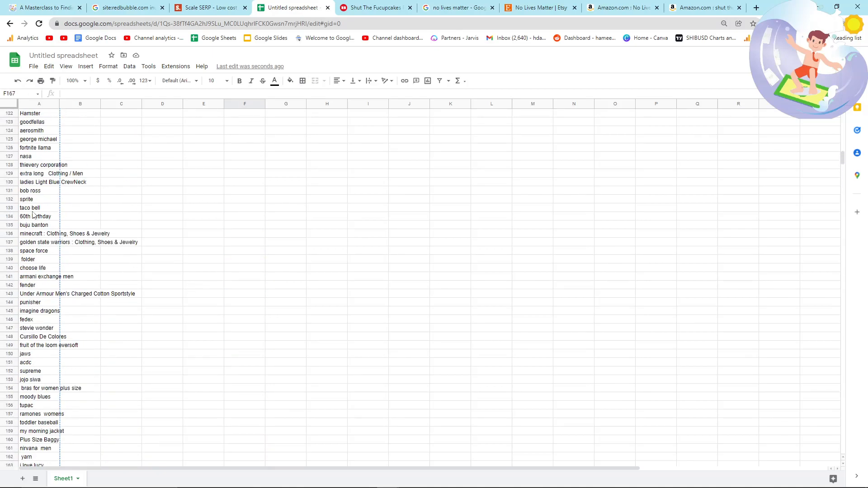
pyautogui.click(623, 7)
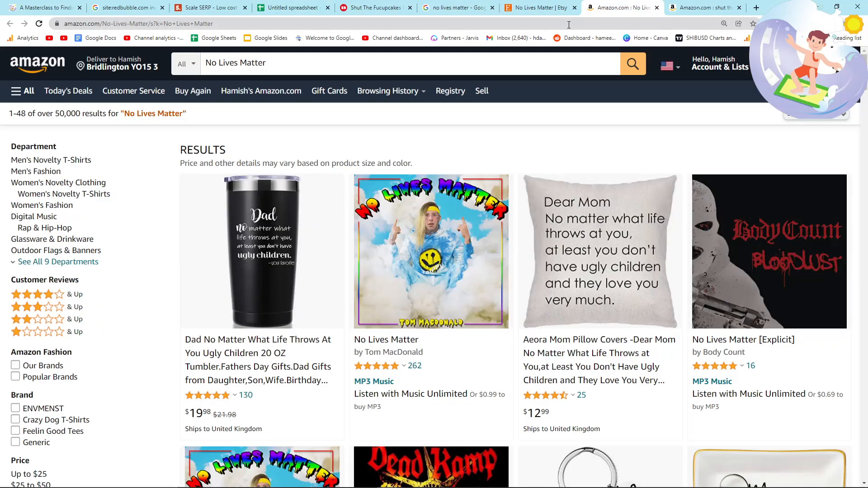
pyautogui.click(609, 8)
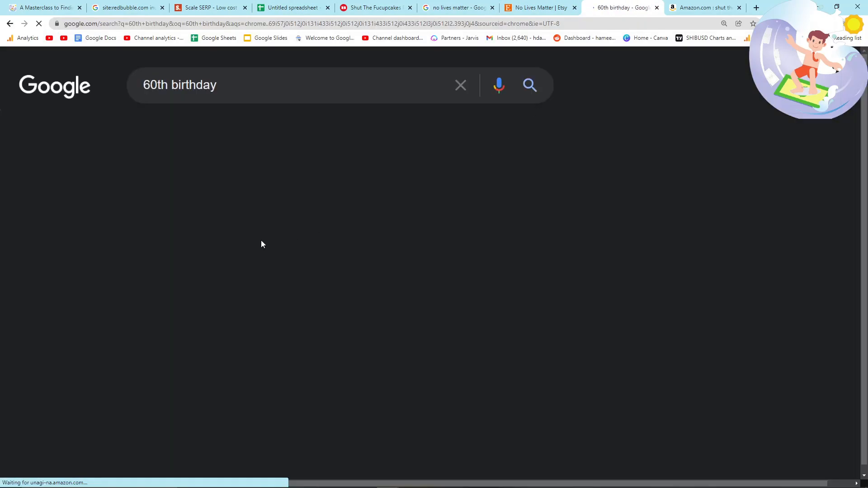
# - Check '60th birthday' on Amazon (10,000+) and Etsy (1,000+) from the Google results
pyautogui.scroll(-3)
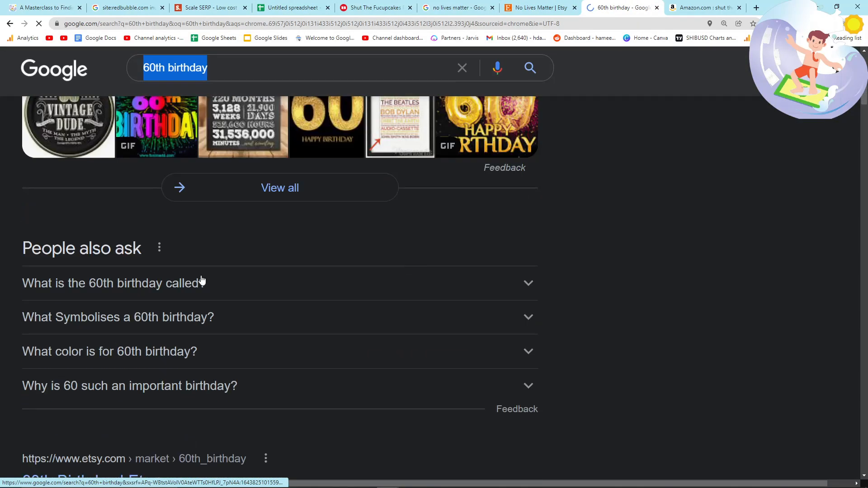
pyautogui.scroll(-3)
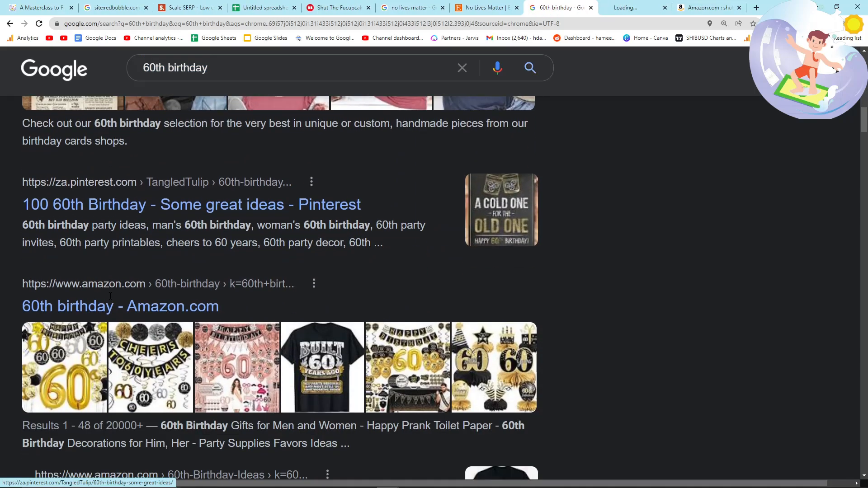
pyautogui.scroll(-3)
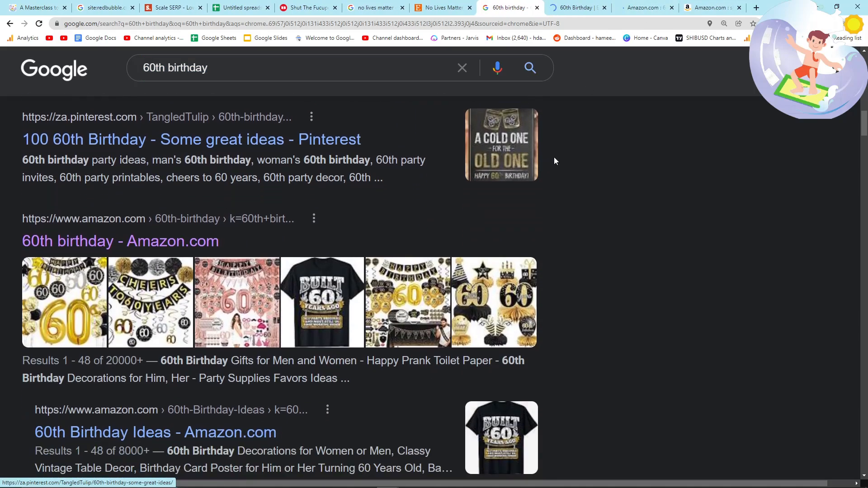
pyautogui.click(119, 241)
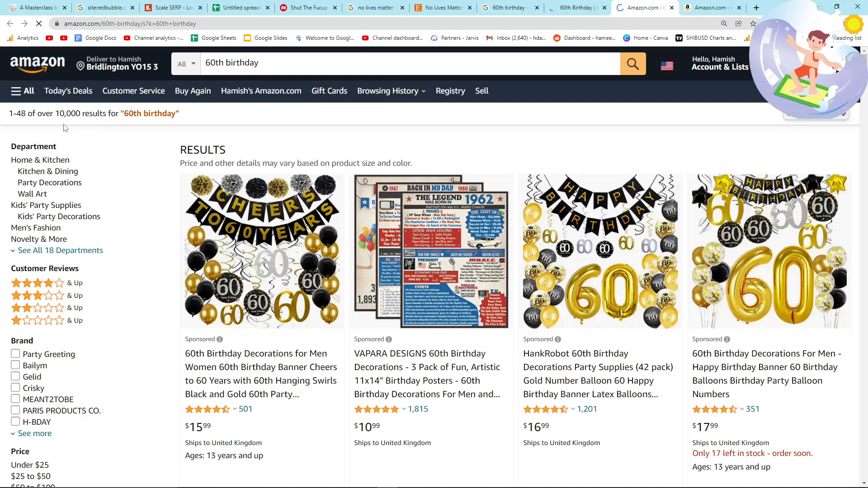
pyautogui.click(576, 7)
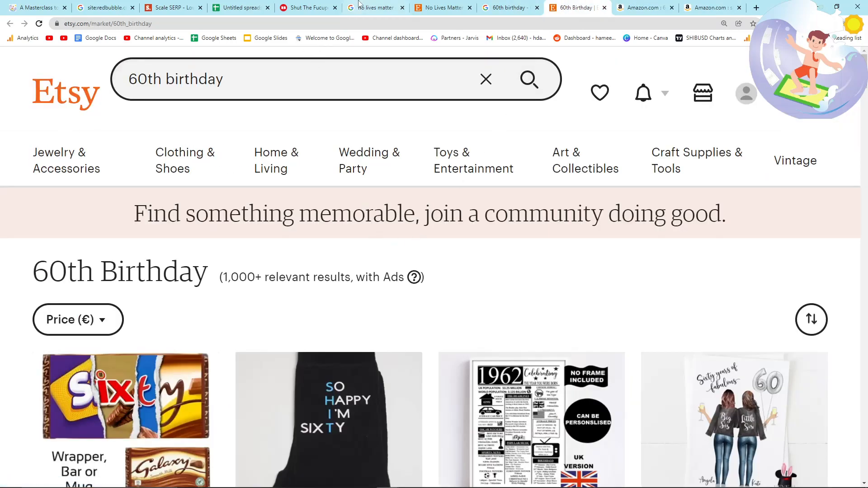
pyautogui.scroll(-3)
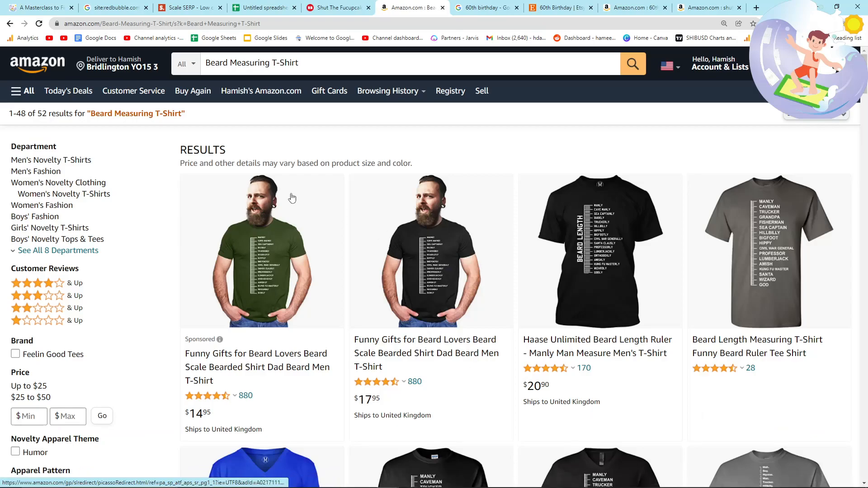
# - Review the 52 Amazon Beard Measuring T-Shirt results and move to Trademarkia
pyautogui.scroll(-3)
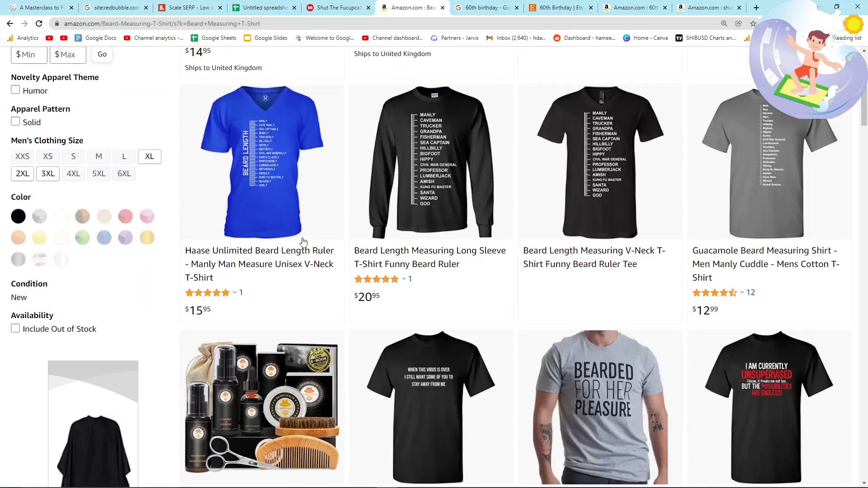
pyautogui.scroll(3)
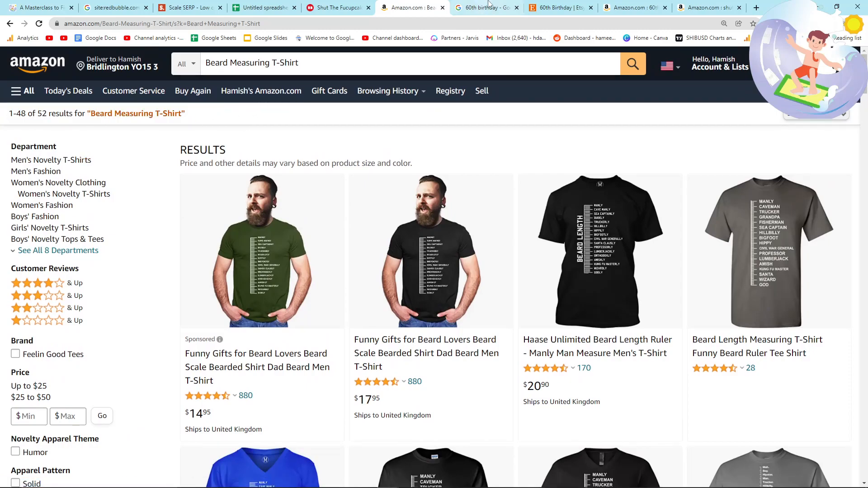
pyautogui.click(486, 8)
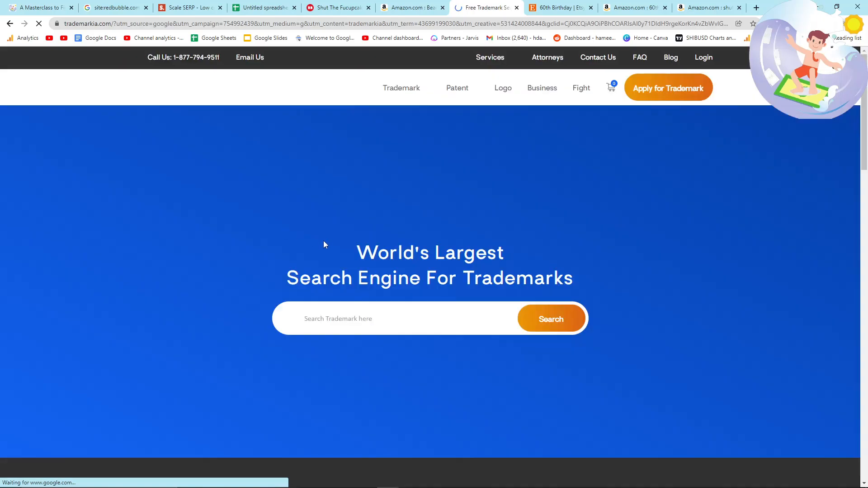
# - Confirm 'Beard Measuring' and 'Beard Measuring shirt' may be available trademarks on Trademarkia
pyautogui.write('Beard Measuring')
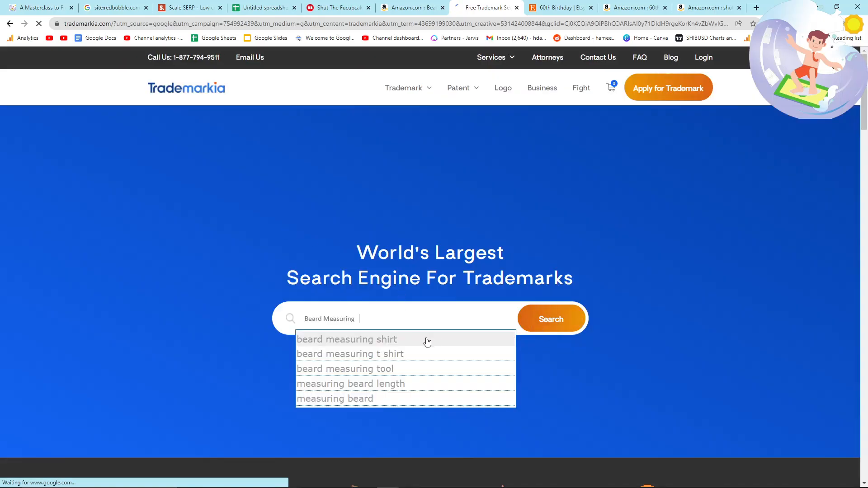
pyautogui.click(551, 318)
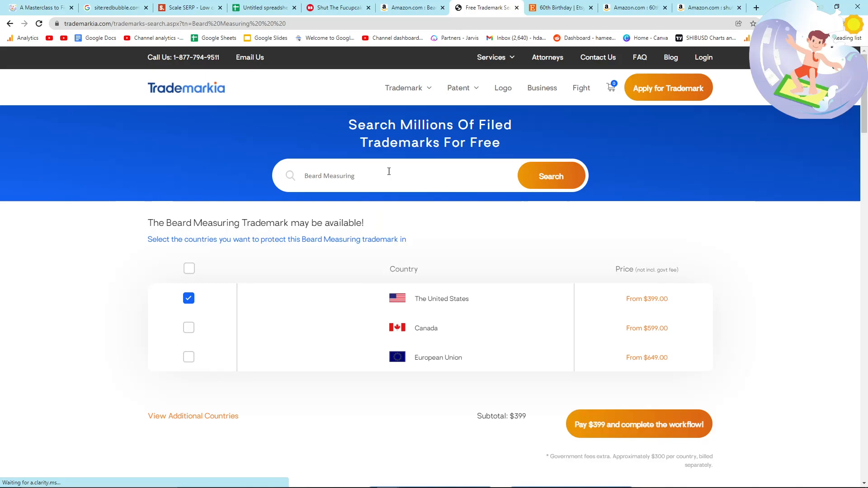
pyautogui.write('shirt')
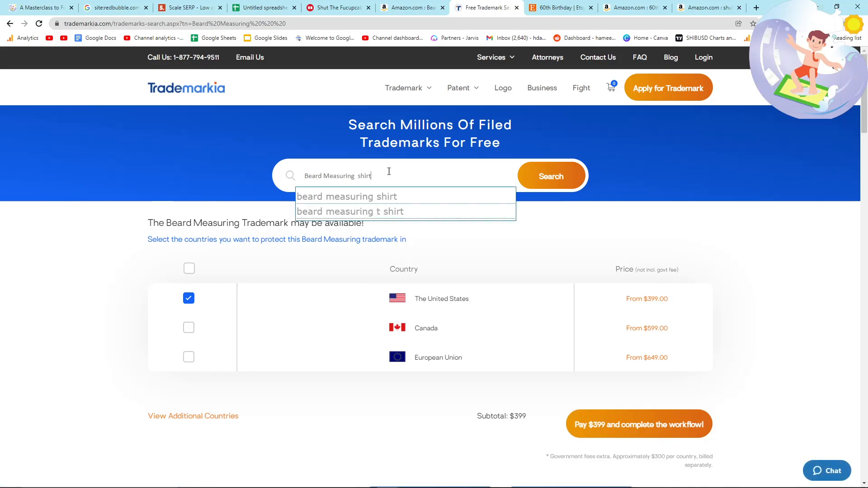
pyautogui.click(347, 196)
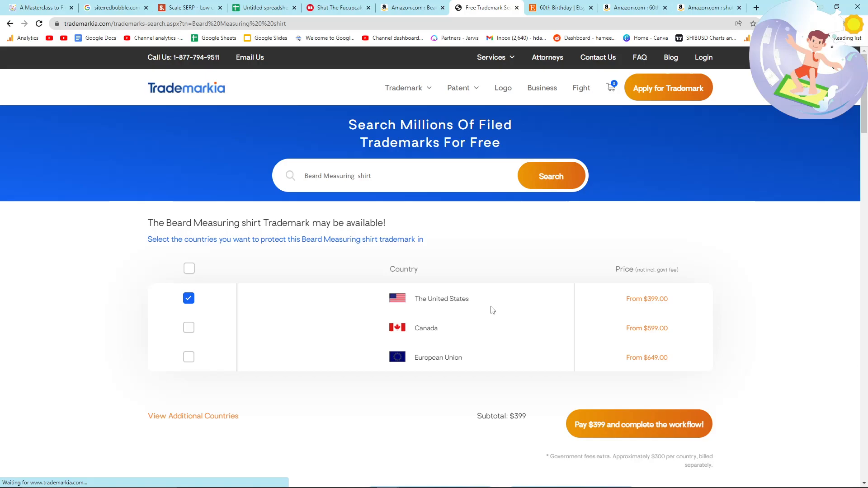
pyautogui.click(413, 7)
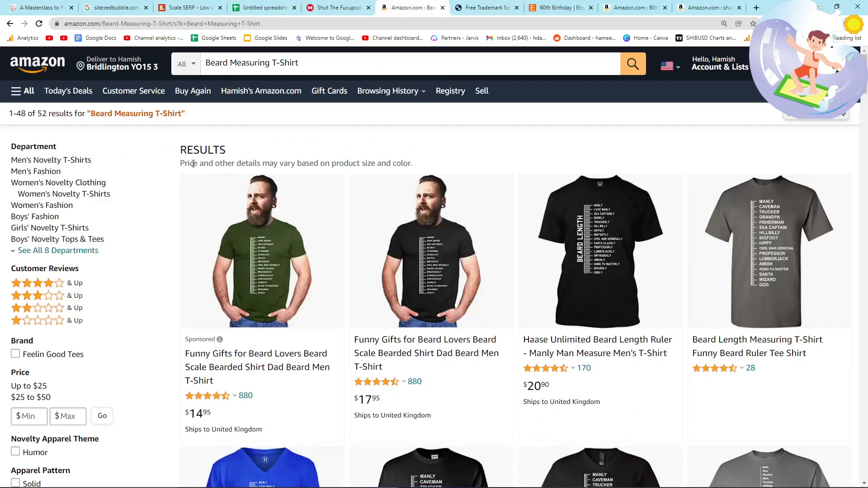
pyautogui.moveTo(201, 118)
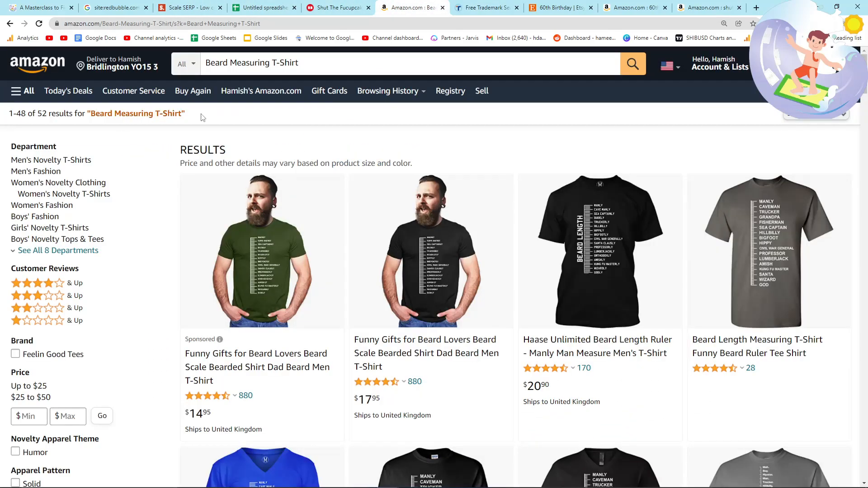
# - Search 'Beard Measuring' on Redbubble (84 results) and return to the Scale SERP playground
pyautogui.scroll(-3)
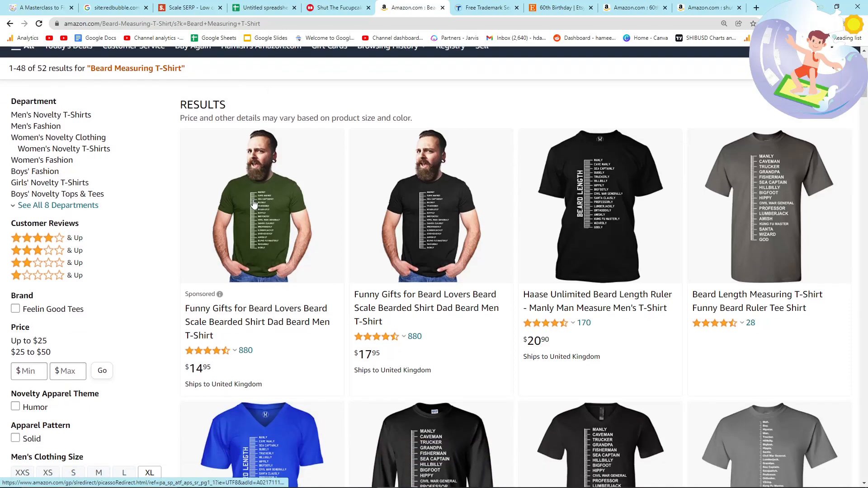
pyautogui.moveTo(413, 271)
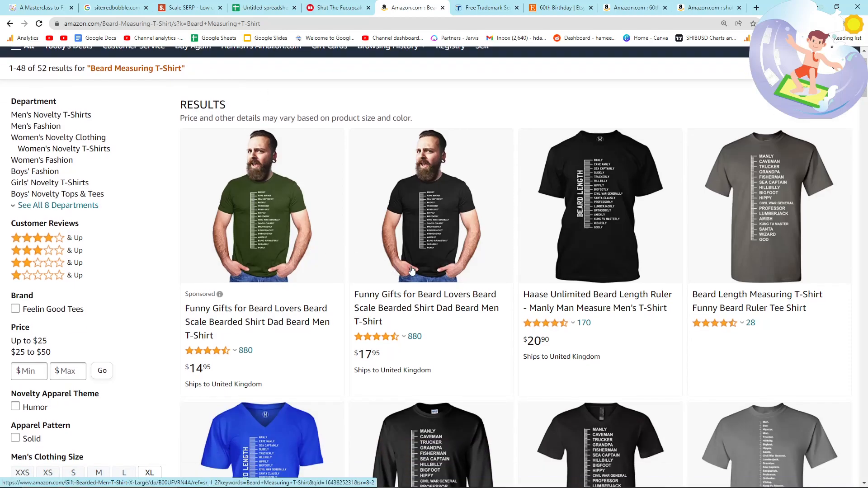
pyautogui.click(336, 8)
pyautogui.write('Beard Measuring')
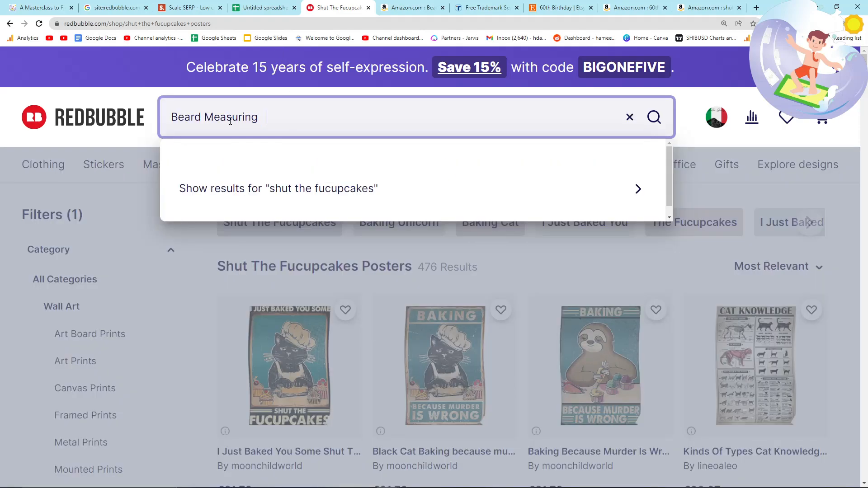
pyautogui.press('Return')
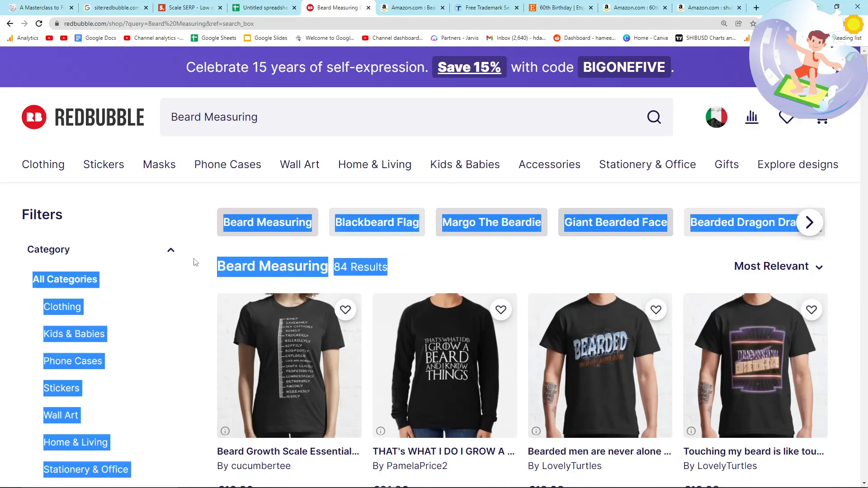
pyautogui.click(188, 7)
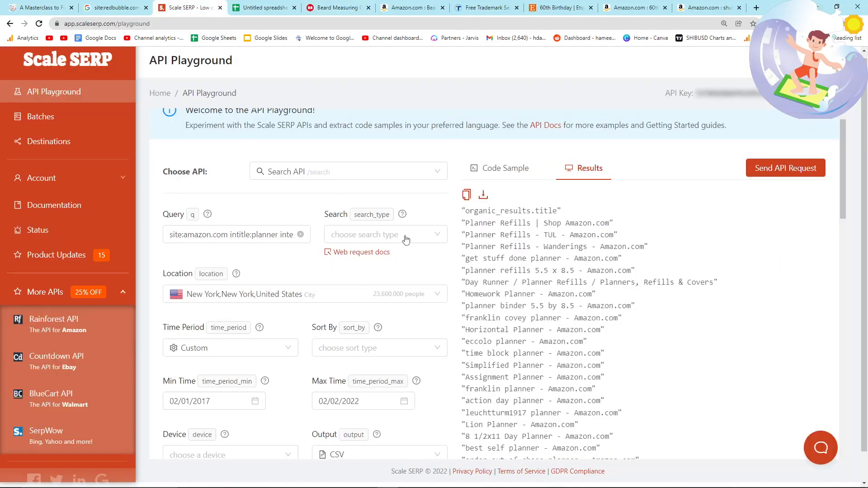
pyautogui.moveTo(481, 223)
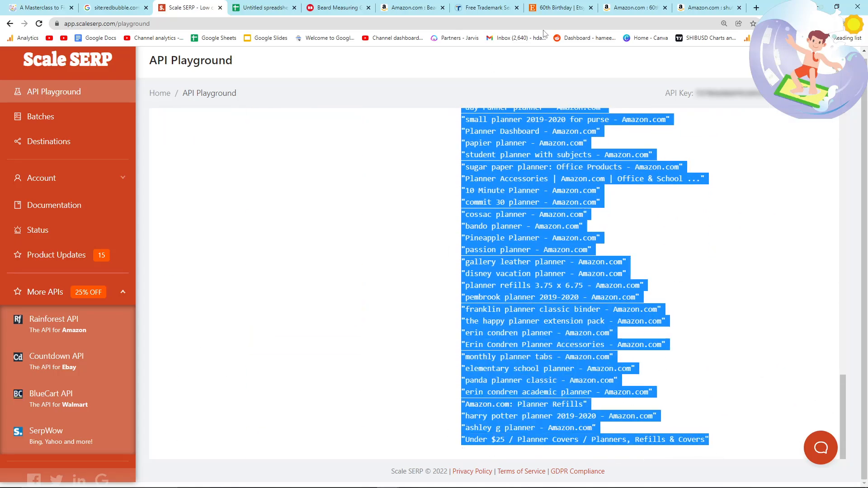
# - Paste the Scale SERP planner titles into column G of the sheet, then head to the Etsy tab
pyautogui.click(264, 8)
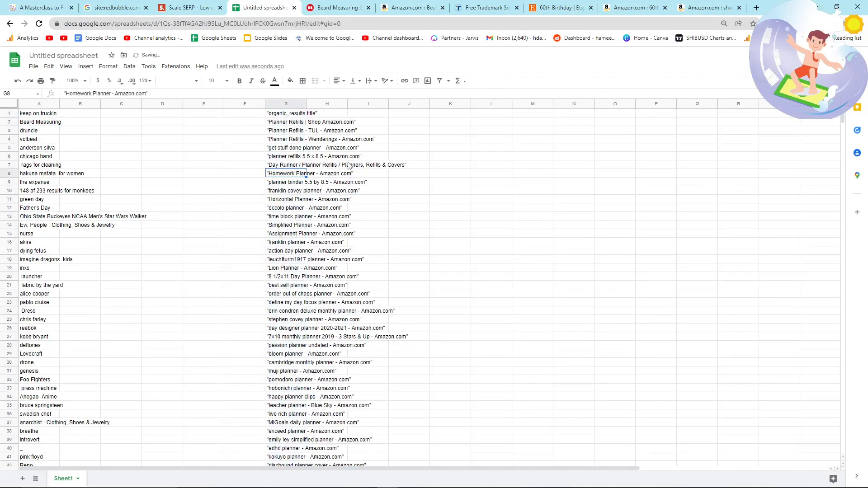
pyautogui.click(559, 7)
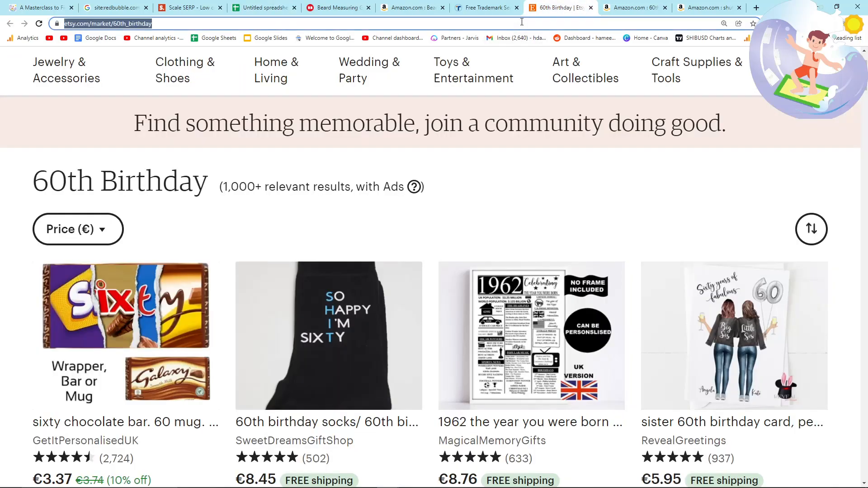
# - Google 'homework planner', note the 575-result count and open the Amazon Homework Planner listing (410 results)
pyautogui.write('homework planner')
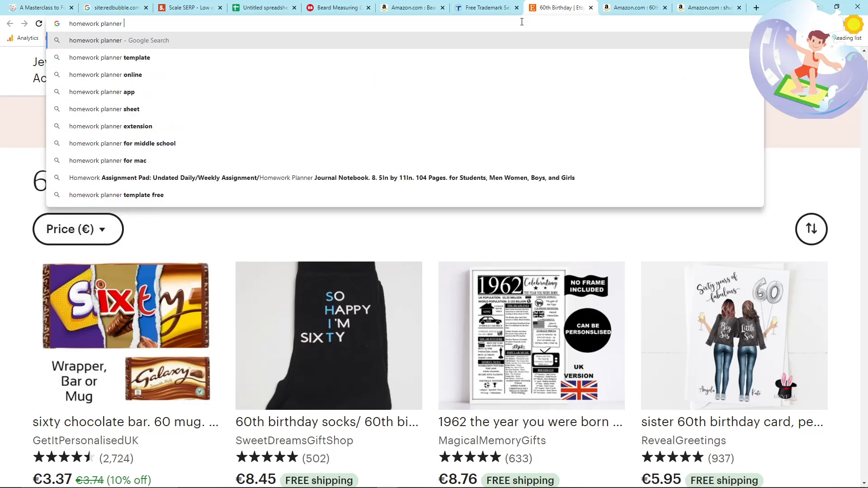
pyautogui.press('Return')
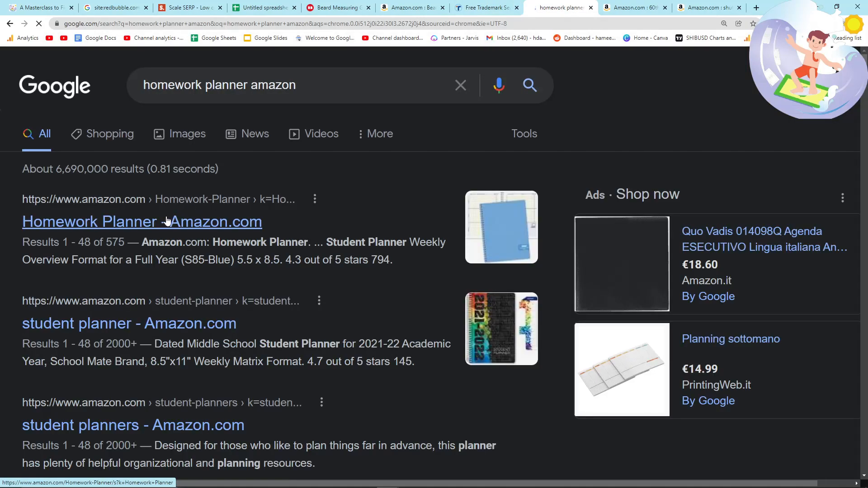
pyautogui.click(142, 221)
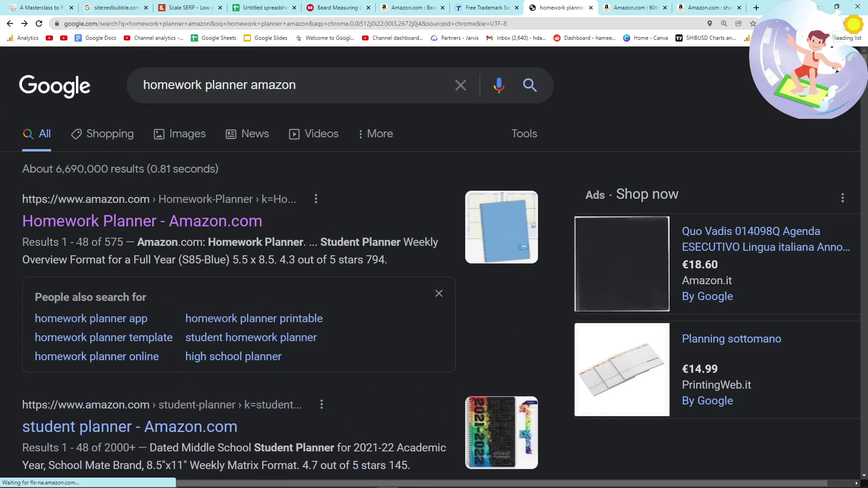
pyautogui.doubleClick(72, 243)
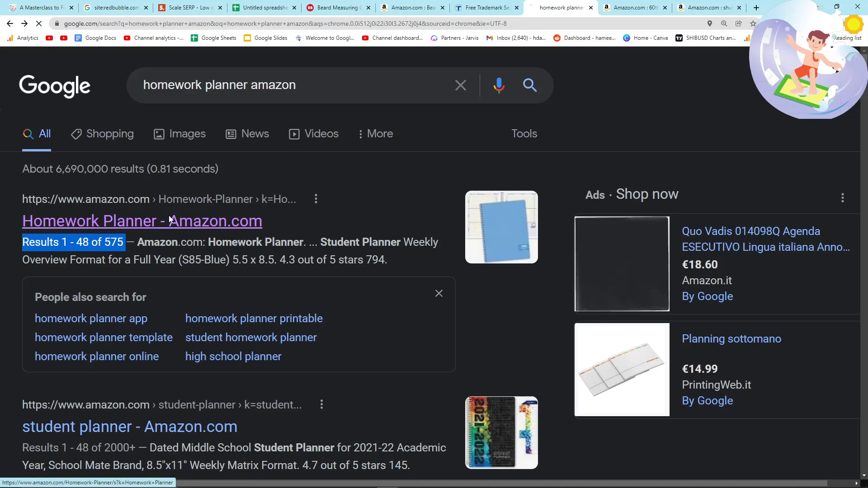
pyautogui.click(142, 221)
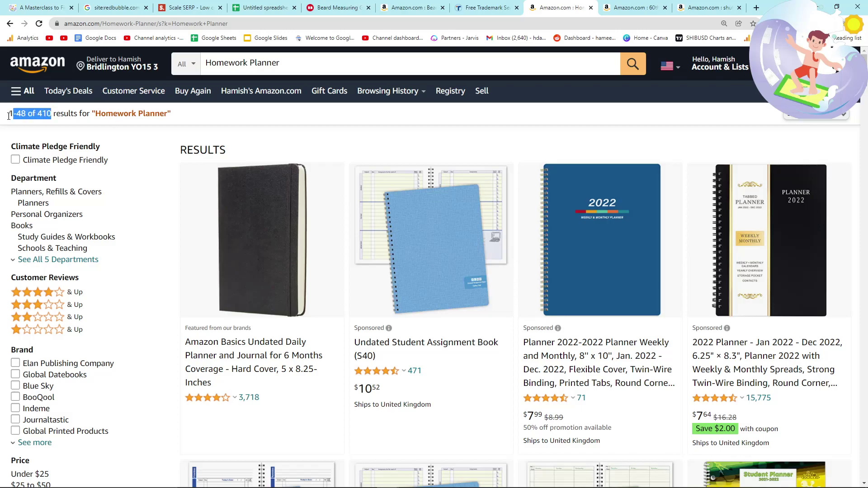
# - Browse Amazon's Homework Planner listings, then return to the keyword spreadsheet
pyautogui.scroll(-3)
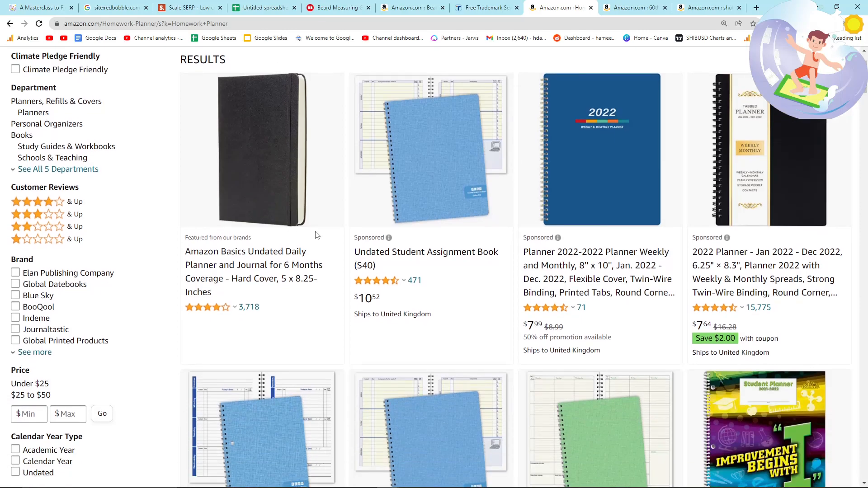
pyautogui.scroll(-3)
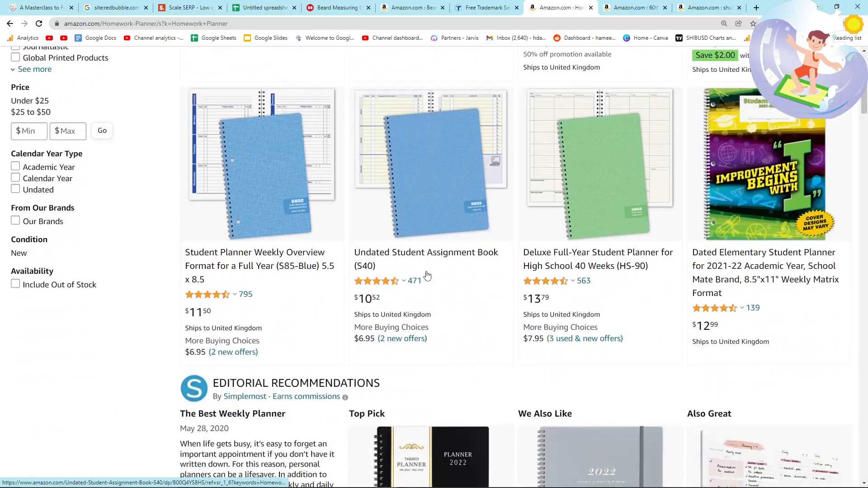
pyautogui.scroll(-3)
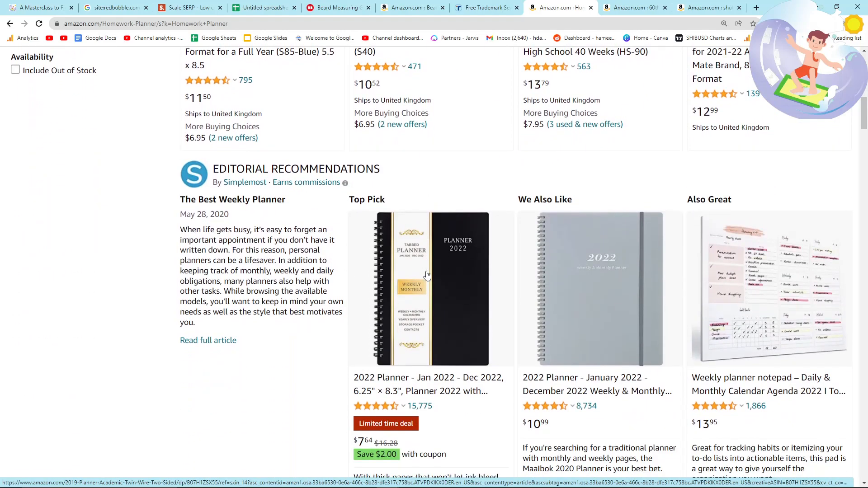
pyautogui.scroll(3)
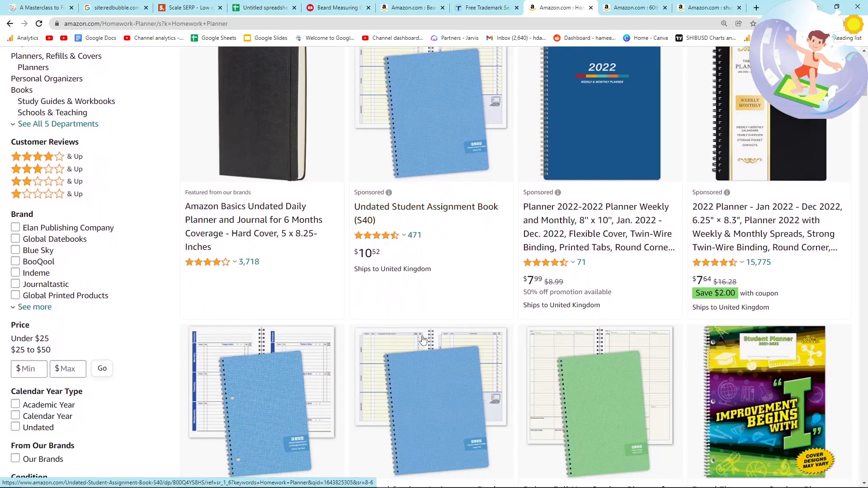
pyautogui.scroll(-3)
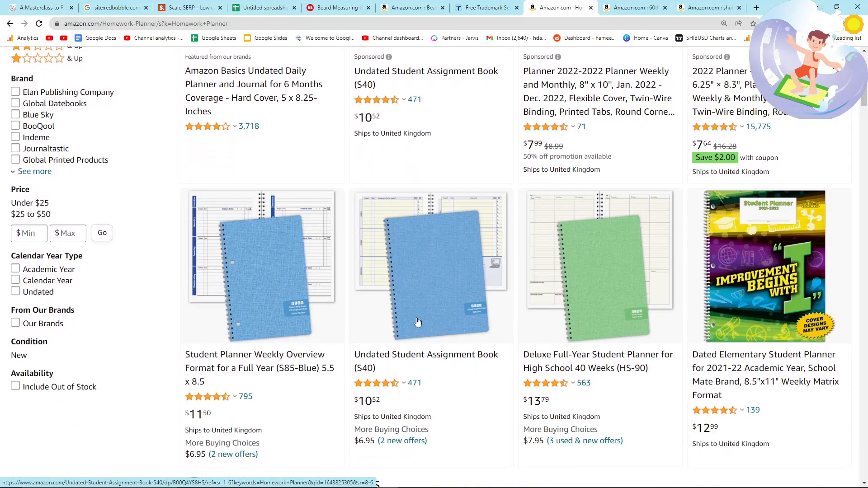
pyautogui.scroll(-3)
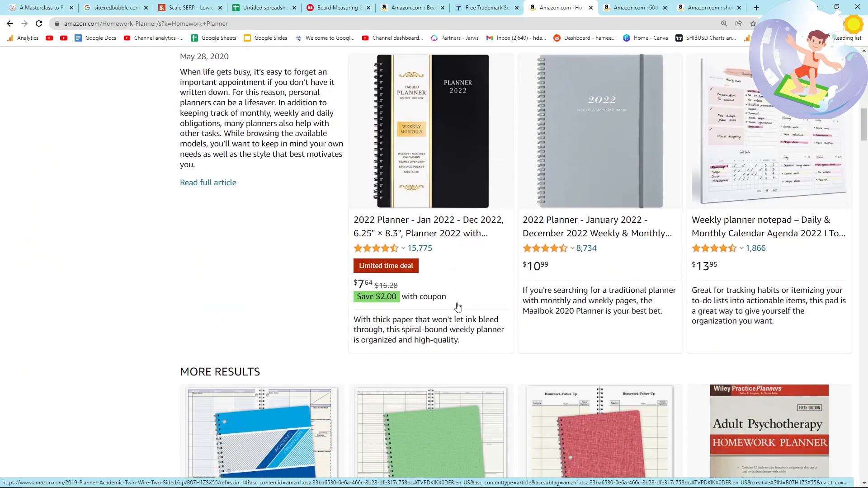
pyautogui.scroll(-3)
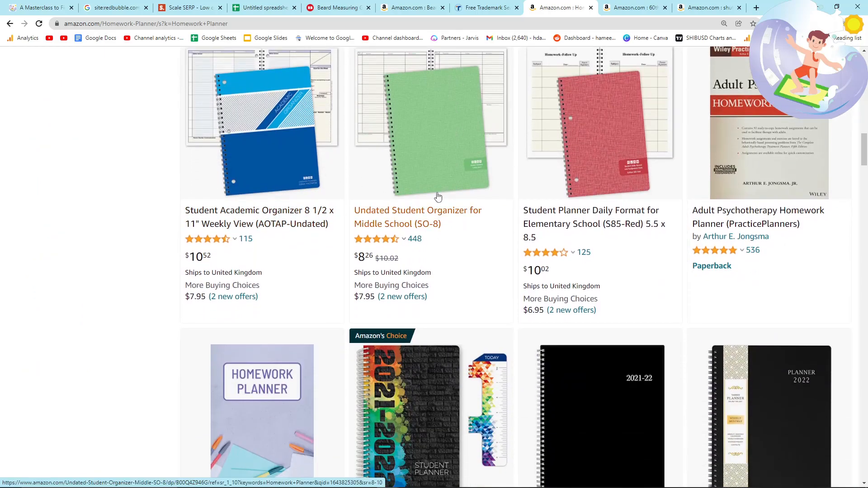
pyautogui.click(264, 8)
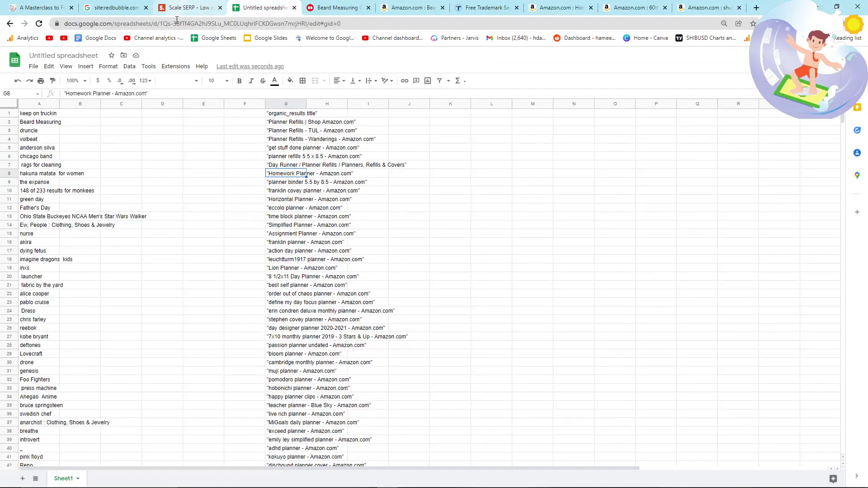
# - Pick out keywords such as 'activity' from the Amazon KDP row of the Income Stream Surfers guide
pyautogui.click(39, 8)
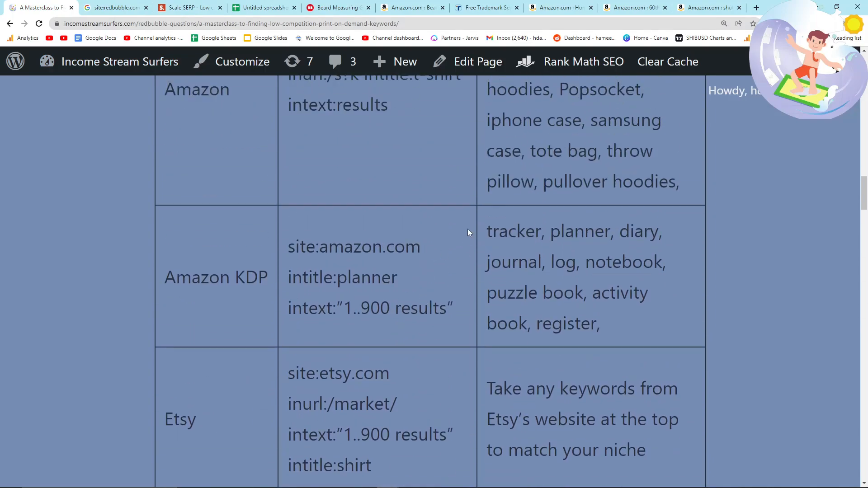
pyautogui.doubleClick(514, 231)
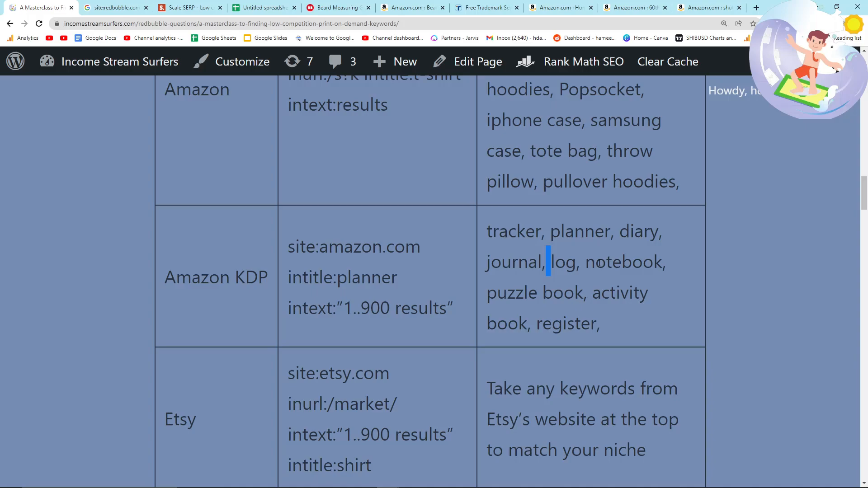
pyautogui.doubleClick(623, 292)
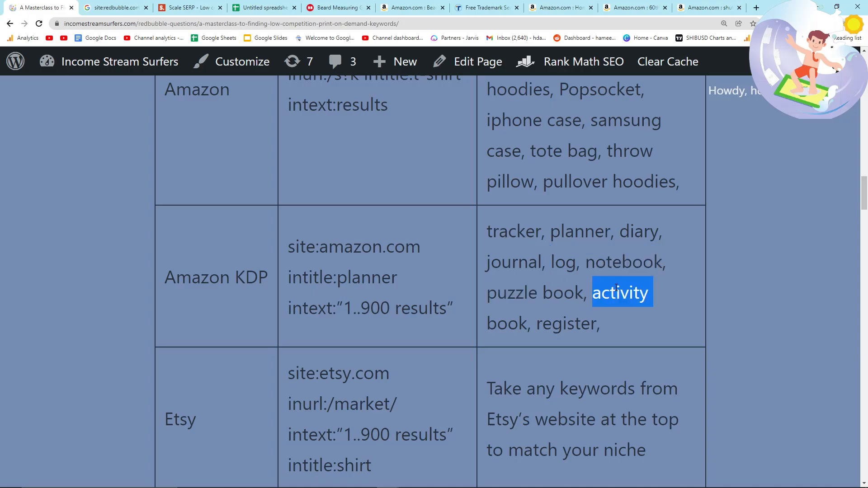
pyautogui.doubleClick(567, 324)
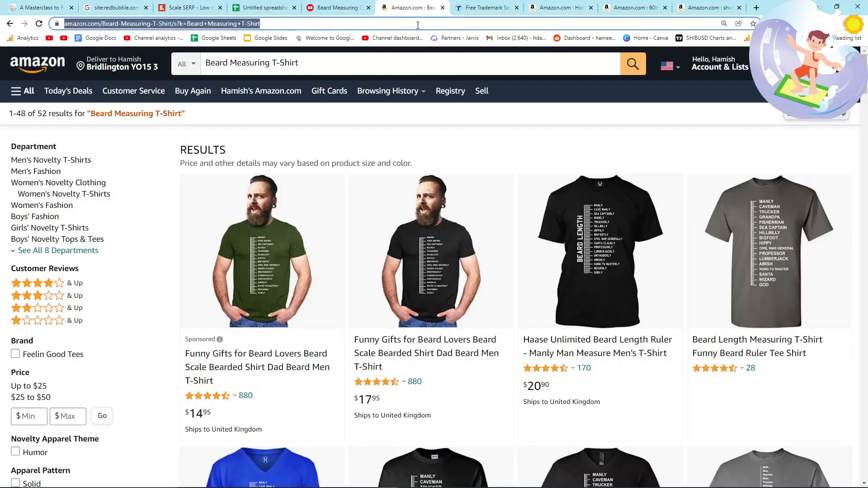
# - Search 'dream journal amazon', then check the Dream Journal Notebook listing on Amazon at 79 results
pyautogui.click(412, 7)
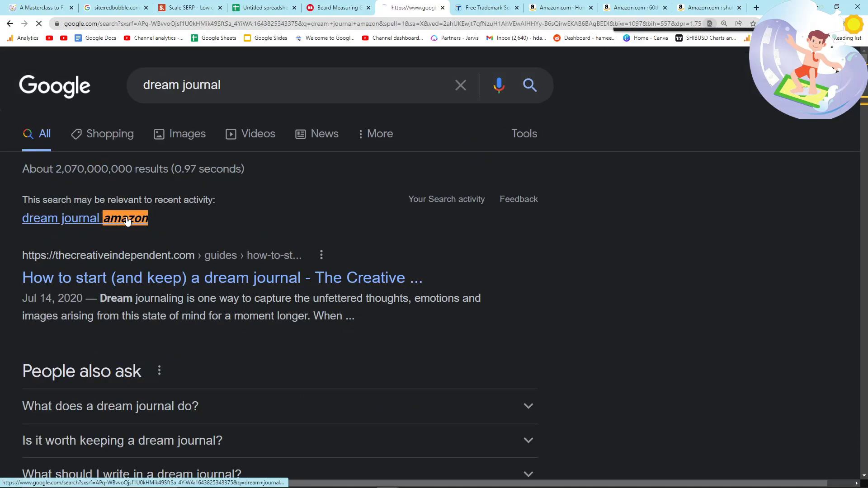
pyautogui.click(124, 218)
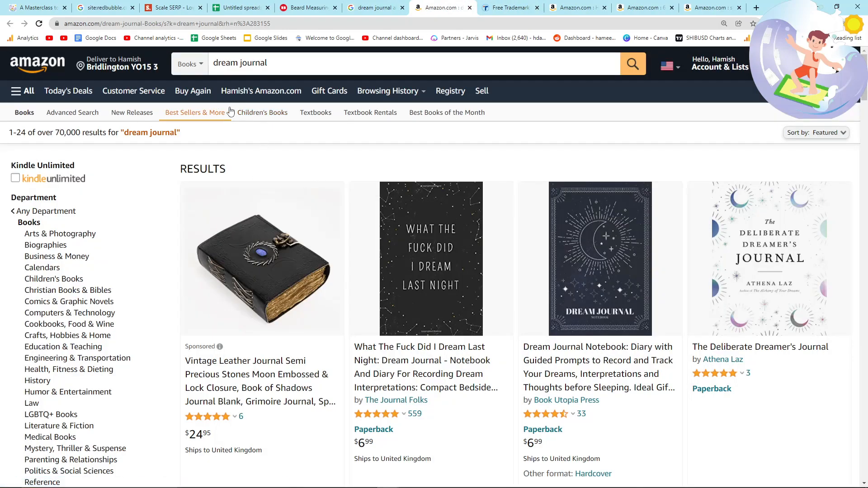
pyautogui.click(405, 8)
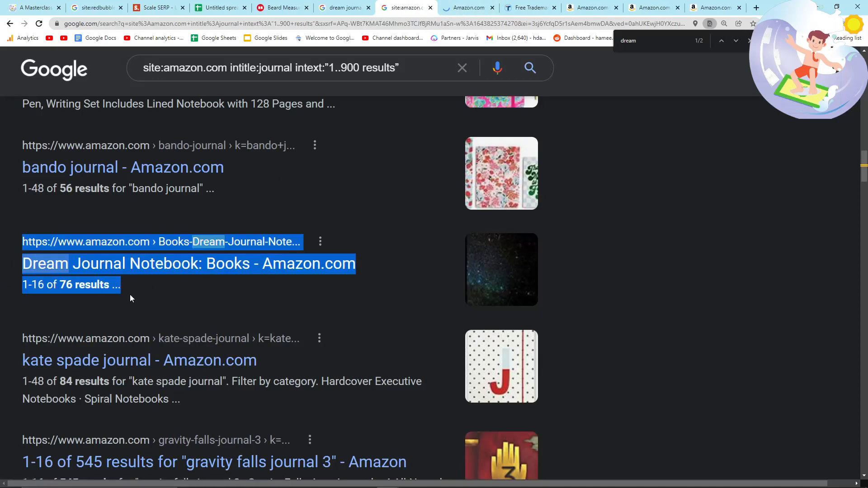
pyautogui.click(188, 263)
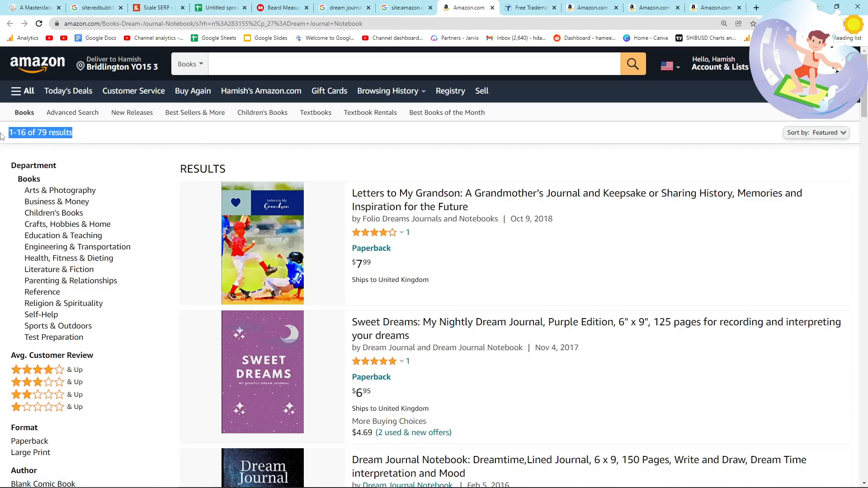
pyautogui.moveTo(458, 357)
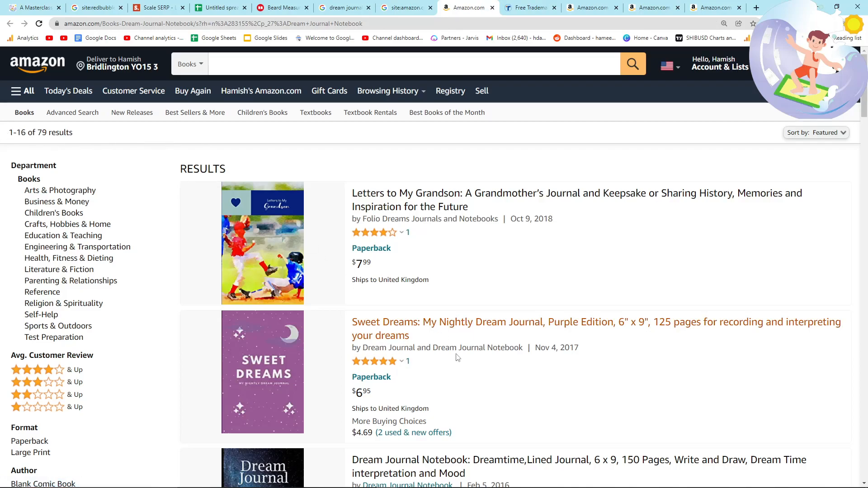
pyautogui.click(406, 7)
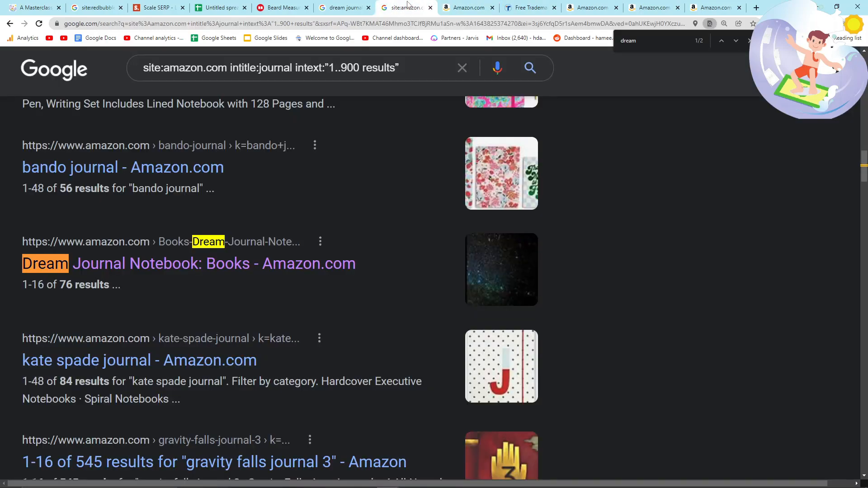
# - Look through the Google site:amazon.com journal low-competition results
pyautogui.scroll(-3)
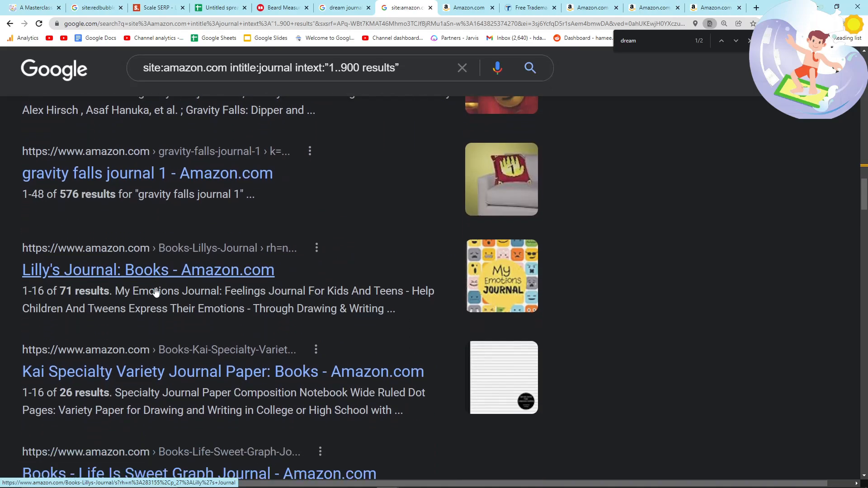
pyautogui.scroll(-3)
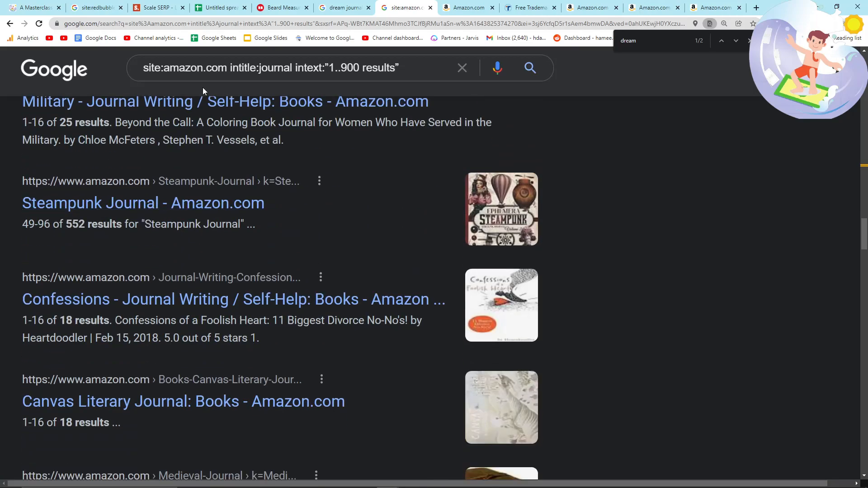
pyautogui.scroll(-3)
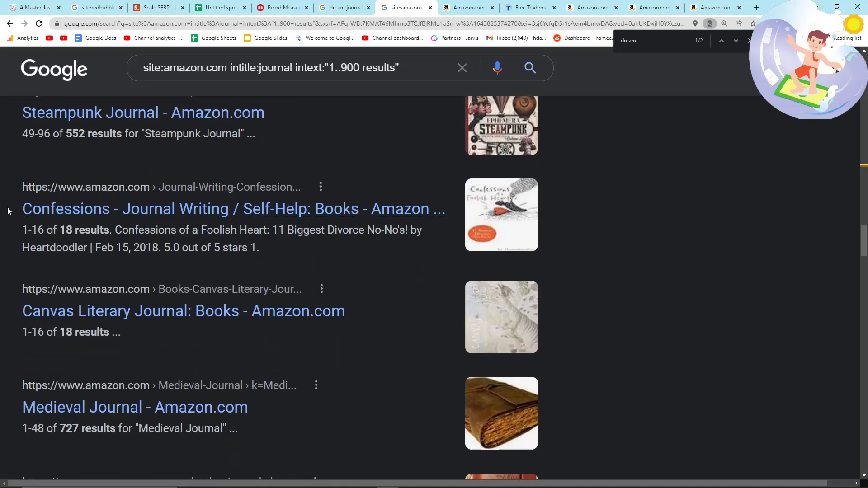
pyautogui.scroll(-3)
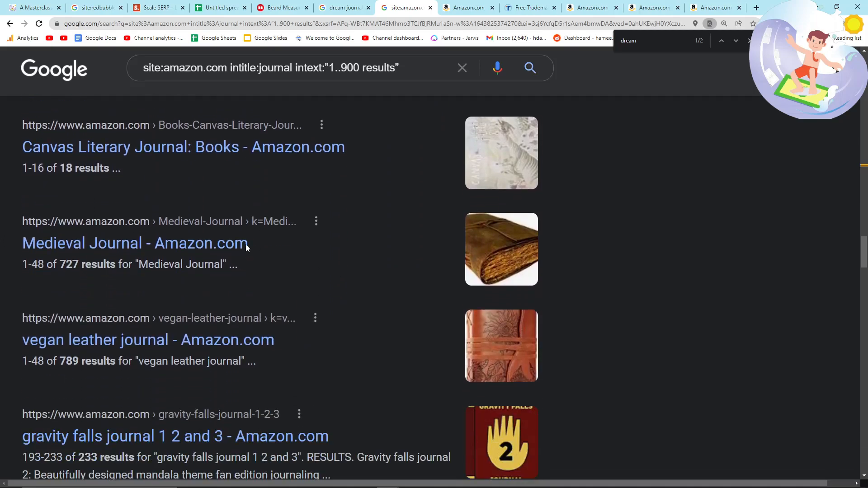
pyautogui.scroll(-3)
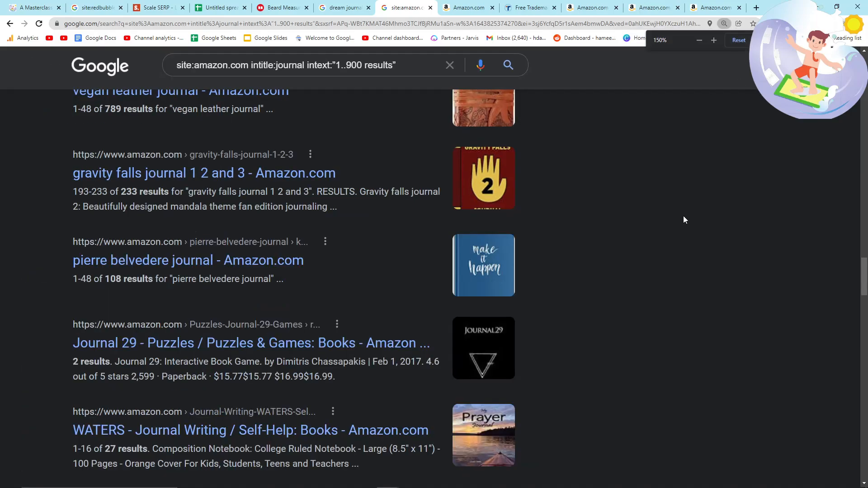
# - Set Google Search to 100 results per page in full settings and save the preference
pyautogui.scroll(3)
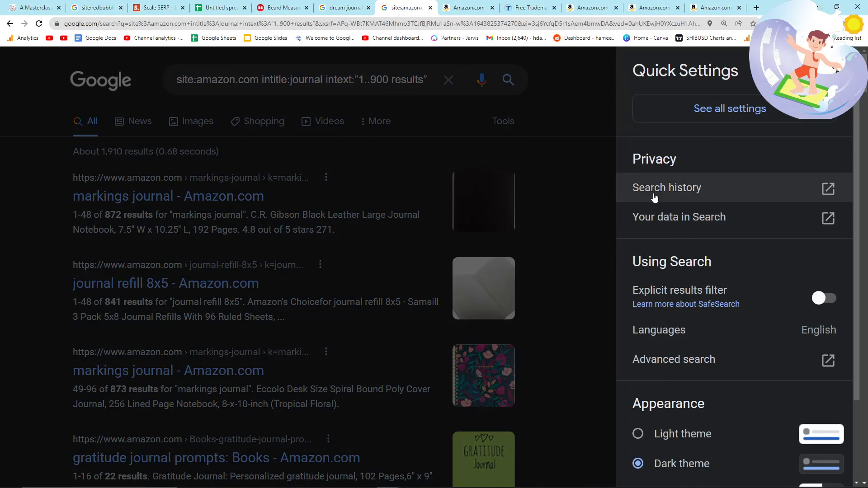
pyautogui.click(730, 109)
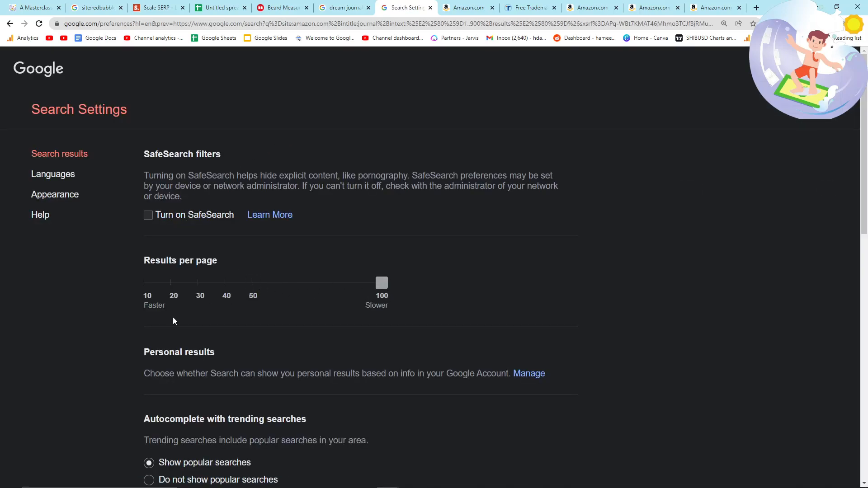
pyautogui.scroll(-3)
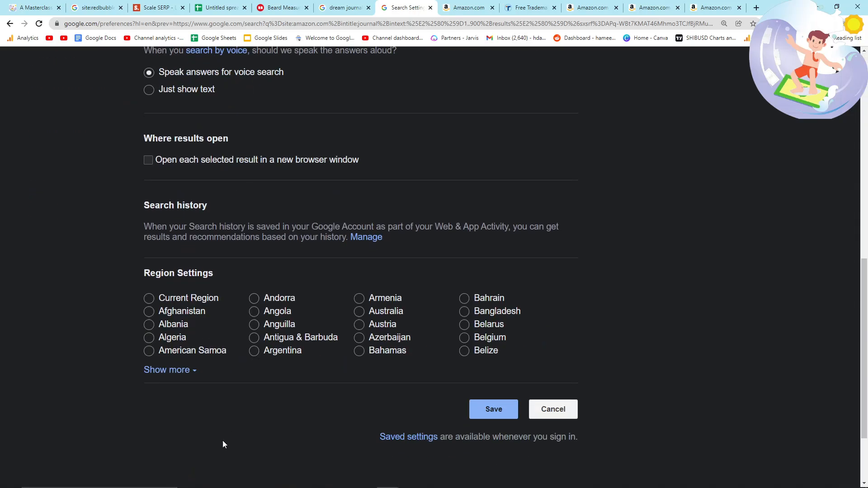
pyautogui.click(493, 409)
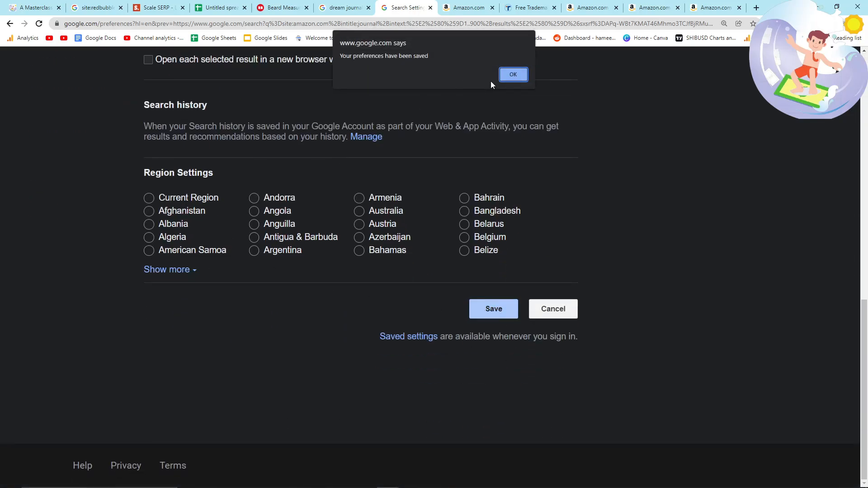
pyautogui.click(512, 74)
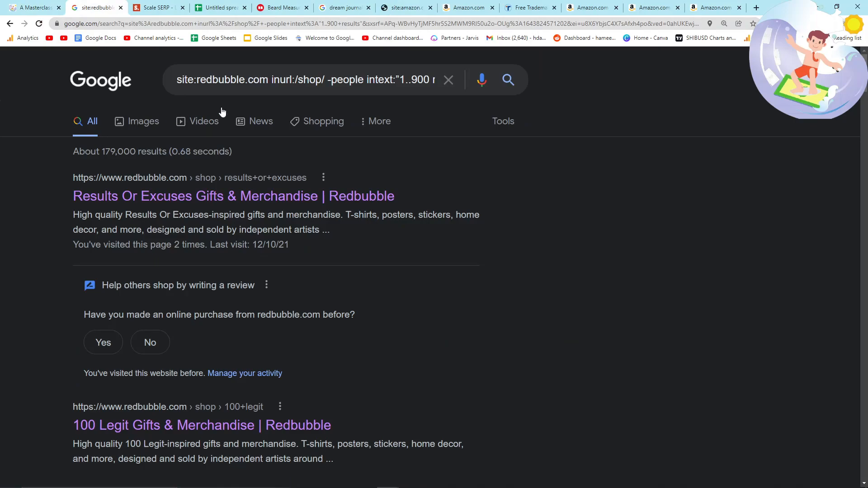
pyautogui.scroll(-3)
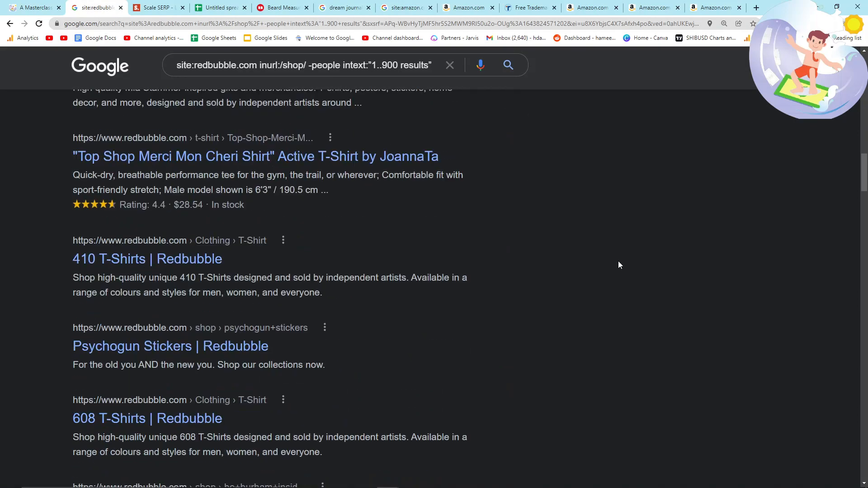
pyautogui.scroll(-3)
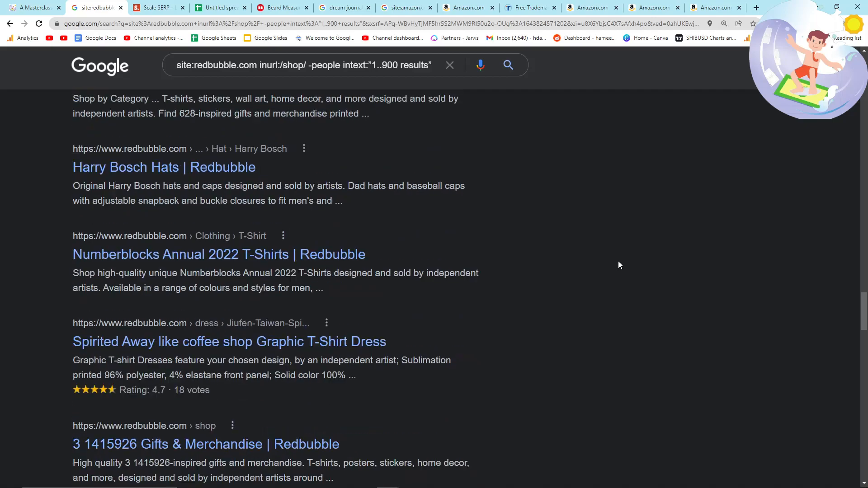
pyautogui.scroll(-3)
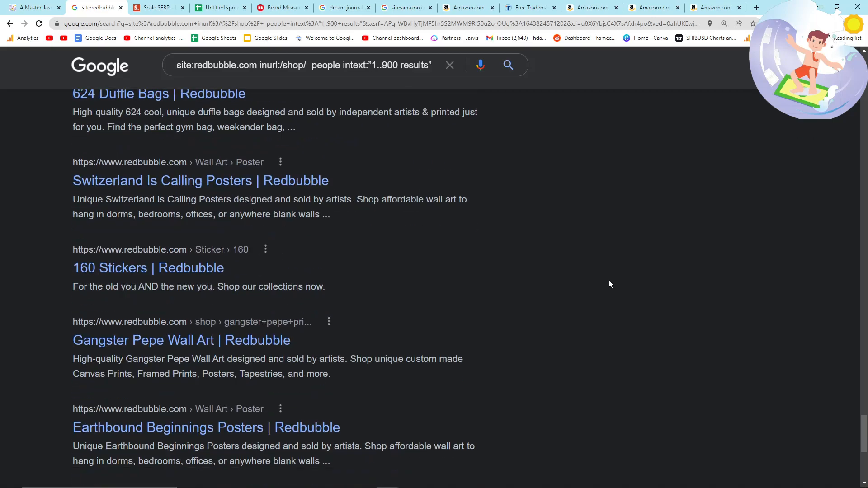
pyautogui.scroll(-3)
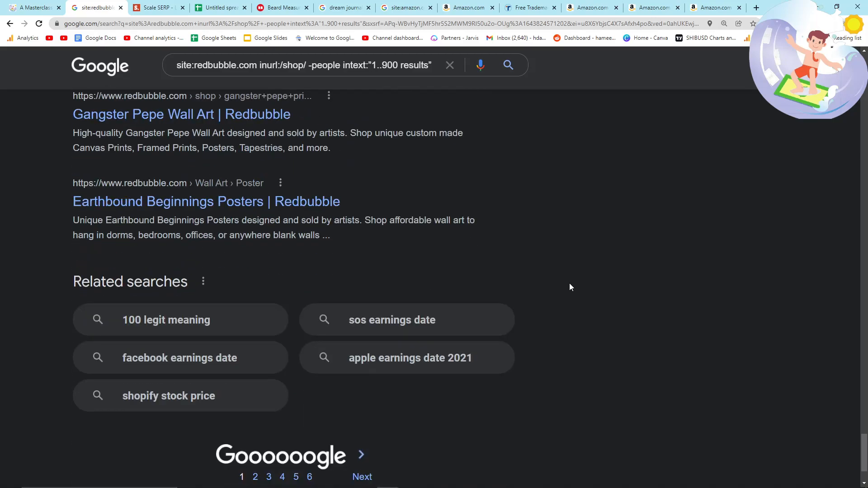
pyautogui.scroll(-3)
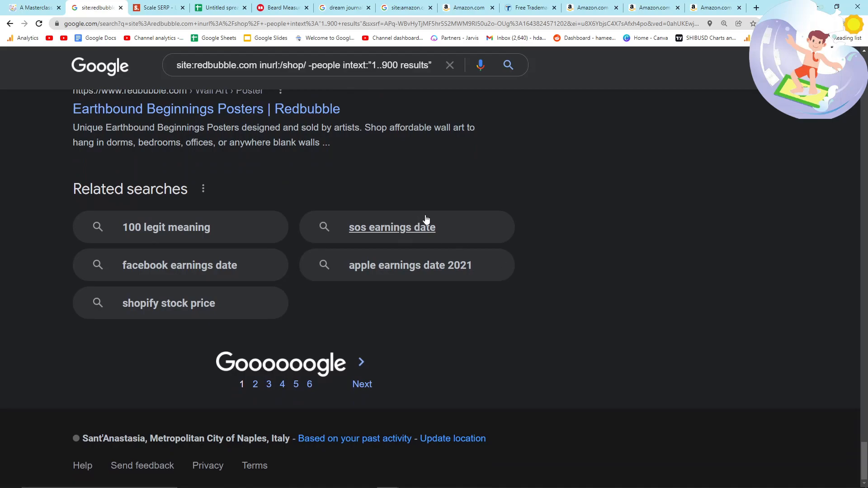
pyautogui.moveTo(582, 291)
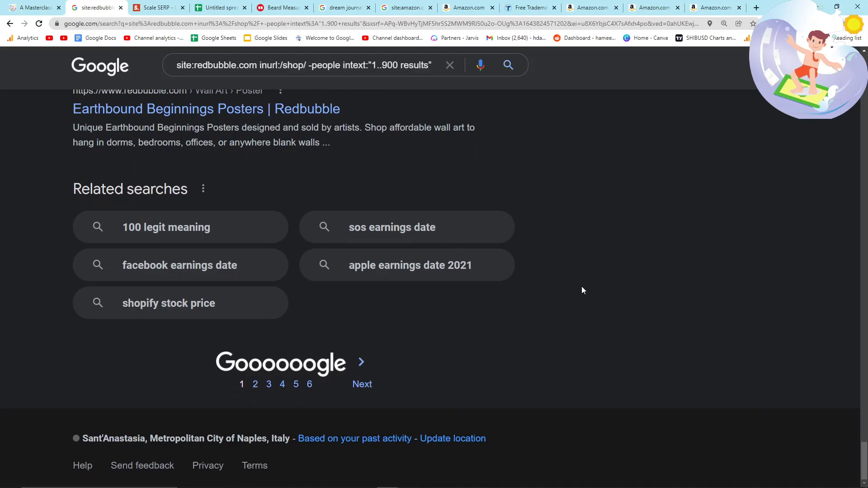